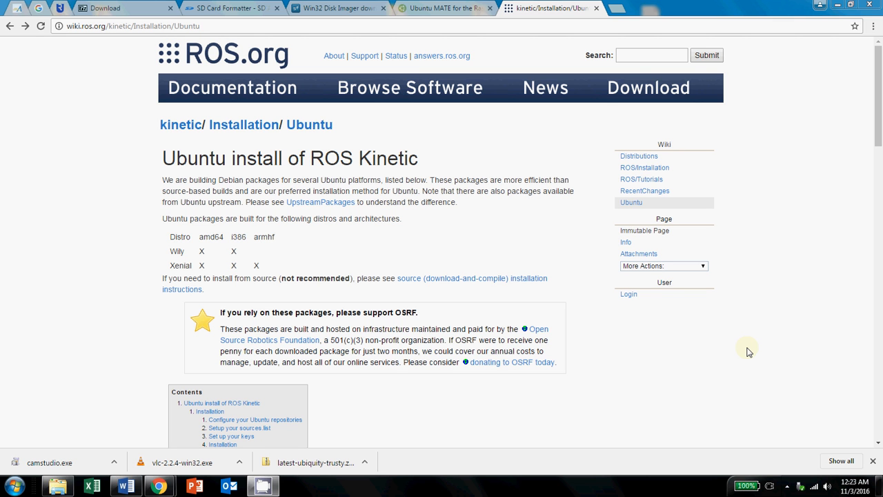
{"action": "mouse_move", "coordinate": [514, 265]}
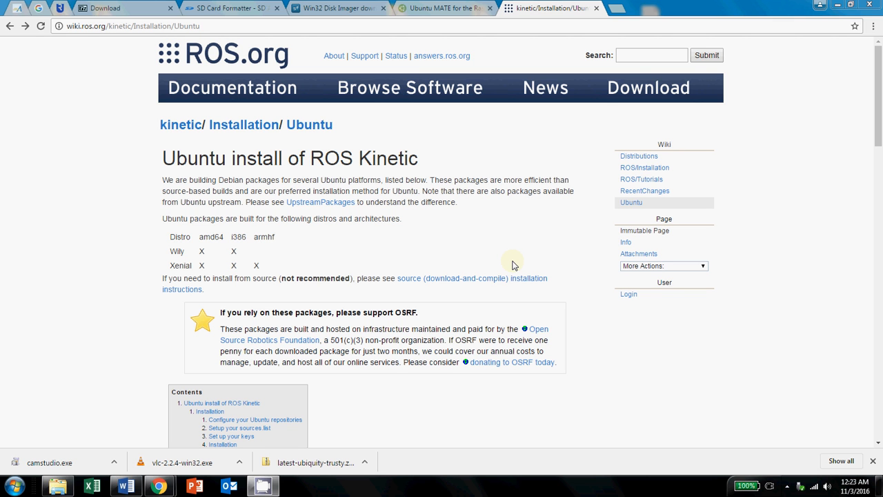
{"action": "mouse_move", "coordinate": [414, 162]}
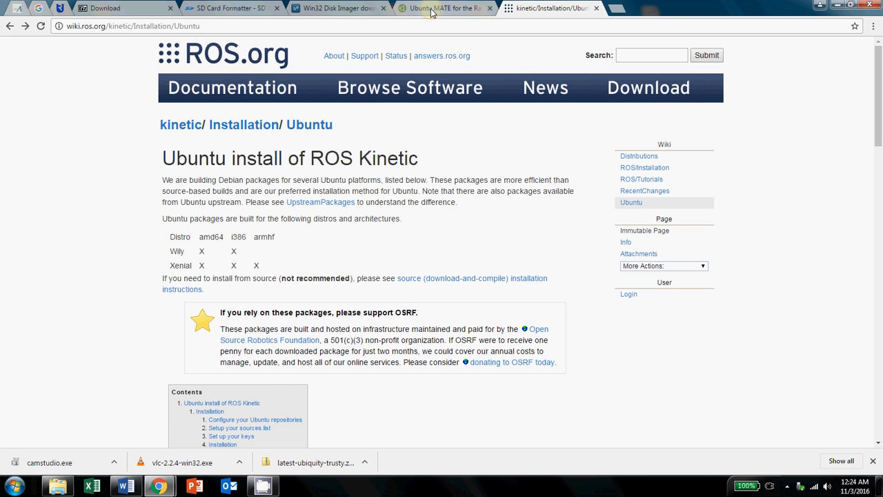
Step: Switch to the Ubuntu MATE Raspberry Pi download page and highlight 'Raspberry Pi 2'
{"action": "left_click", "coordinate": [445, 8]}
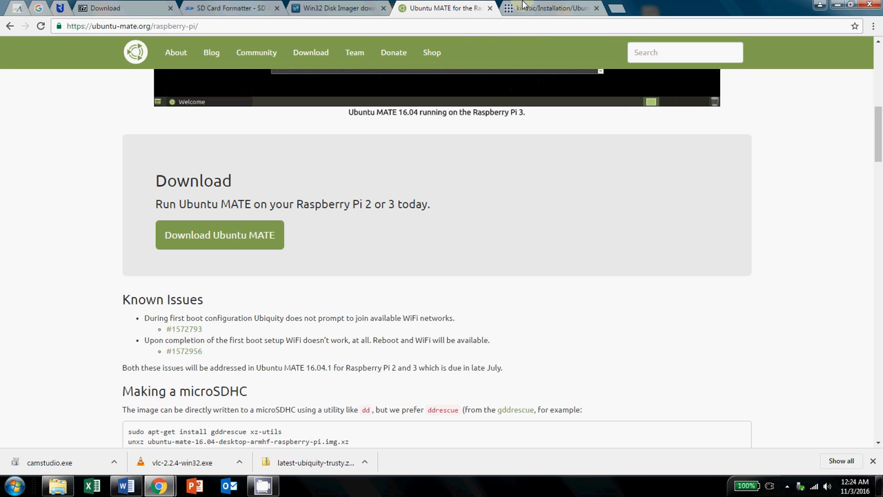
{"action": "left_click", "coordinate": [552, 8]}
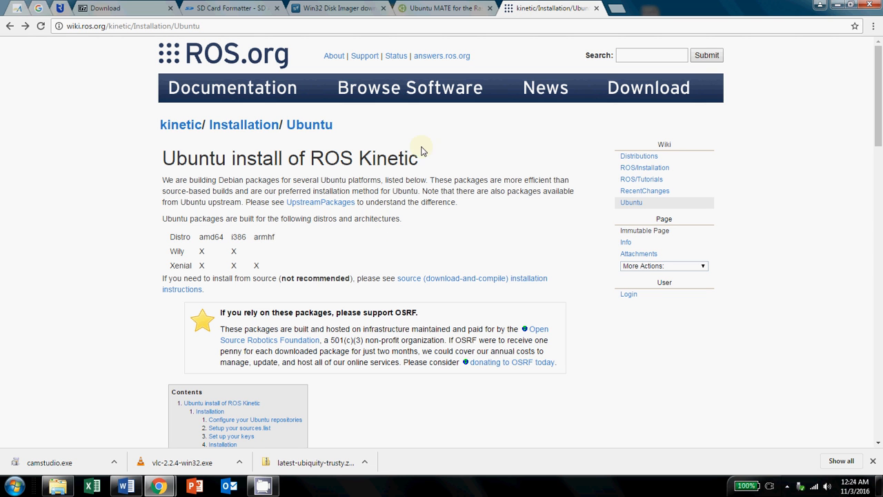
{"action": "mouse_move", "coordinate": [358, 158]}
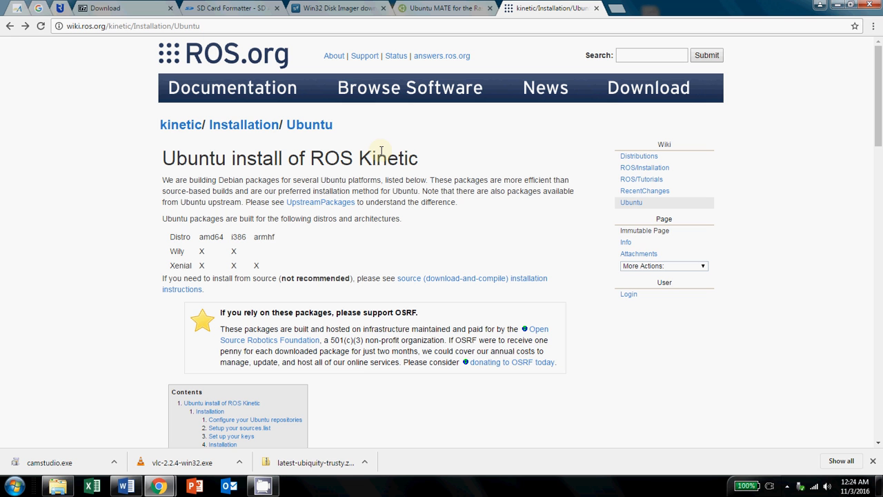
{"action": "mouse_move", "coordinate": [359, 168]}
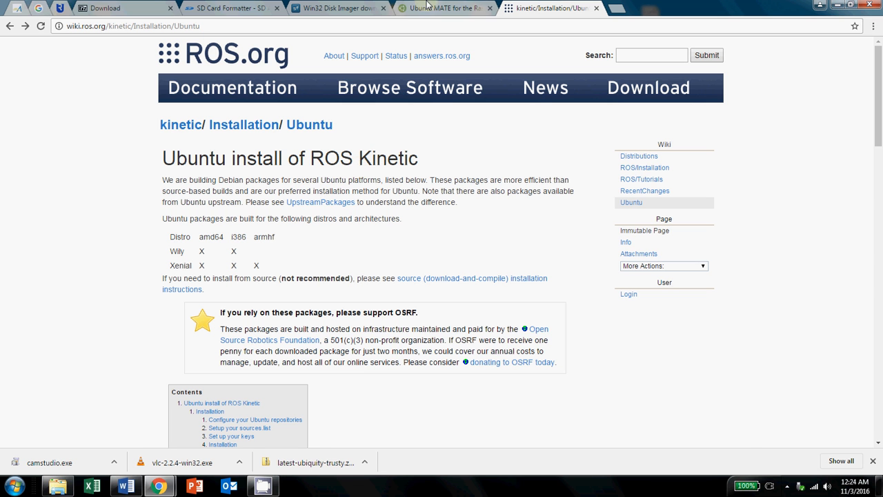
{"action": "left_click", "coordinate": [445, 8]}
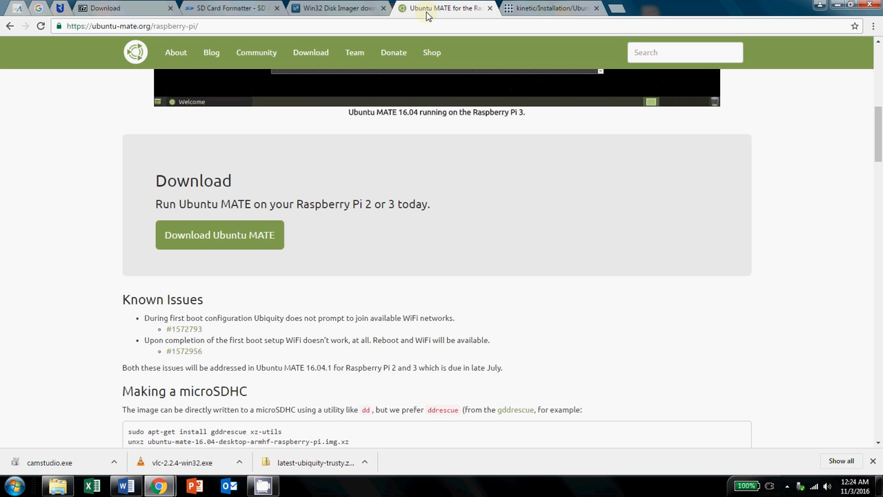
{"action": "mouse_move", "coordinate": [369, 204]}
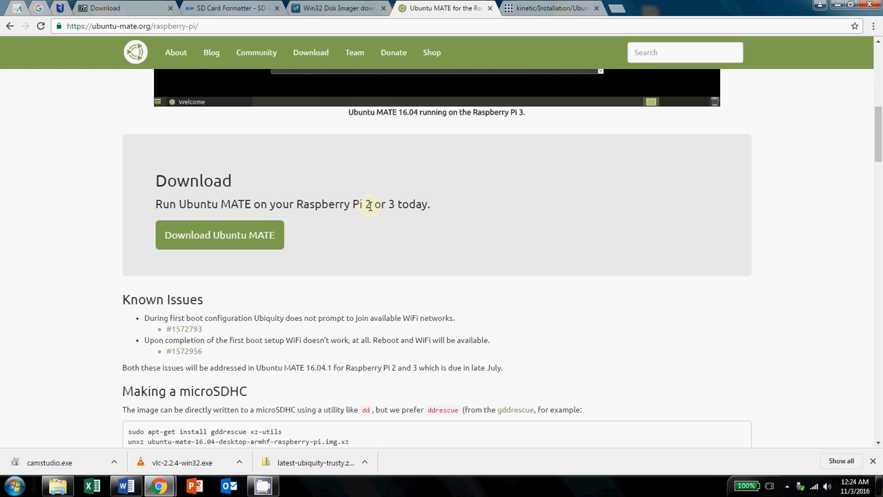
{"action": "double_click", "coordinate": [333, 205]}
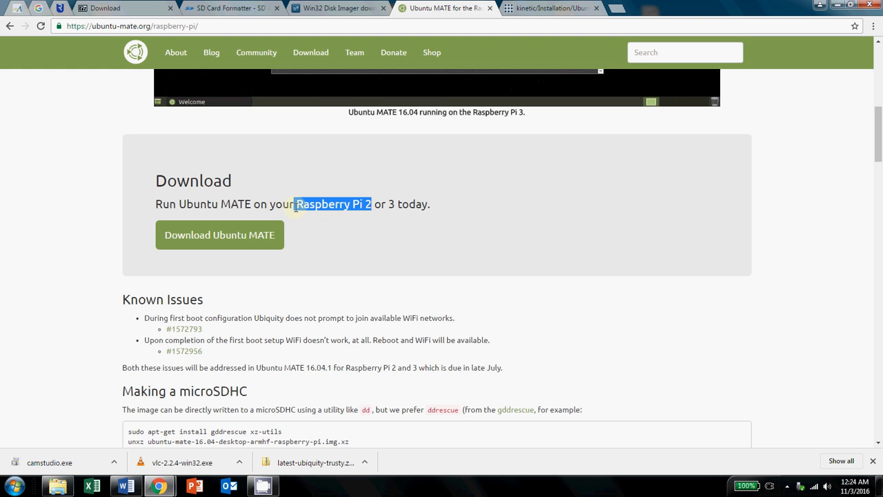
{"action": "mouse_move", "coordinate": [335, 248]}
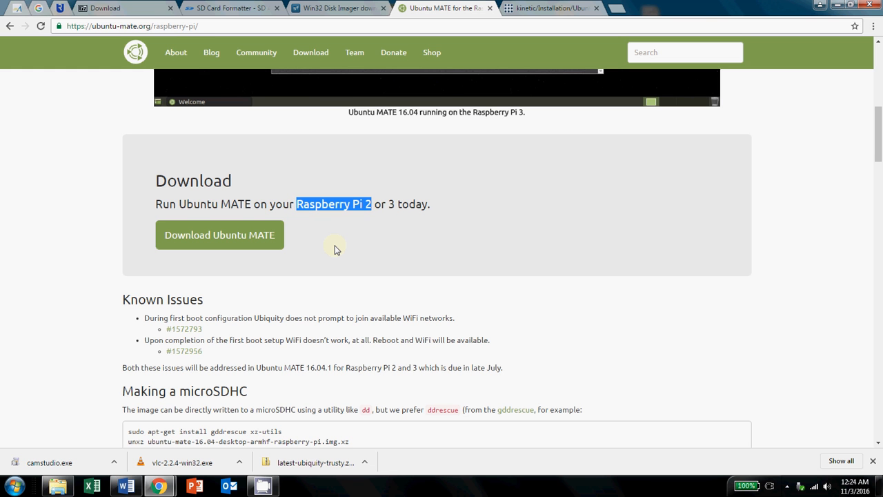
{"action": "mouse_move", "coordinate": [355, 219]}
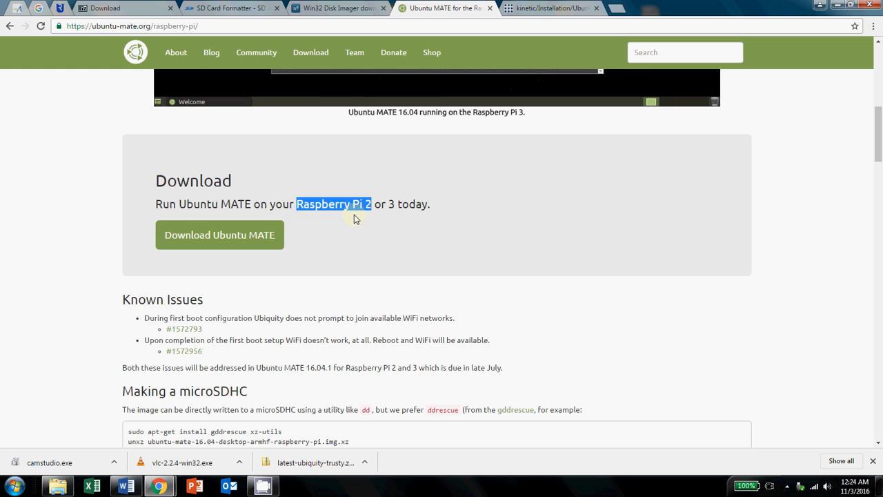
{"action": "mouse_move", "coordinate": [348, 209]}
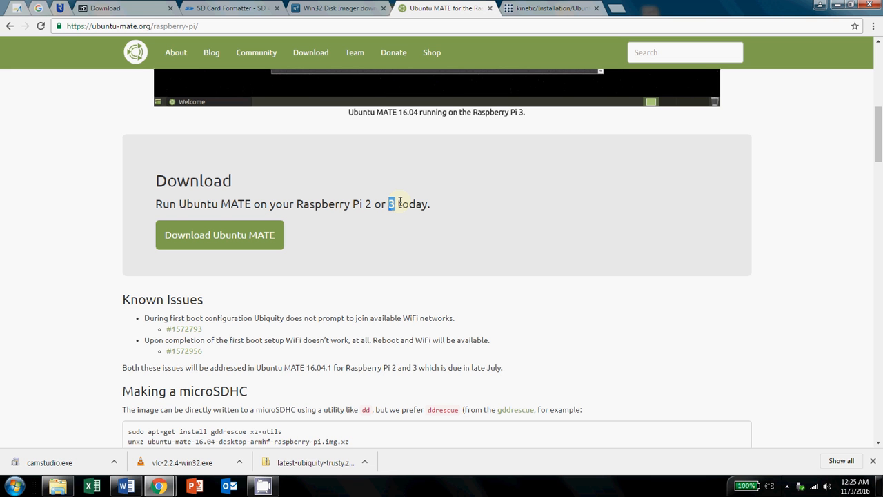
{"action": "mouse_move", "coordinate": [597, 197]}
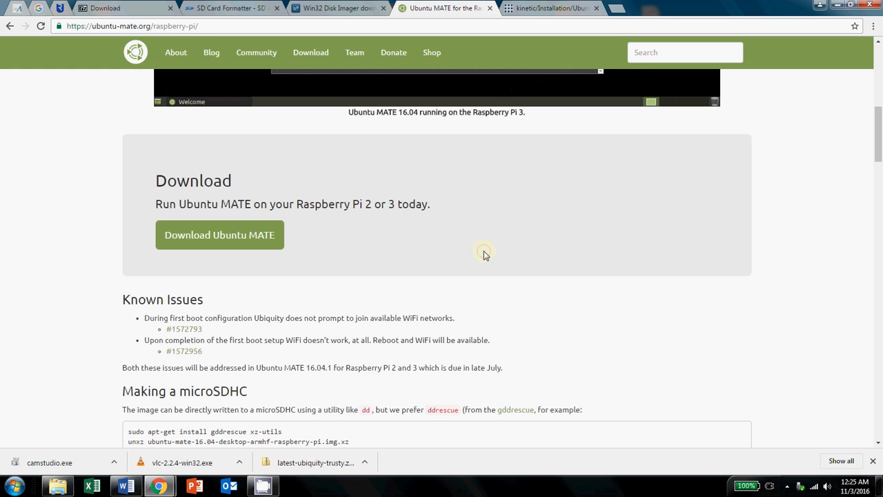
{"action": "mouse_move", "coordinate": [269, 239]}
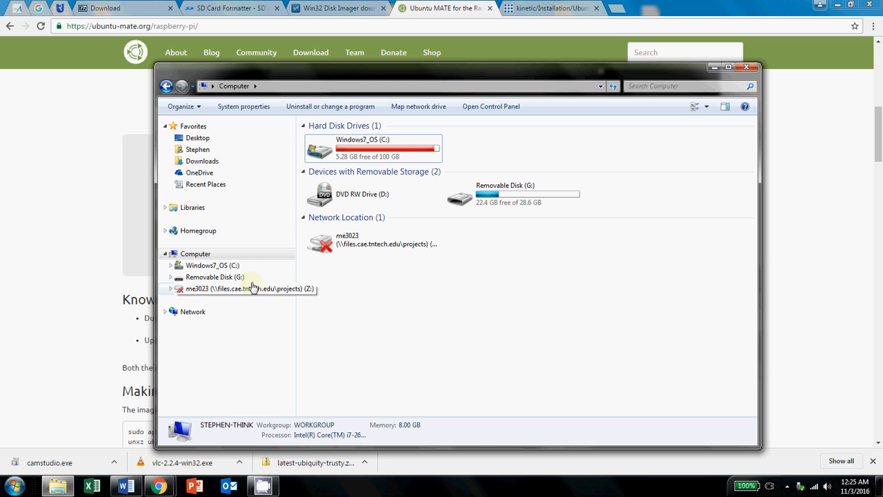
{"action": "mouse_move", "coordinate": [201, 161]}
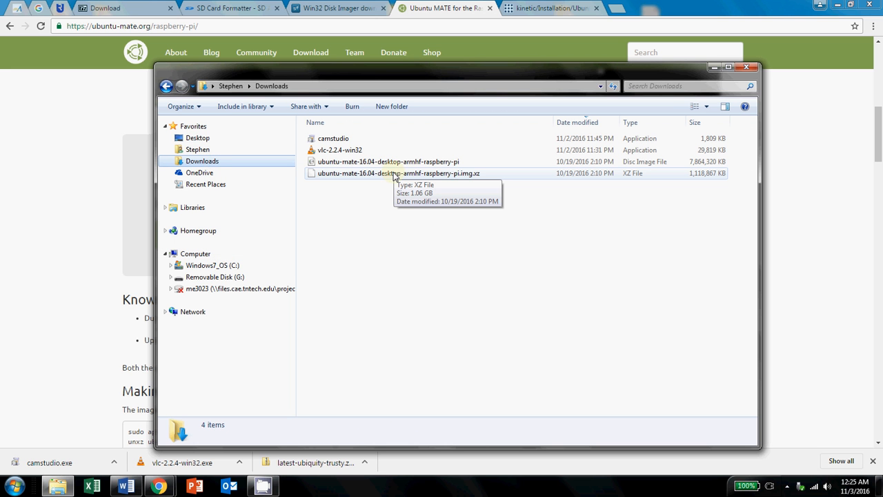
{"action": "mouse_move", "coordinate": [475, 176]}
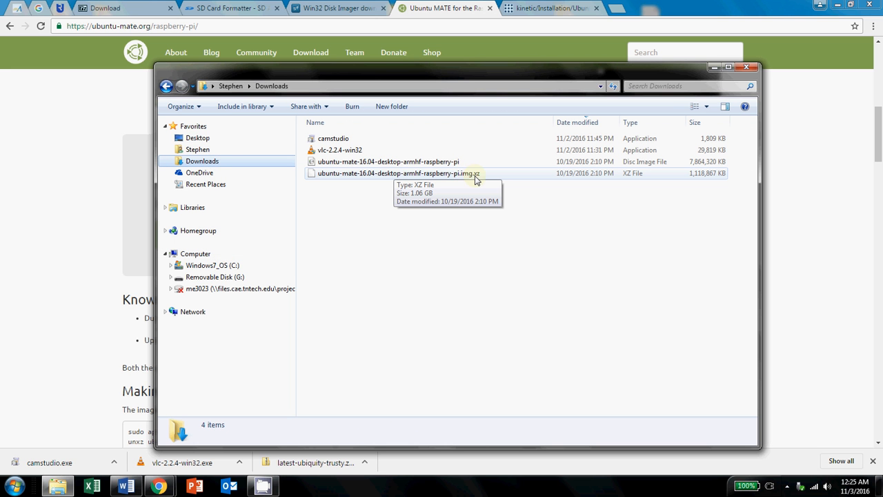
{"action": "mouse_move", "coordinate": [480, 180]}
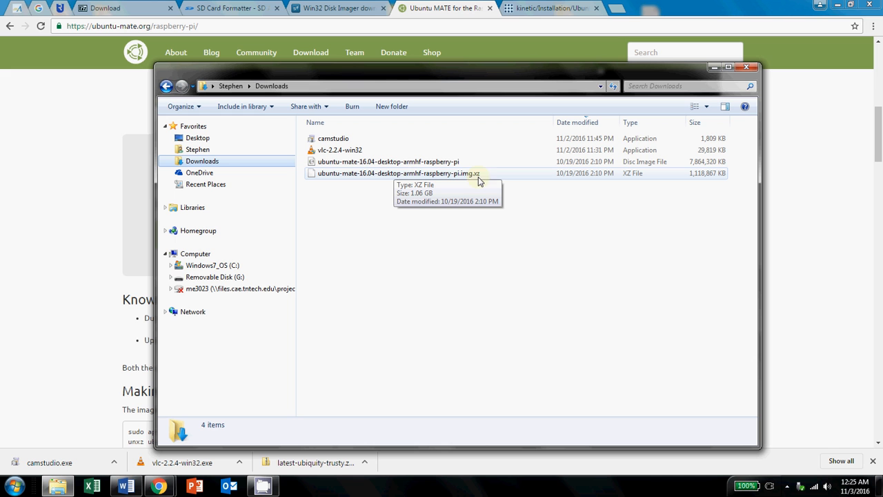
{"action": "mouse_move", "coordinate": [506, 172]}
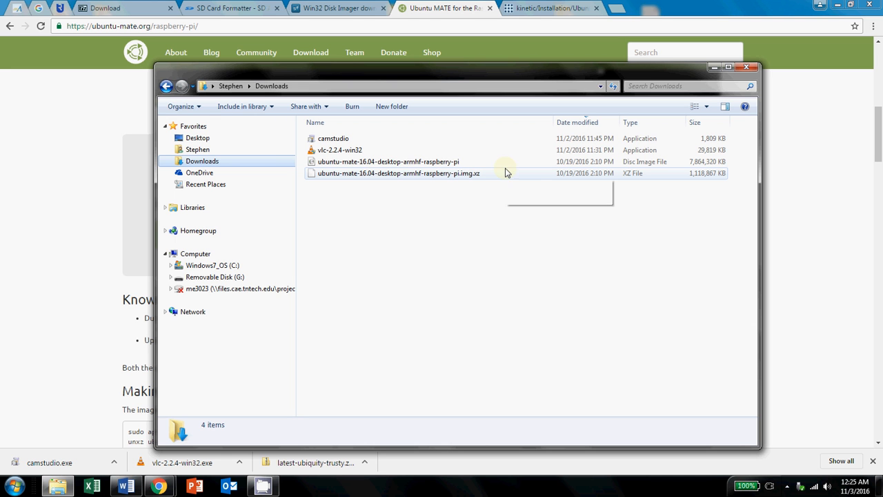
{"action": "mouse_move", "coordinate": [476, 176]}
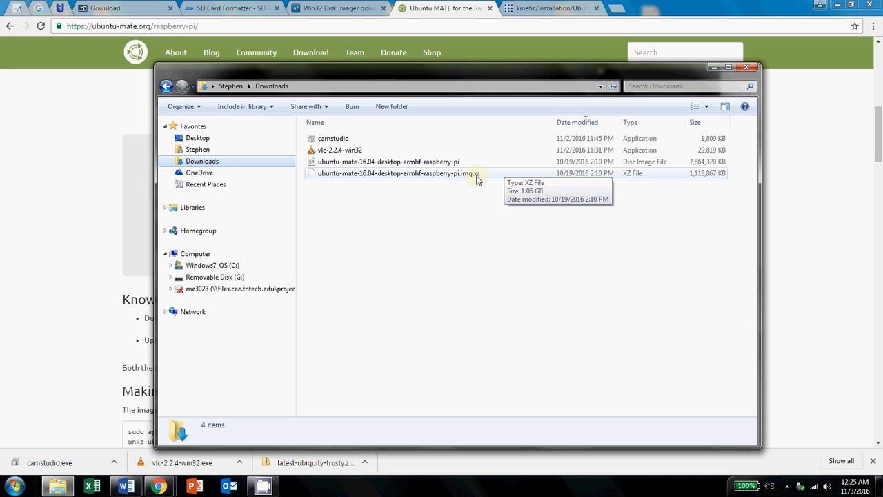
{"action": "mouse_move", "coordinate": [461, 180]}
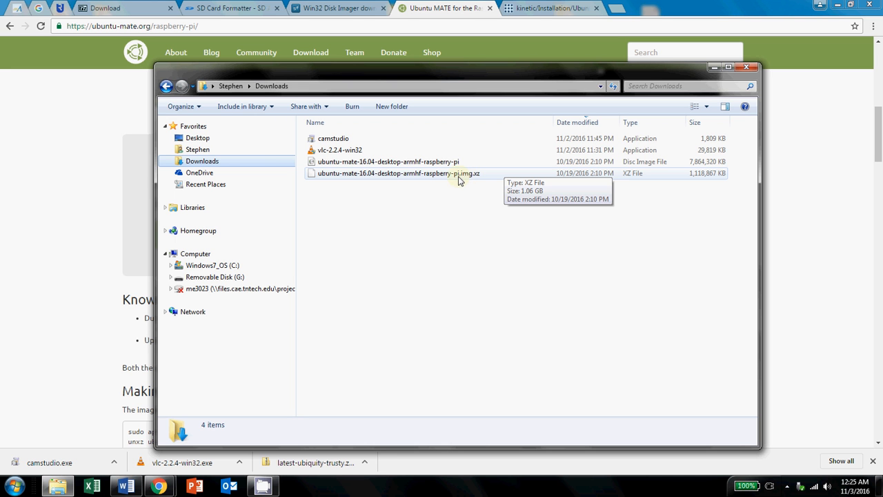
{"action": "mouse_move", "coordinate": [419, 173]}
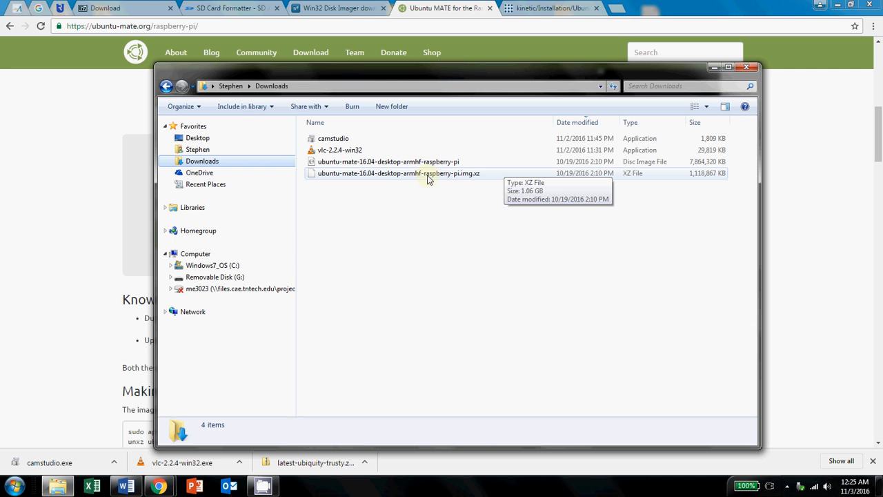
{"action": "mouse_move", "coordinate": [380, 199]}
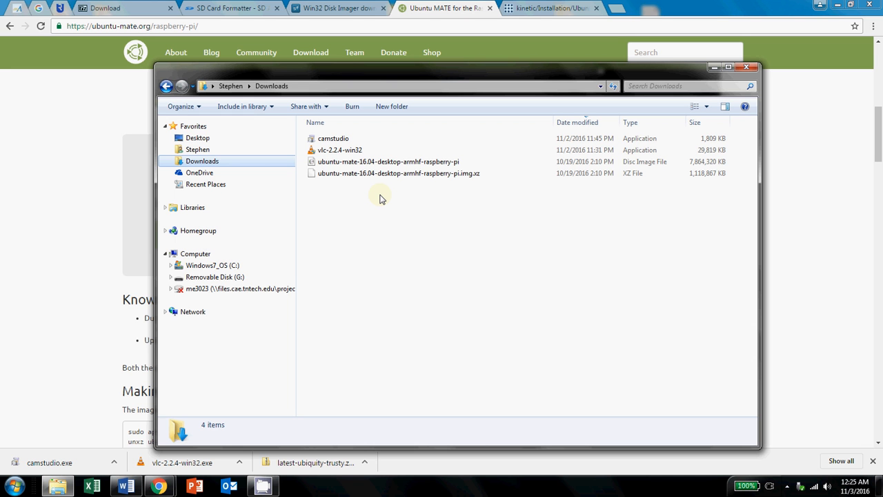
{"action": "mouse_move", "coordinate": [411, 173]}
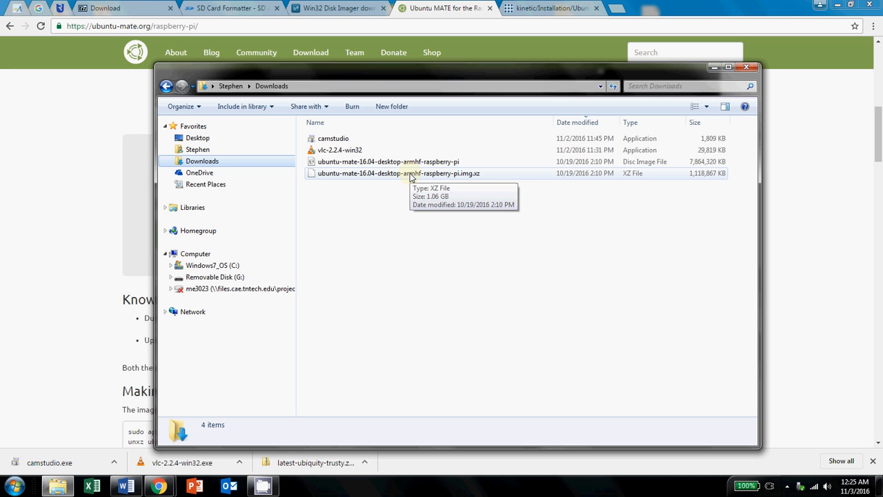
Step: Select the compressed ubuntu-mate-16.04 raspberry-pi .img.xz archive in Downloads
{"action": "left_click", "coordinate": [398, 173]}
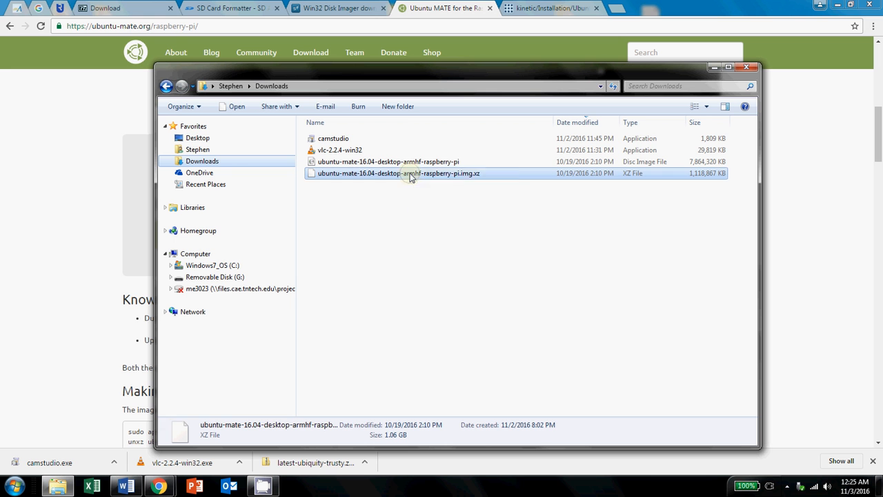
{"action": "right_click", "coordinate": [398, 173]}
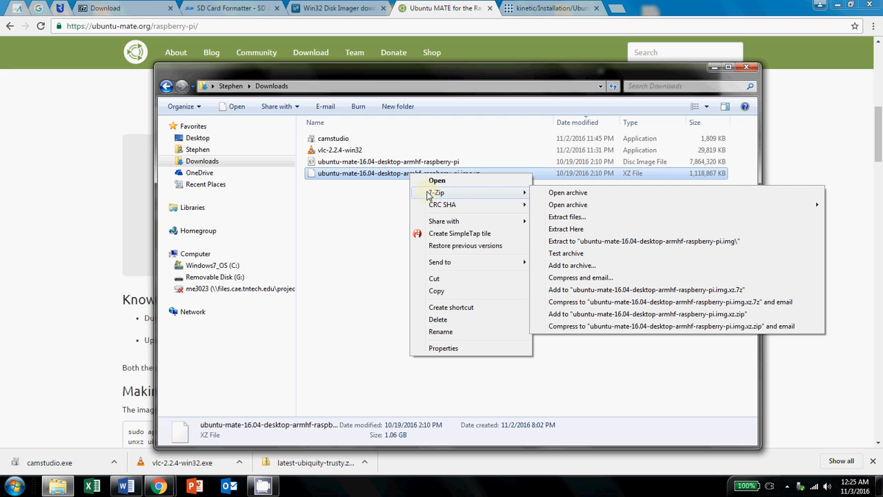
{"action": "mouse_move", "coordinate": [566, 229]}
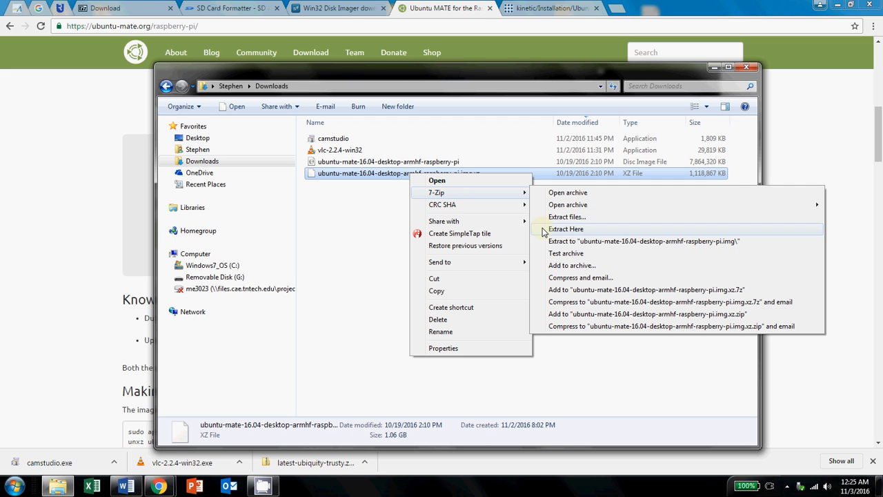
{"action": "mouse_move", "coordinate": [483, 205]}
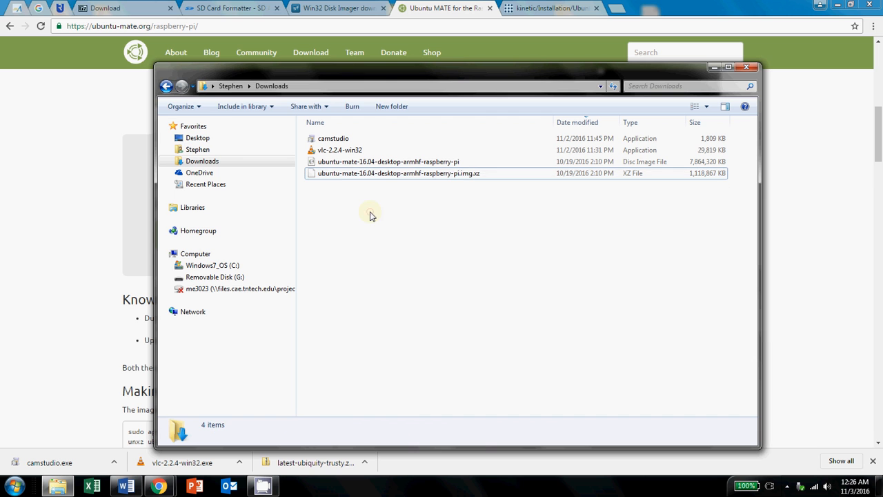
Step: Return to Chrome on the 7-Zip 16.04 download page
{"action": "left_click", "coordinate": [103, 8]}
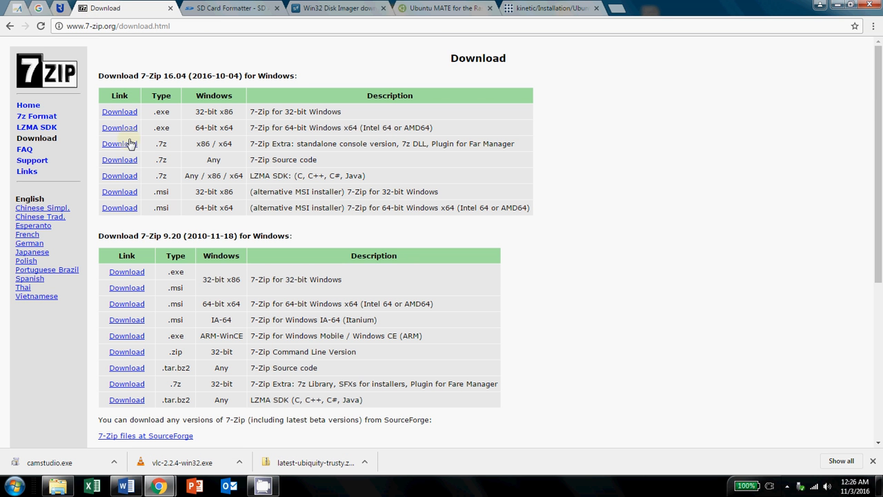
{"action": "mouse_move", "coordinate": [120, 128]}
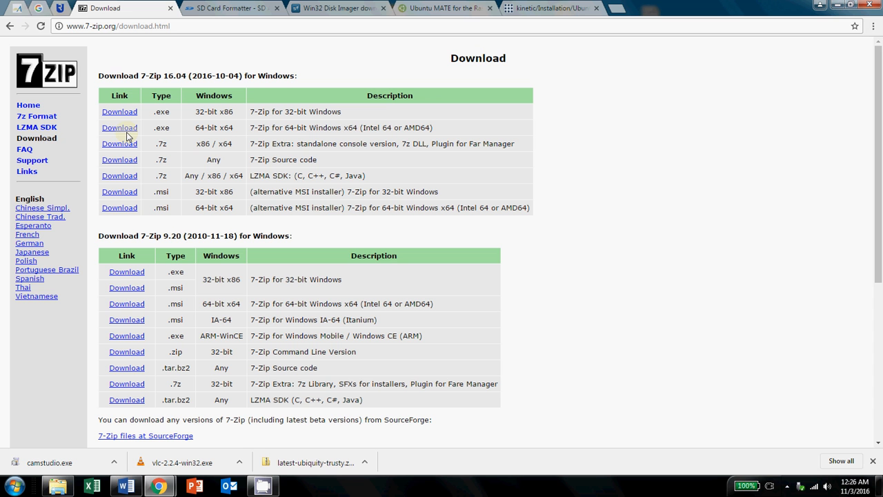
{"action": "mouse_move", "coordinate": [109, 111]}
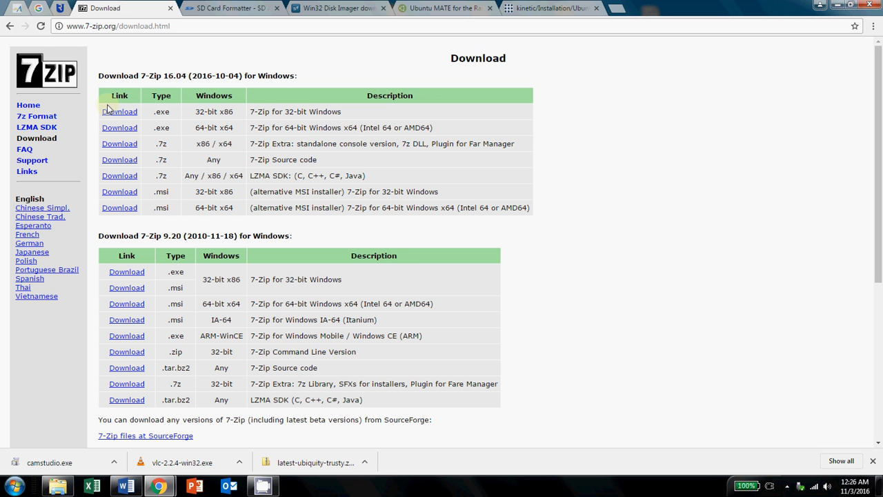
{"action": "mouse_move", "coordinate": [119, 143]}
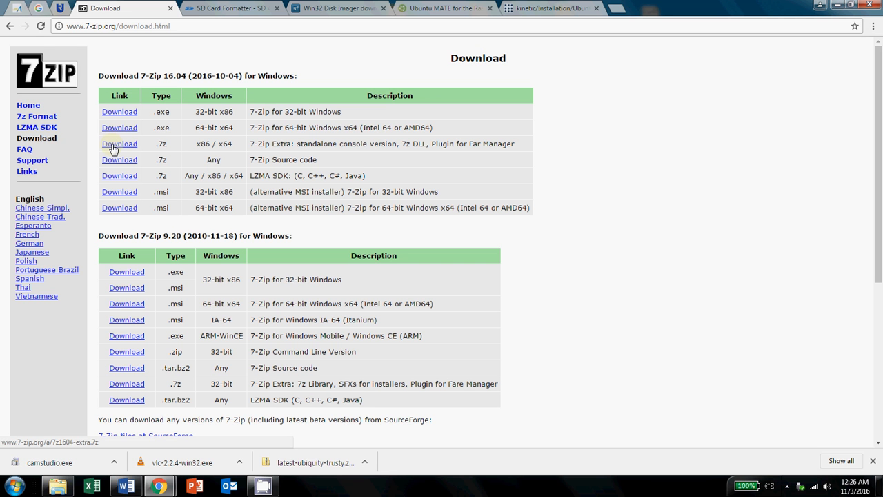
{"action": "mouse_move", "coordinate": [120, 127]}
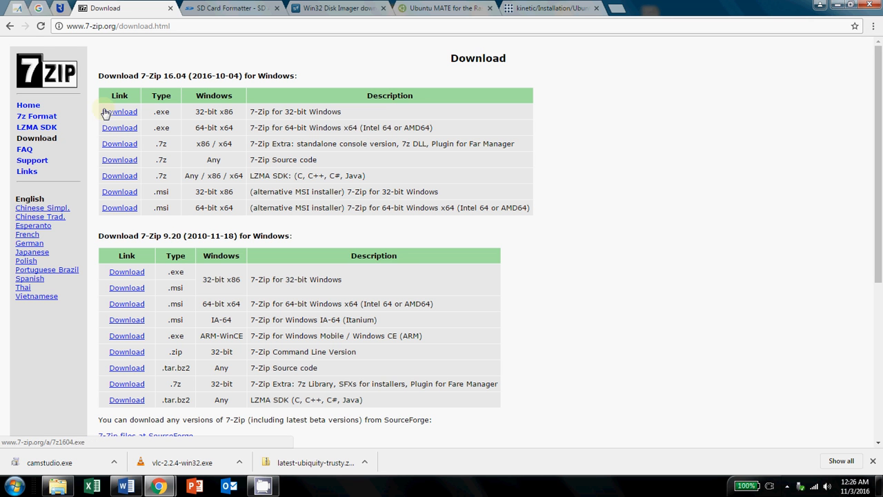
{"action": "mouse_move", "coordinate": [264, 135]}
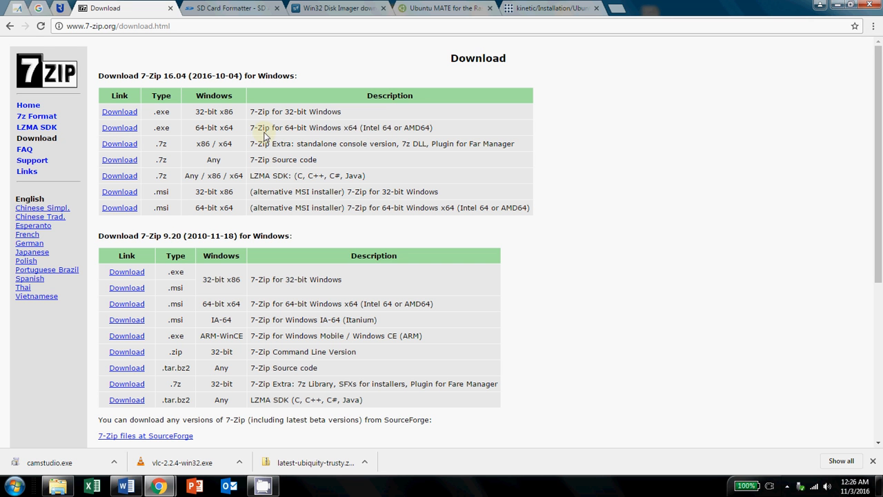
{"action": "mouse_move", "coordinate": [331, 129]}
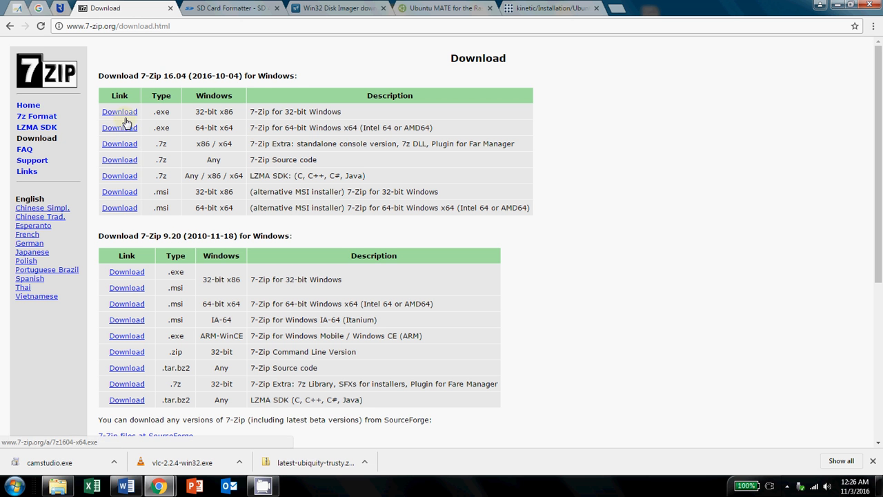
{"action": "mouse_move", "coordinate": [59, 485]}
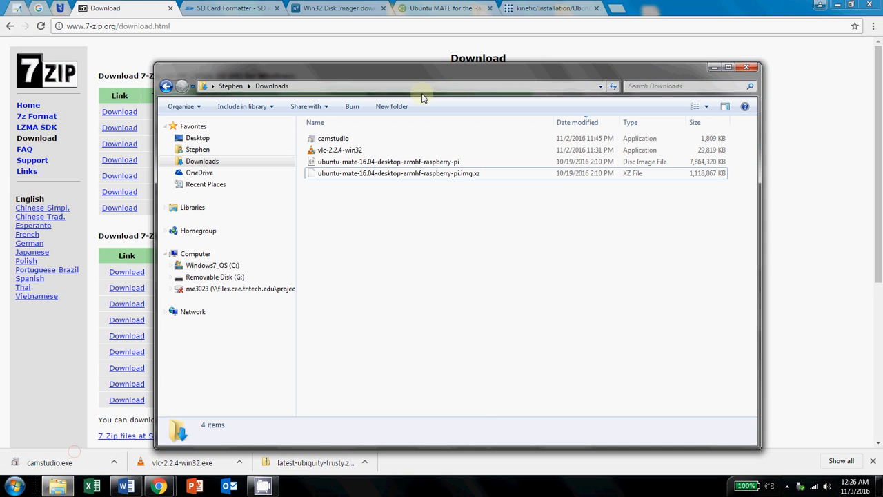
{"action": "left_click", "coordinate": [388, 161]}
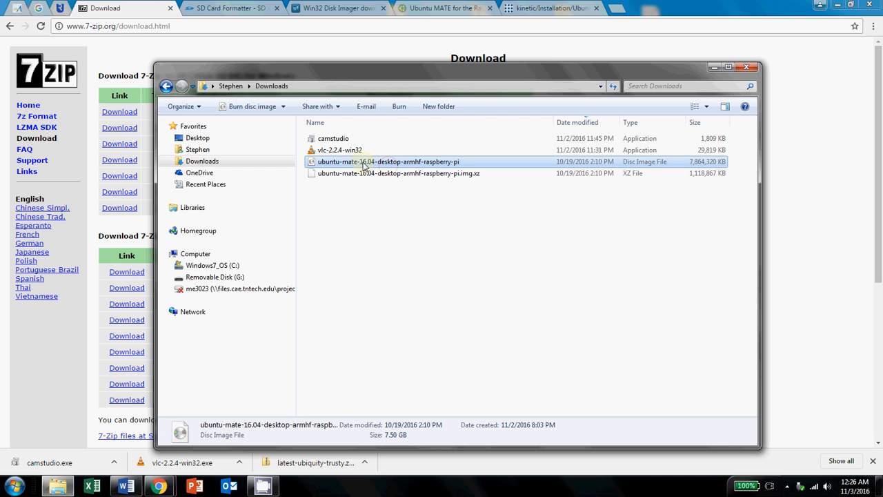
{"action": "mouse_move", "coordinate": [397, 164]}
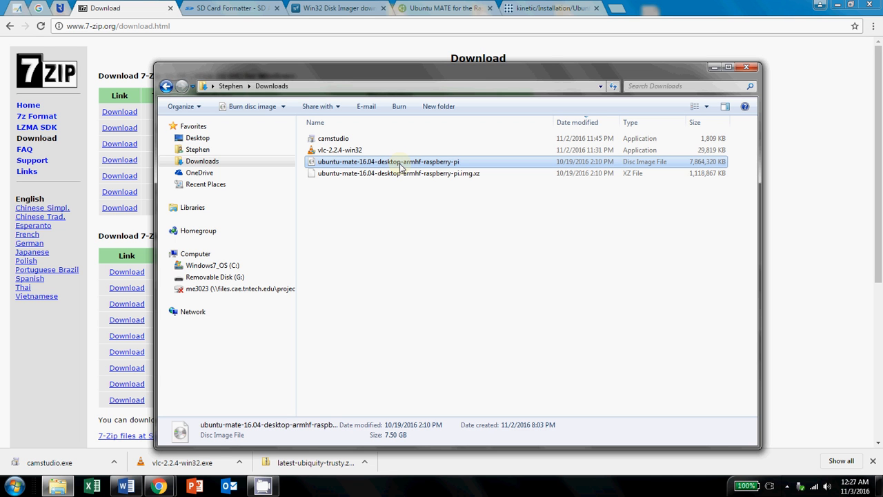
{"action": "left_click_drag", "start_coordinate": [398, 161], "coordinate": [238, 288]}
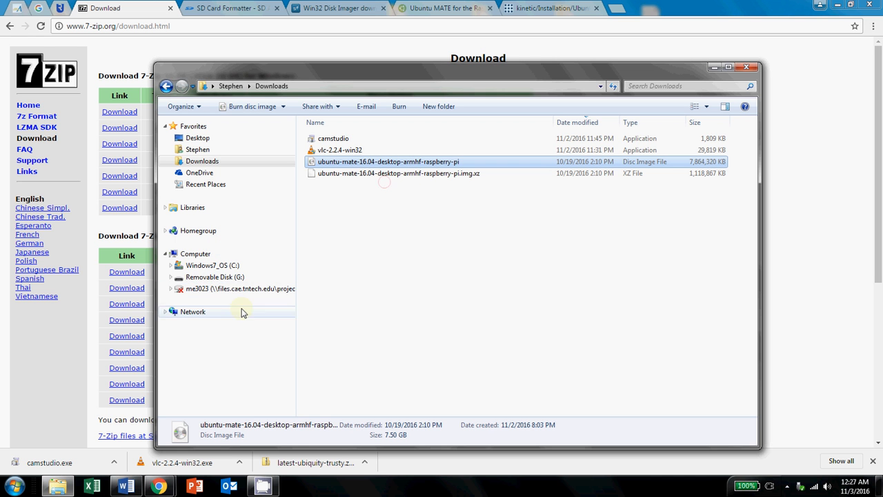
{"action": "mouse_move", "coordinate": [214, 279]}
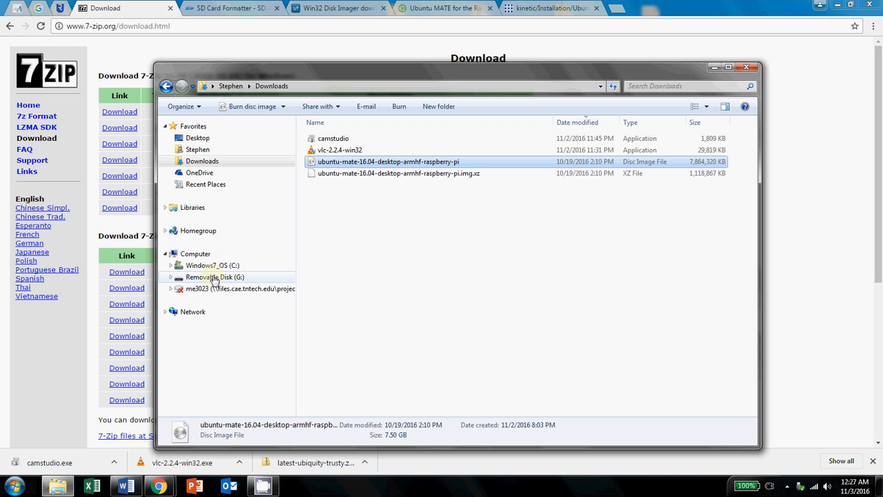
{"action": "mouse_move", "coordinate": [340, 152]}
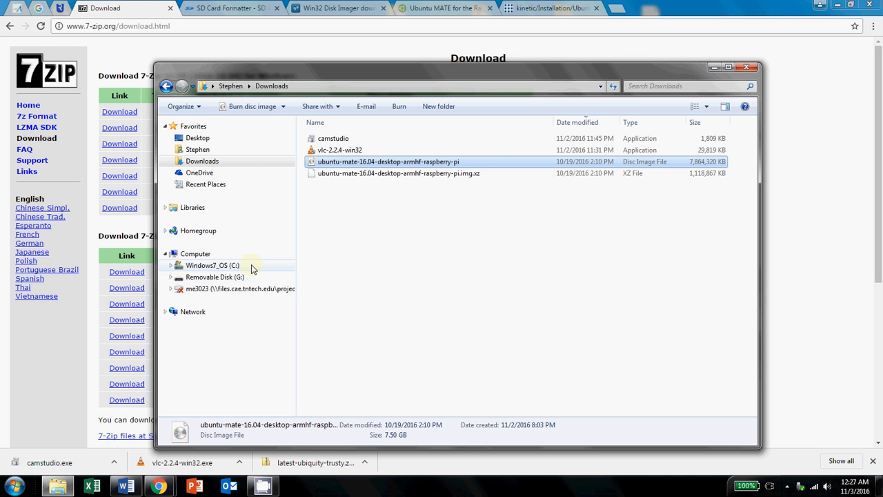
{"action": "mouse_move", "coordinate": [238, 281]}
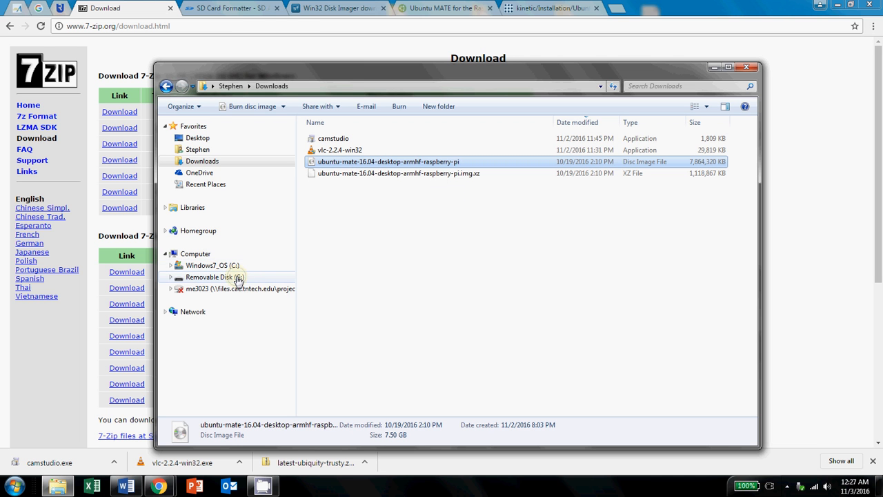
{"action": "right_click", "coordinate": [215, 277]}
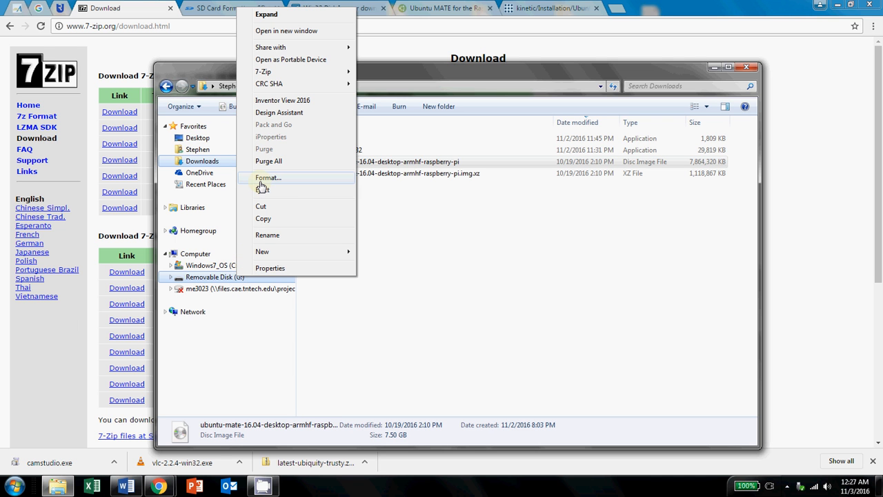
{"action": "mouse_move", "coordinate": [313, 180]}
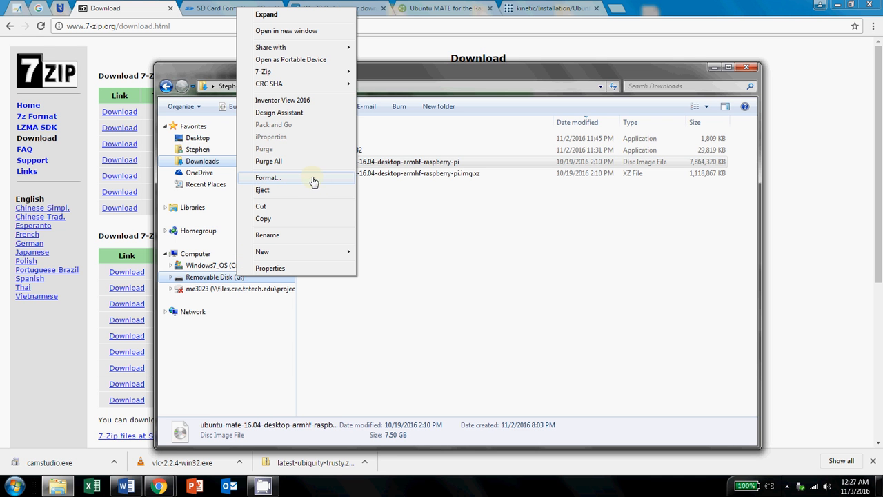
{"action": "mouse_move", "coordinate": [336, 180]}
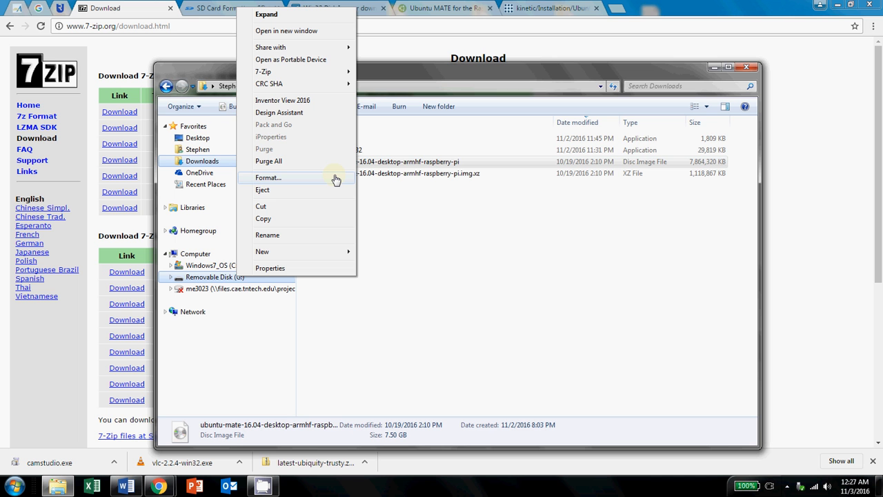
{"action": "mouse_move", "coordinate": [340, 181]}
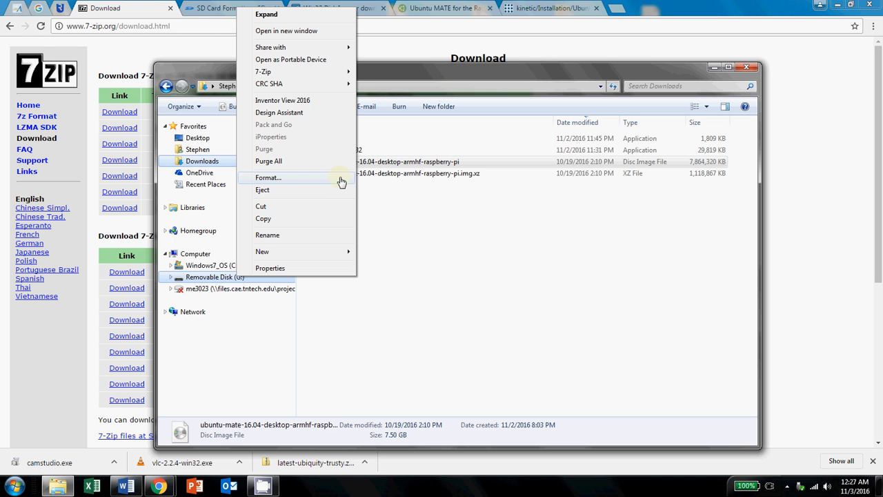
{"action": "left_click", "coordinate": [386, 200]}
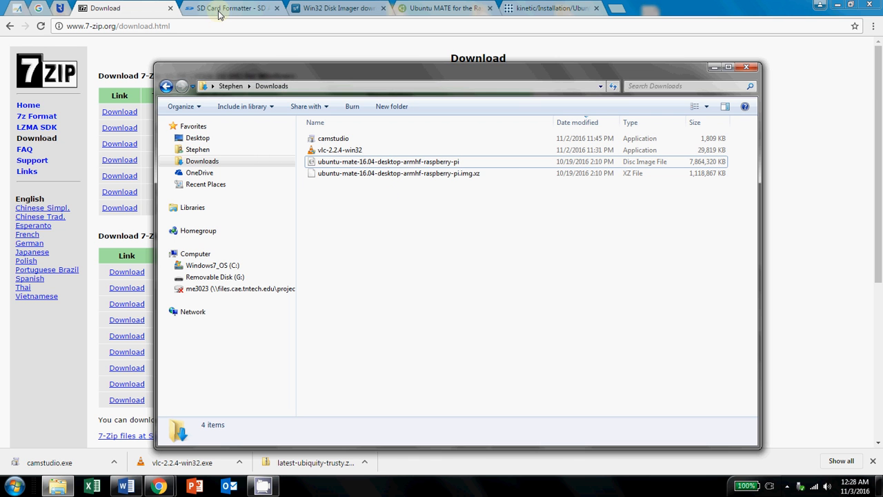
Step: Launch SD Formatter from the Start menu and view its format options, leaving them unchanged
{"action": "left_click", "coordinate": [228, 7]}
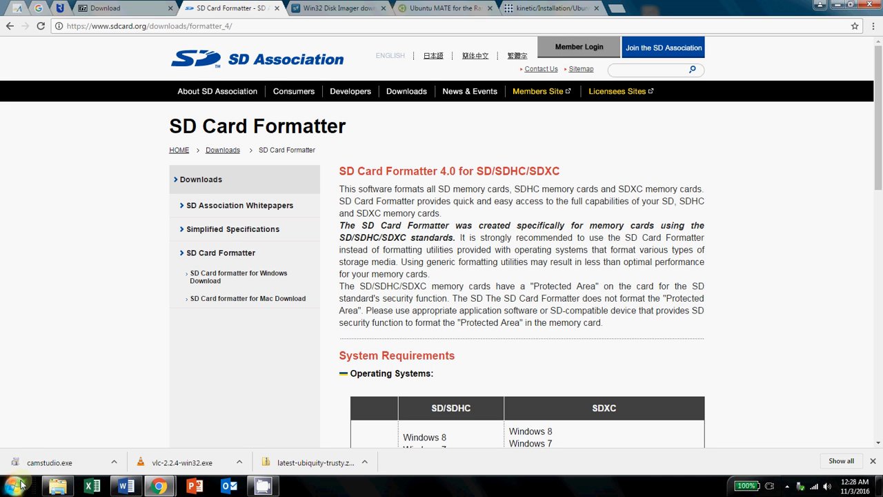
{"action": "left_click", "coordinate": [13, 483]}
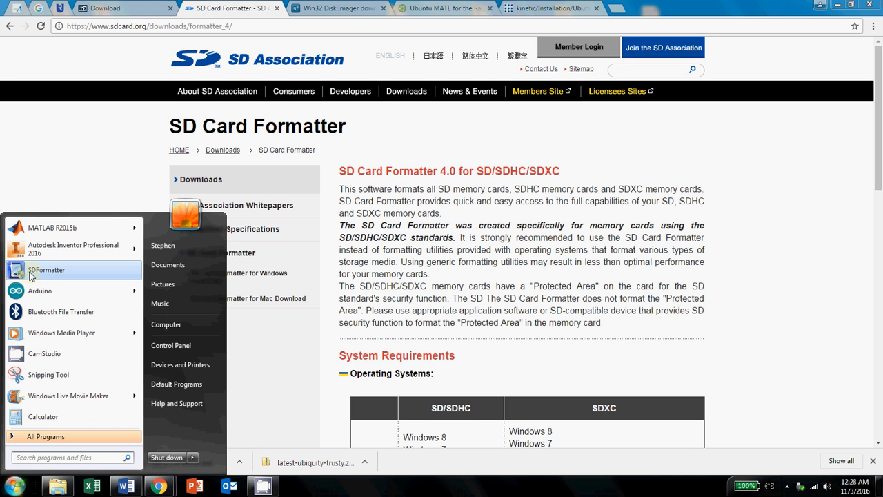
{"action": "mouse_move", "coordinate": [20, 277]}
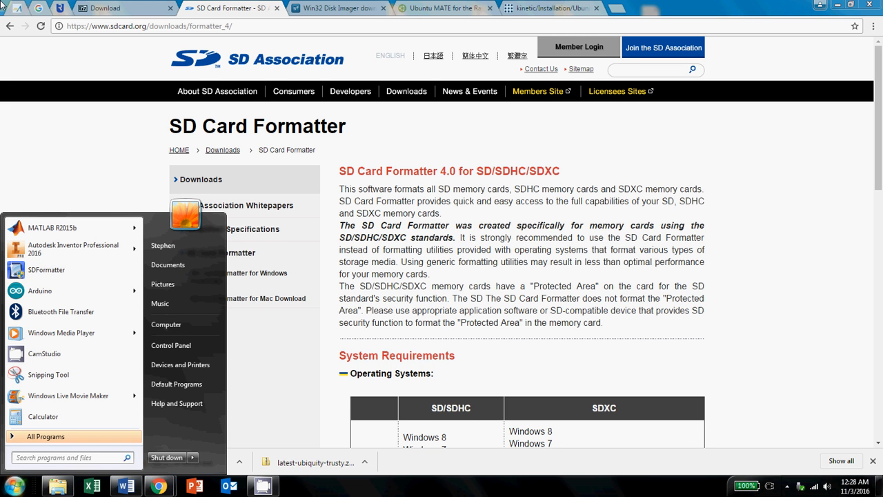
{"action": "left_click", "coordinate": [228, 364]}
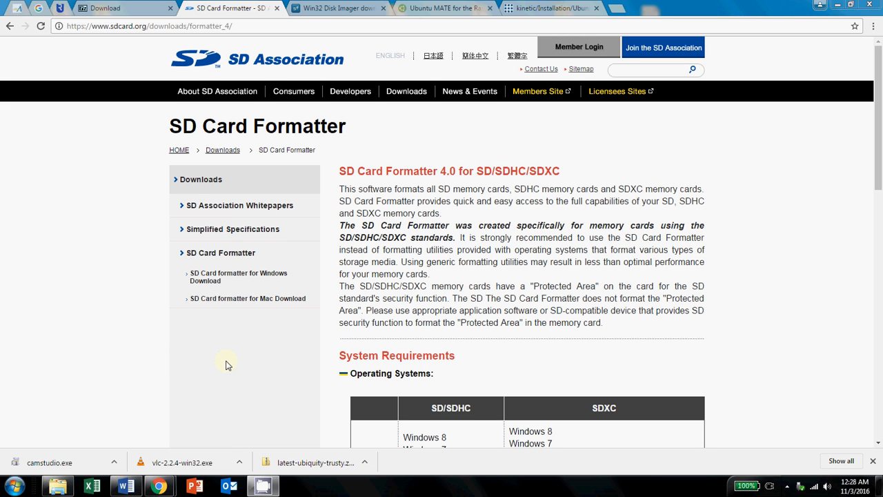
{"action": "left_click", "coordinate": [297, 485]}
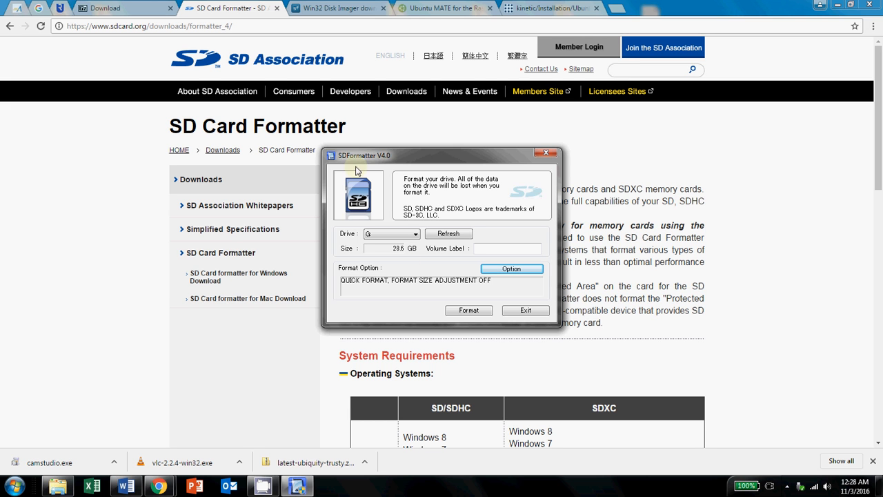
{"action": "mouse_move", "coordinate": [382, 161]}
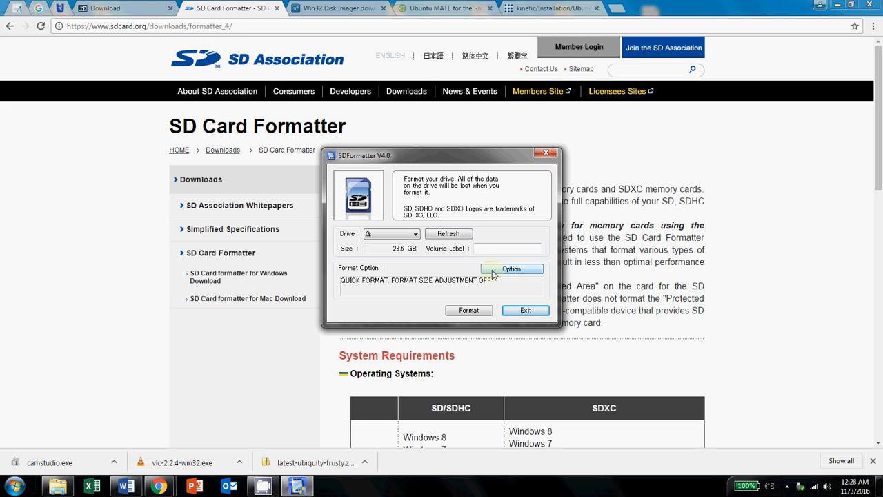
{"action": "left_click", "coordinate": [512, 268]}
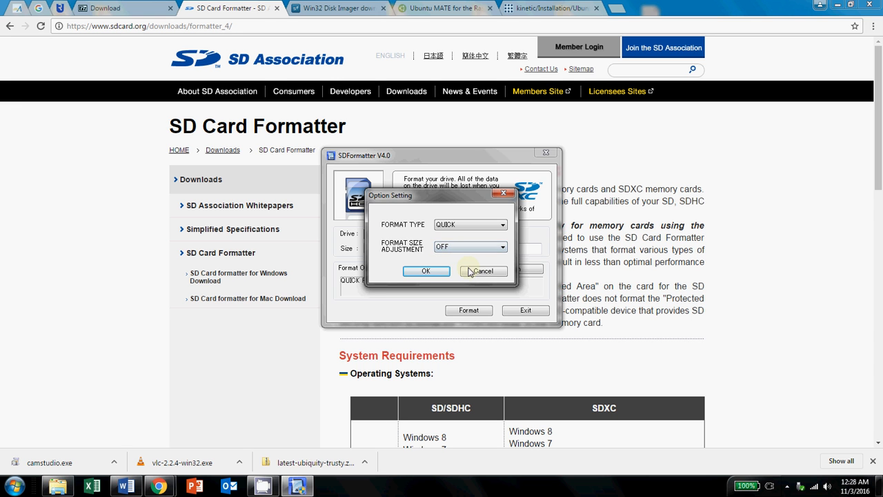
{"action": "left_click", "coordinate": [426, 270]}
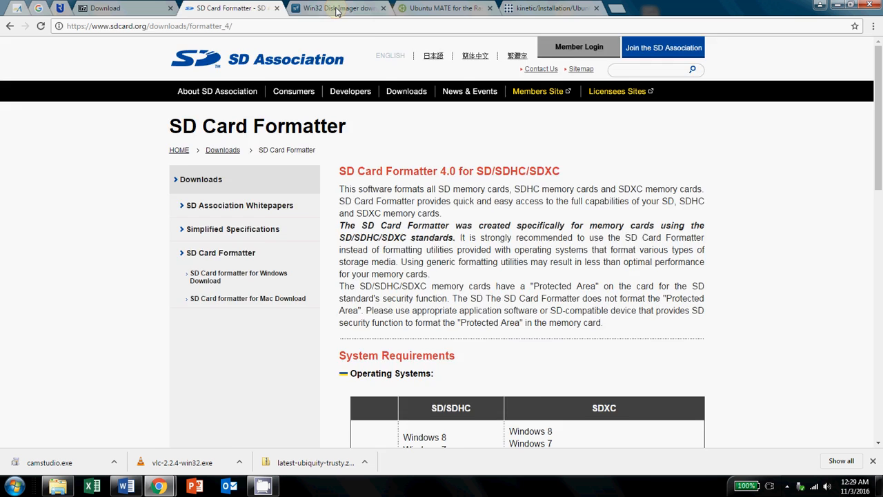
Step: Switch to the SourceForge Win32 Disk Imager download page
{"action": "left_click", "coordinate": [338, 7]}
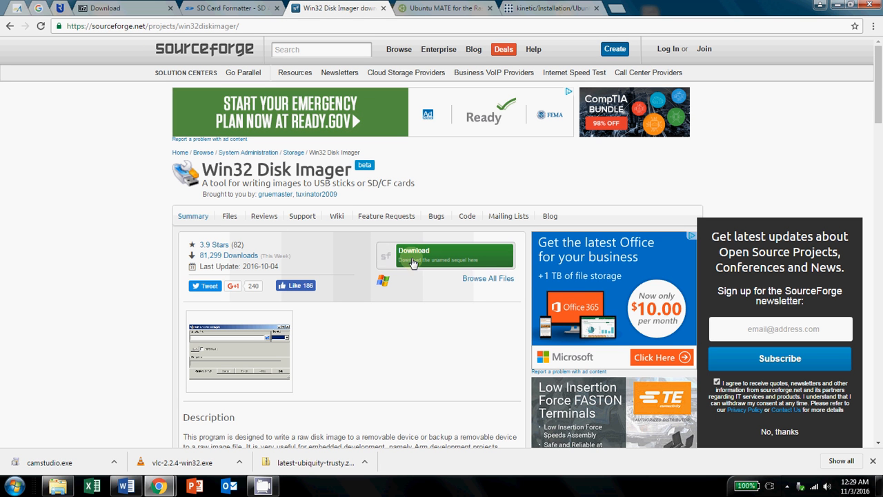
{"action": "mouse_move", "coordinate": [414, 261]}
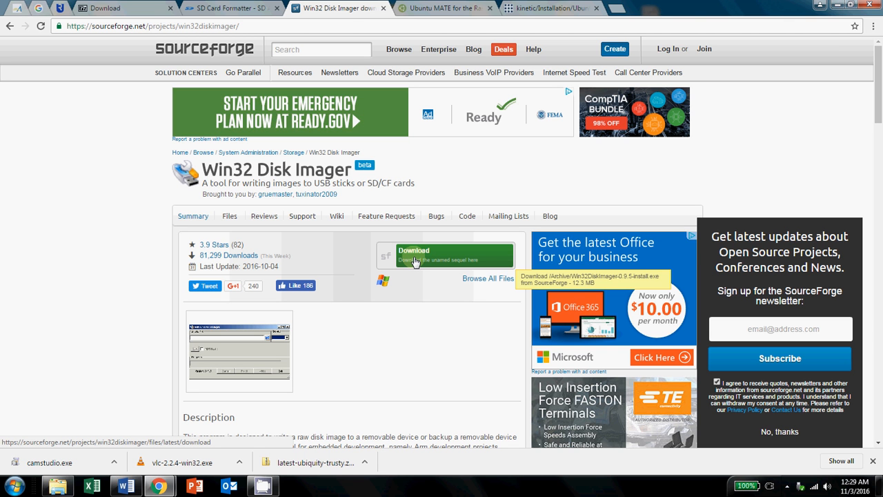
{"action": "mouse_move", "coordinate": [197, 393]}
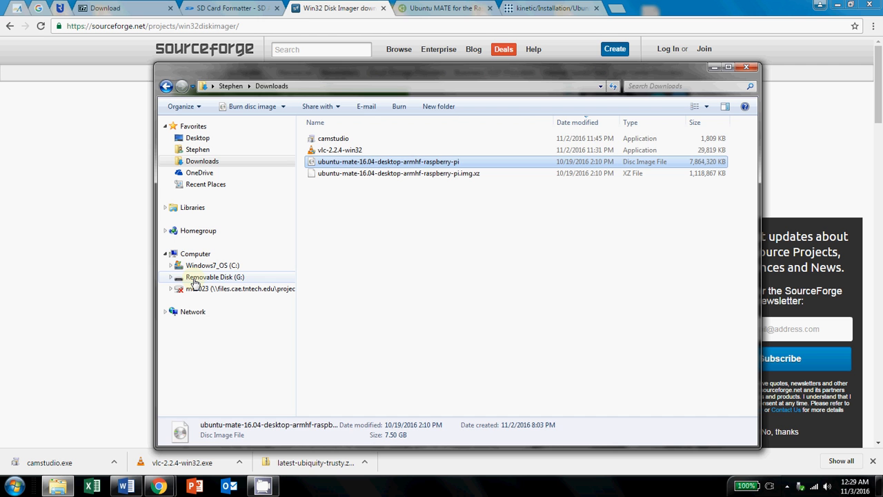
Step: Open G: > Raspberry pi stuff > ImageWriter and run Win32DiskImager
{"action": "left_click", "coordinate": [216, 276]}
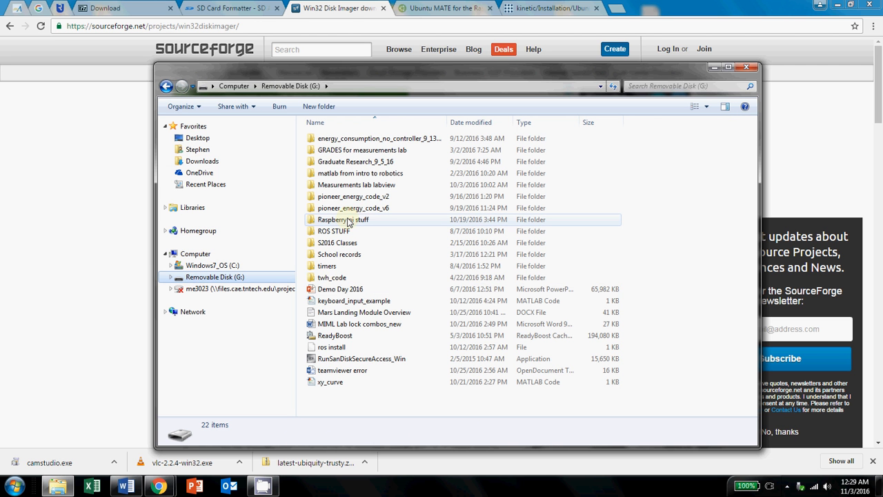
{"action": "double_click", "coordinate": [343, 219]}
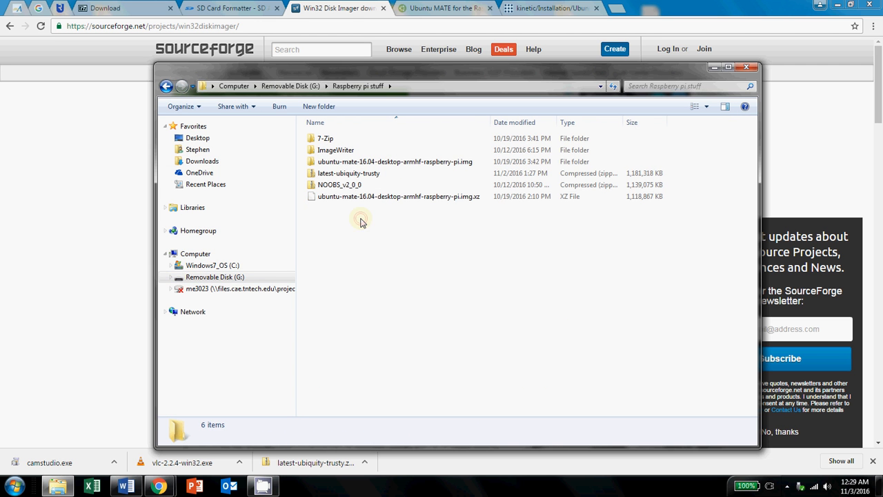
{"action": "mouse_move", "coordinate": [334, 149]}
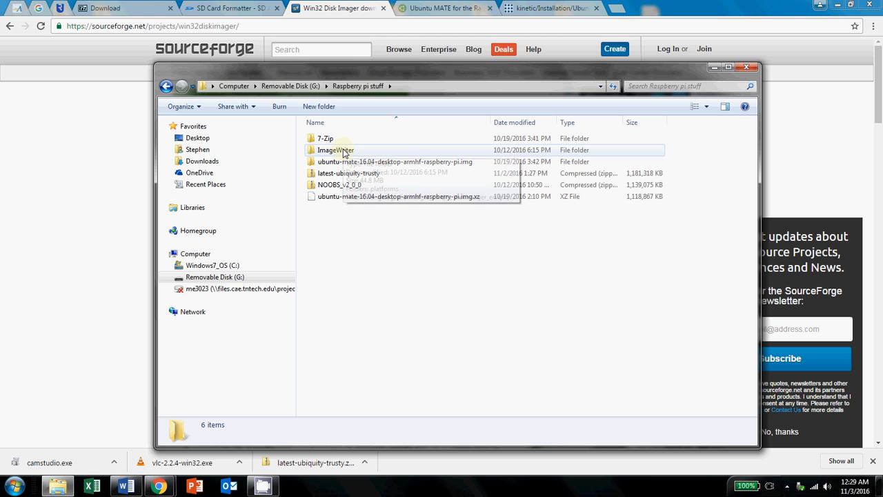
{"action": "mouse_move", "coordinate": [335, 150]}
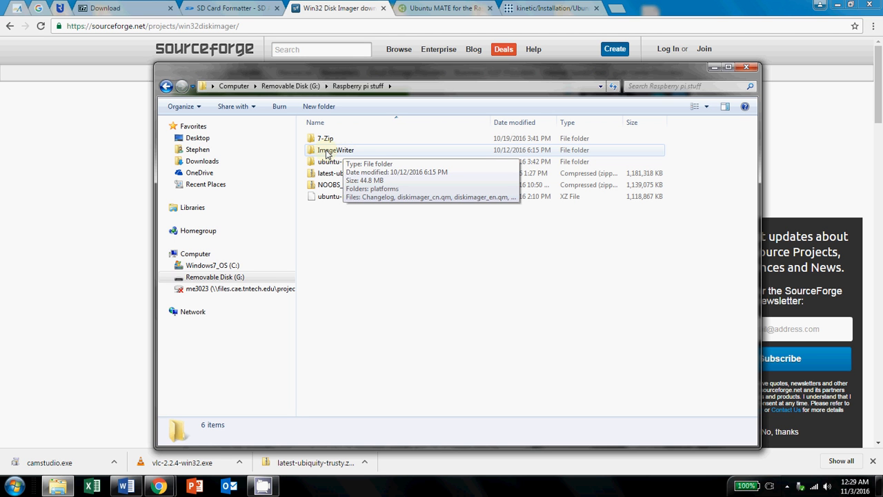
{"action": "double_click", "coordinate": [335, 150]}
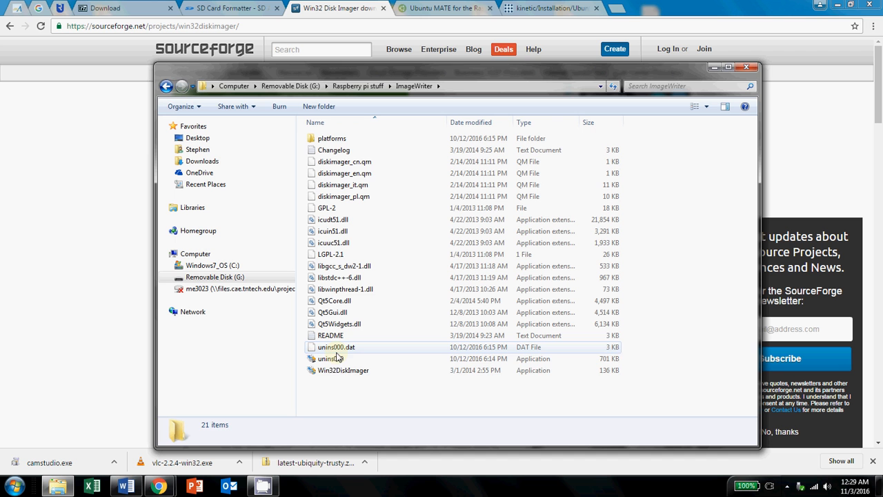
{"action": "left_click", "coordinate": [343, 369]}
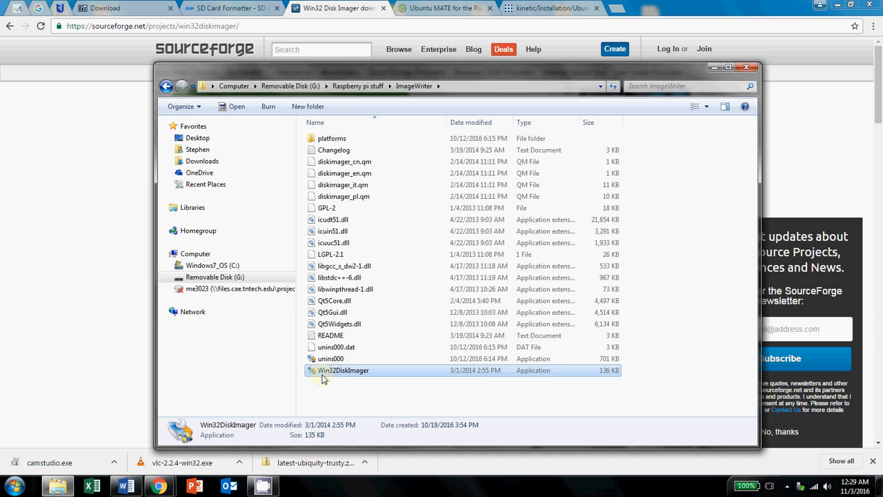
{"action": "mouse_move", "coordinate": [339, 371]}
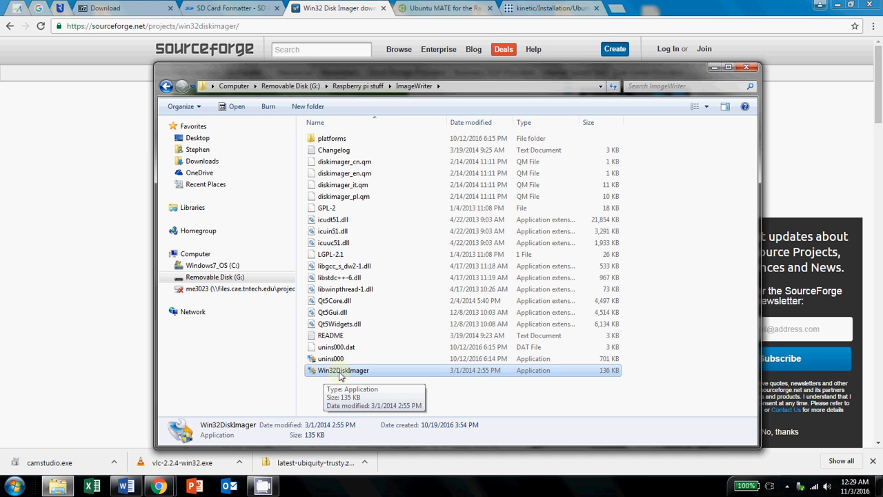
{"action": "mouse_move", "coordinate": [345, 373]}
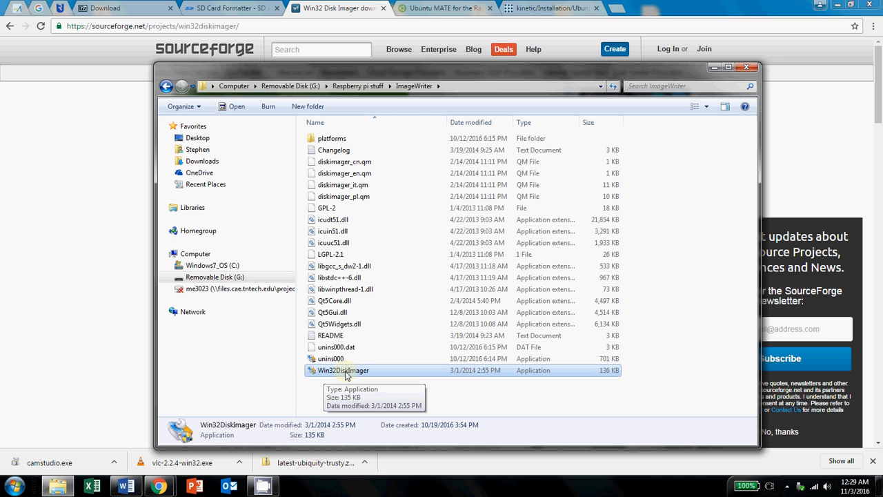
{"action": "right_click", "coordinate": [343, 370]}
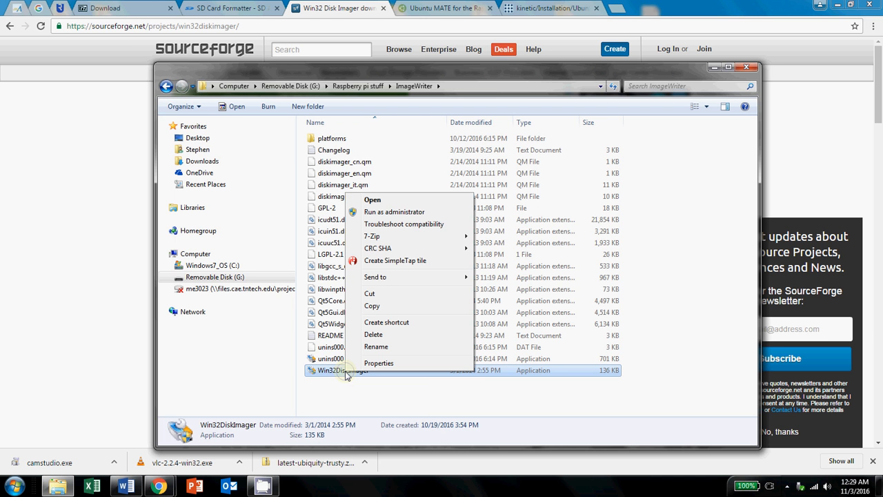
{"action": "mouse_move", "coordinate": [396, 212]}
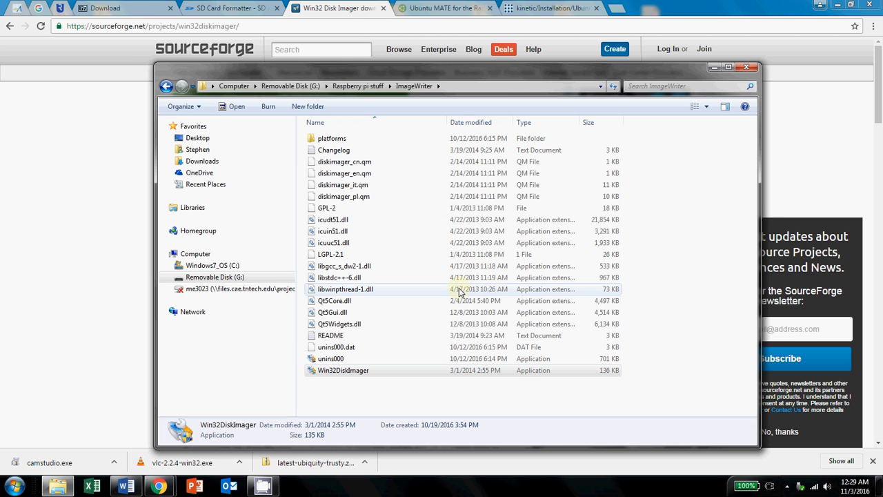
{"action": "double_click", "coordinate": [343, 371]}
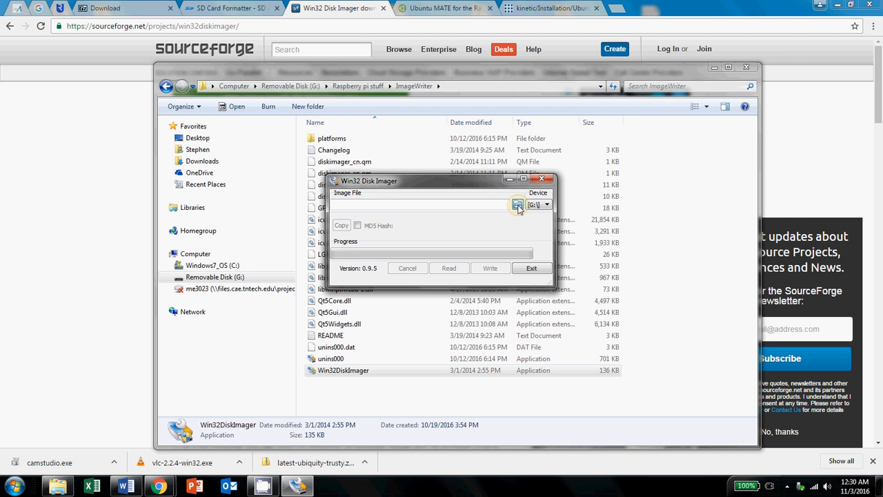
Step: Load the ubuntu-mate Raspberry Pi .img into Win32 Disk Imager for drive G
{"action": "left_click", "coordinate": [517, 205]}
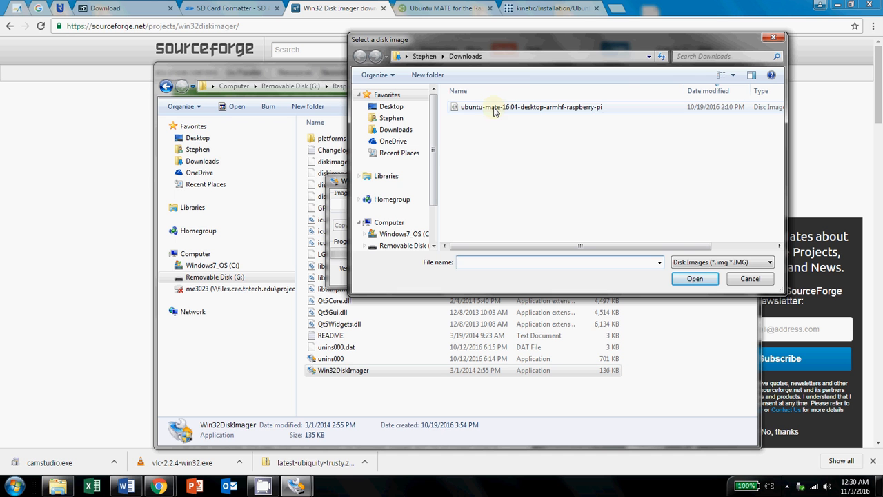
{"action": "left_click", "coordinate": [530, 107]}
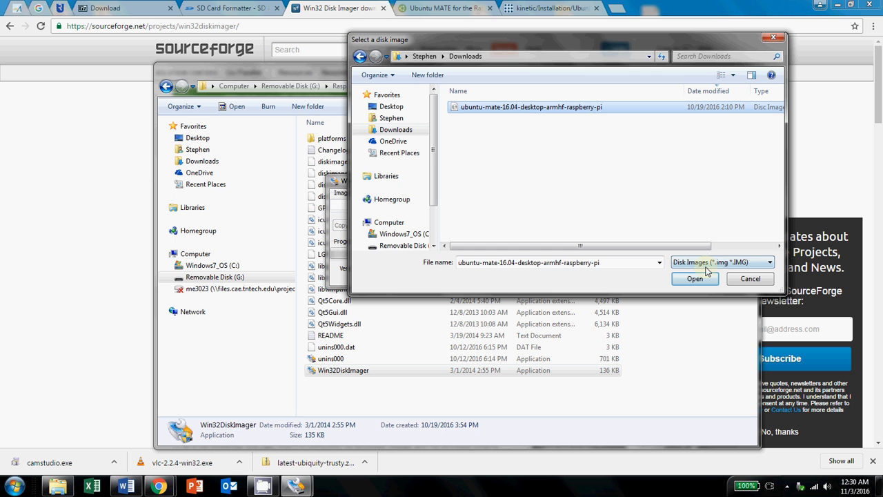
{"action": "mouse_move", "coordinate": [715, 178]}
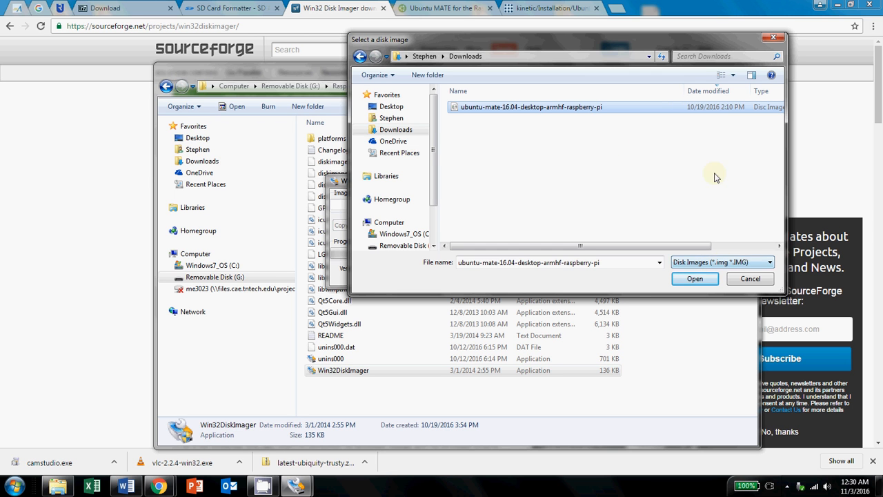
{"action": "mouse_move", "coordinate": [743, 262]}
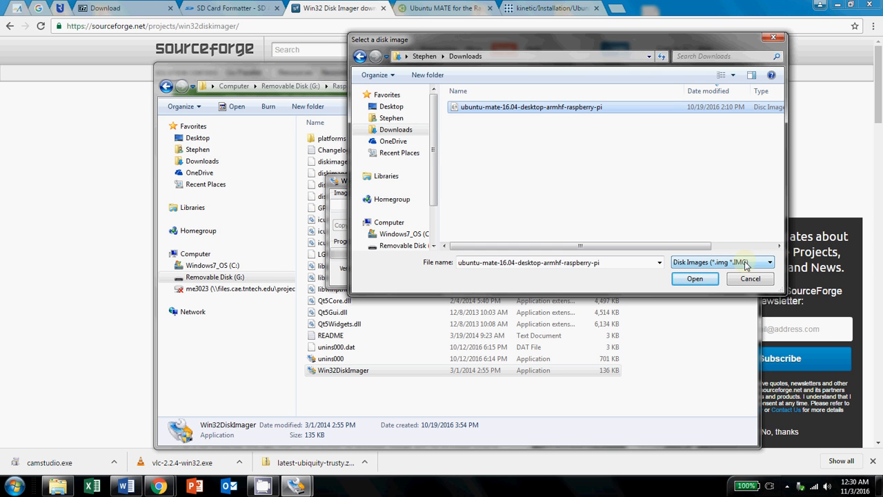
{"action": "mouse_move", "coordinate": [602, 204]}
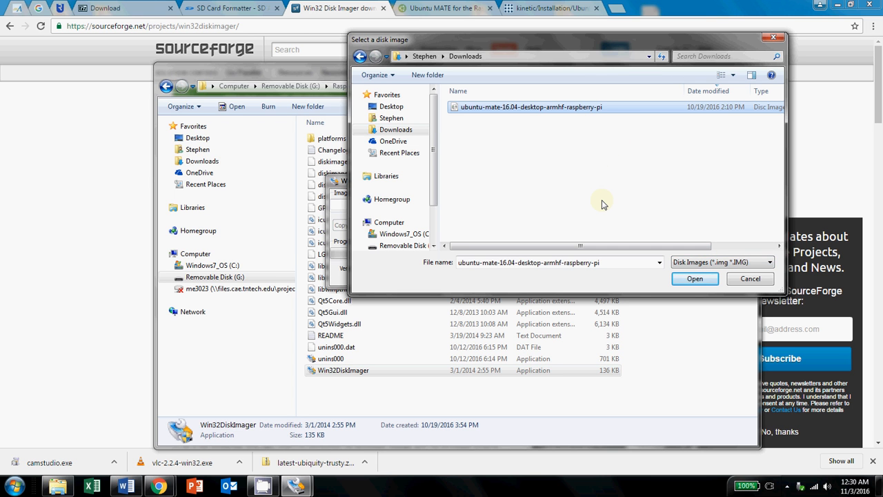
{"action": "mouse_move", "coordinate": [603, 107]}
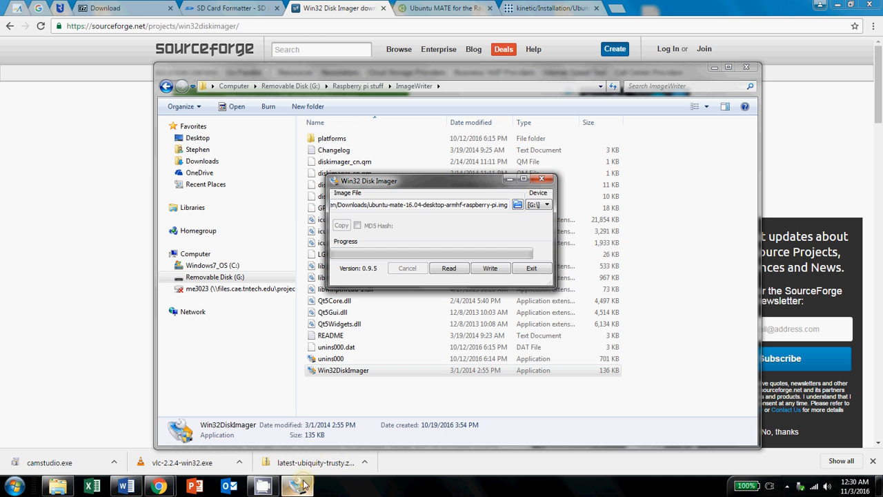
{"action": "mouse_move", "coordinate": [443, 242]}
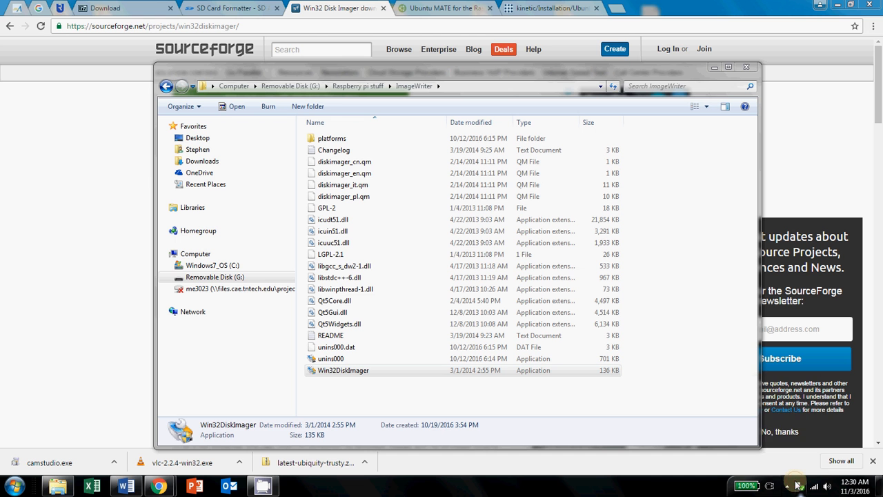
{"action": "left_click", "coordinate": [794, 485]}
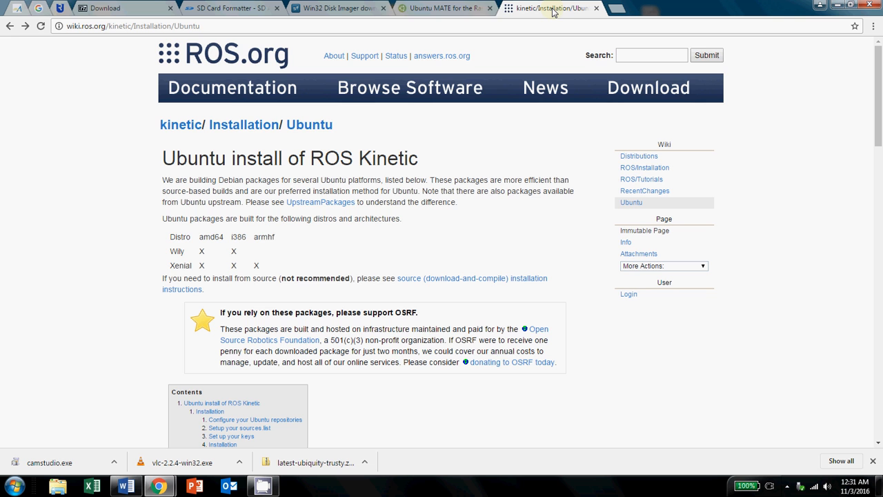
Step: Highlight the Known Issues note about rebooting for WiFi, then check the wireless network list
{"action": "left_click", "coordinate": [445, 8]}
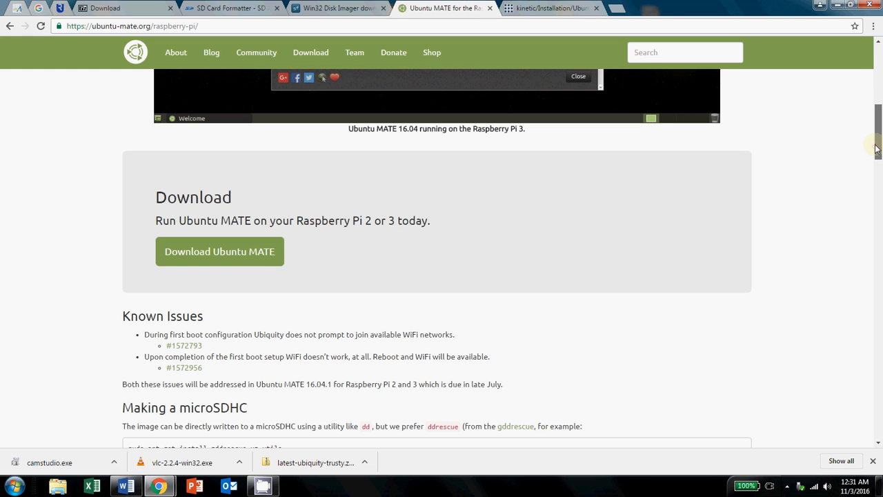
{"action": "scroll", "scroll_direction": "down", "scroll_amount": 3}
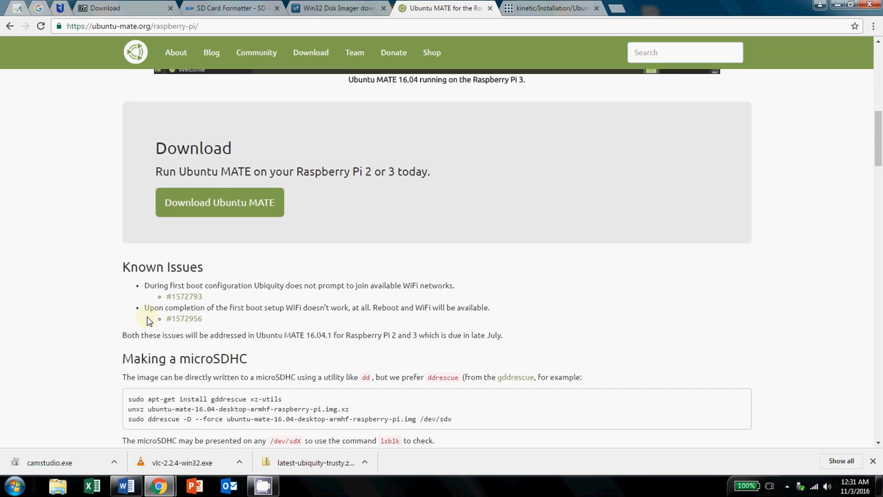
{"action": "double_click", "coordinate": [158, 307]}
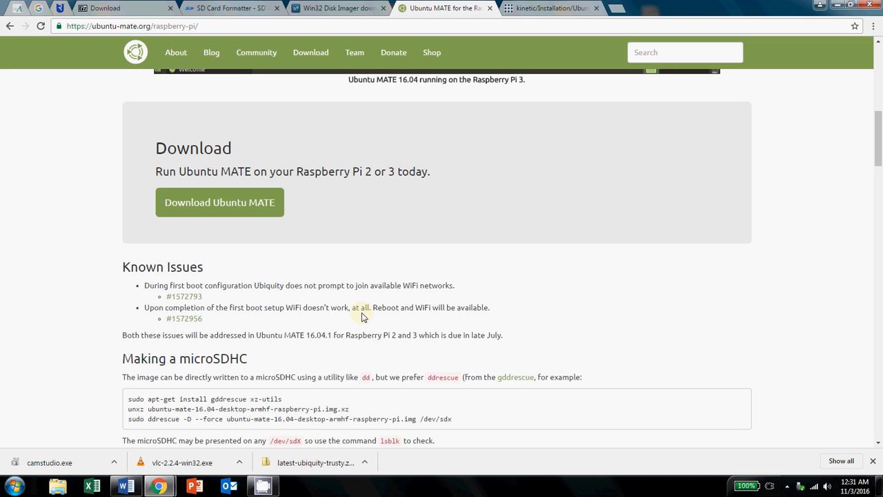
{"action": "mouse_move", "coordinate": [361, 309]}
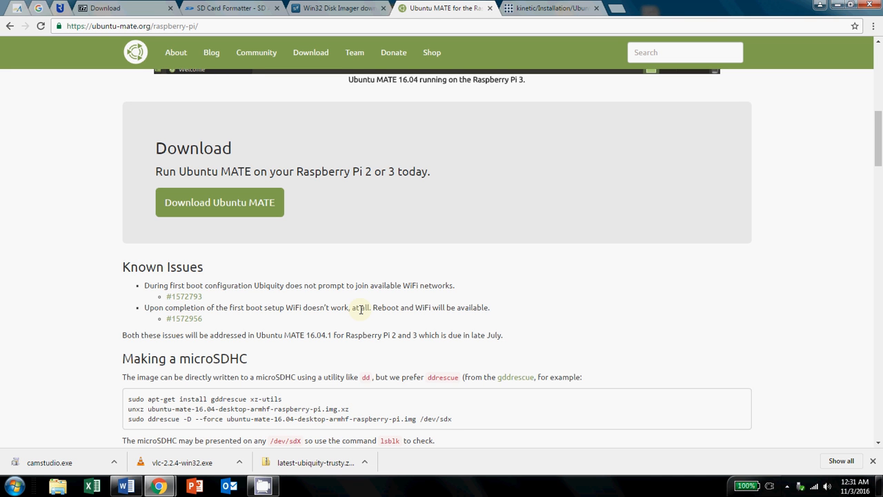
{"action": "mouse_move", "coordinate": [378, 307]}
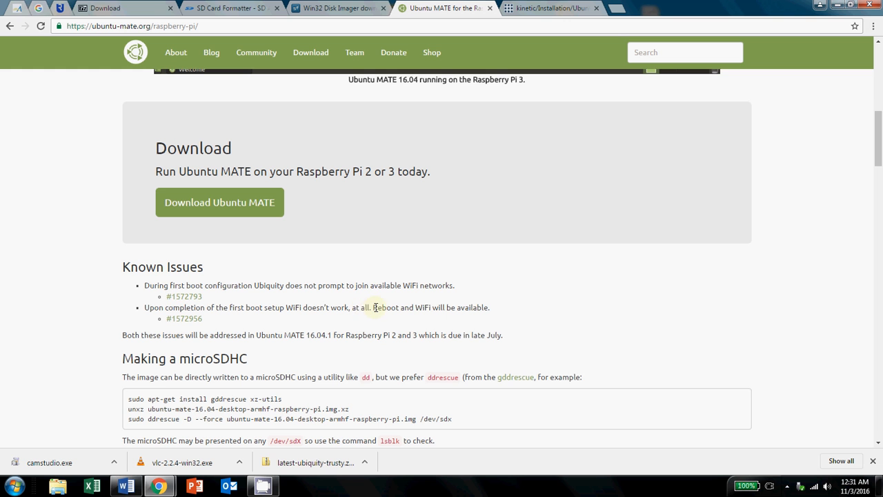
{"action": "left_click_drag", "start_coordinate": [373, 307], "coordinate": [428, 307]}
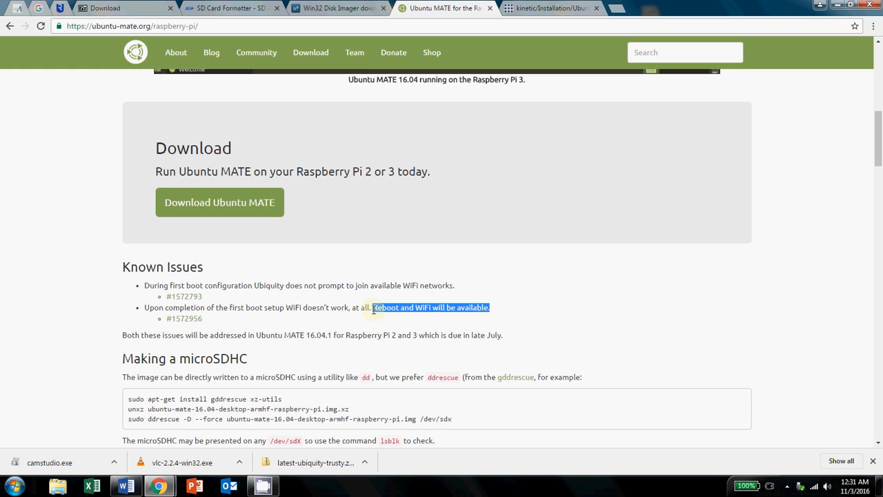
{"action": "mouse_move", "coordinate": [649, 326]}
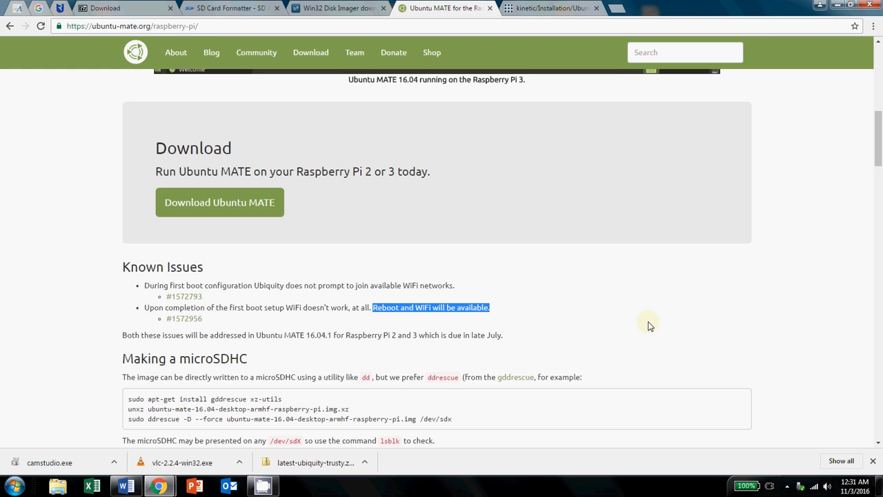
{"action": "mouse_move", "coordinate": [416, 349]}
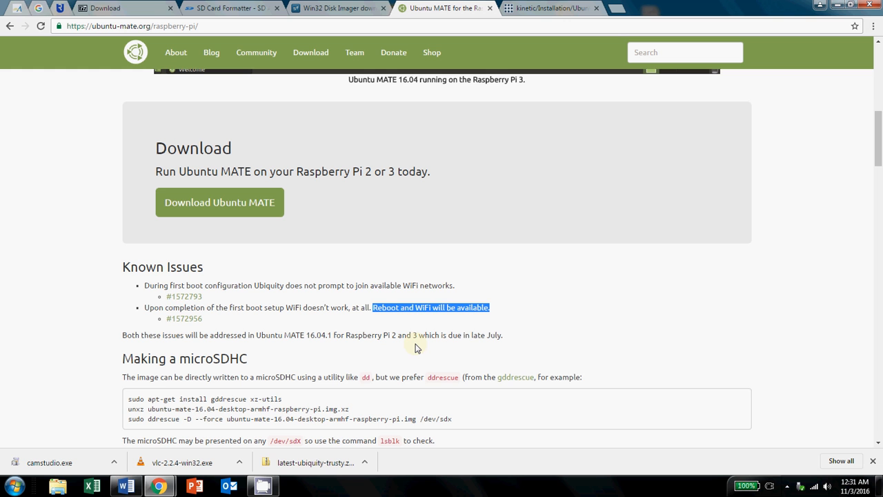
{"action": "mouse_move", "coordinate": [618, 367]}
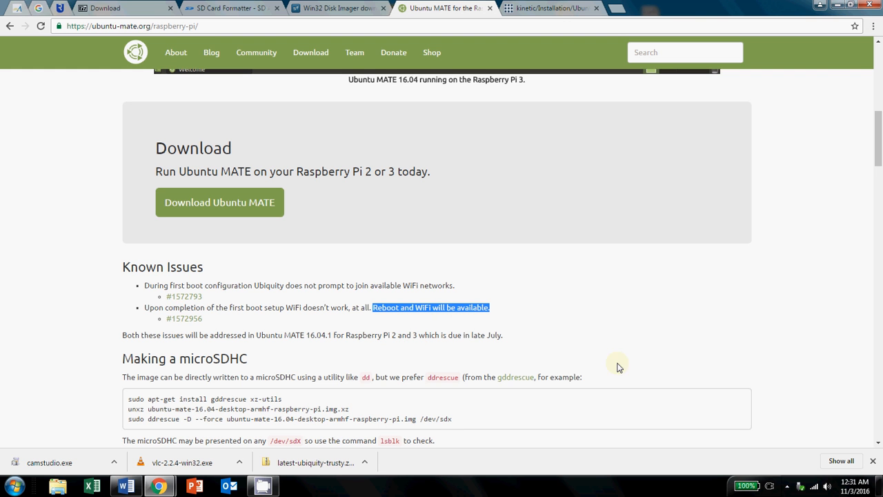
{"action": "mouse_move", "coordinate": [720, 336]}
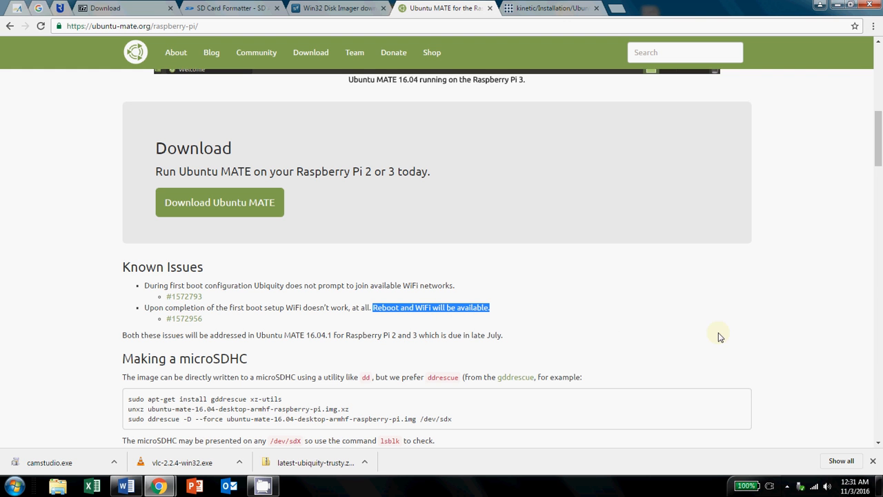
{"action": "mouse_move", "coordinate": [815, 486]}
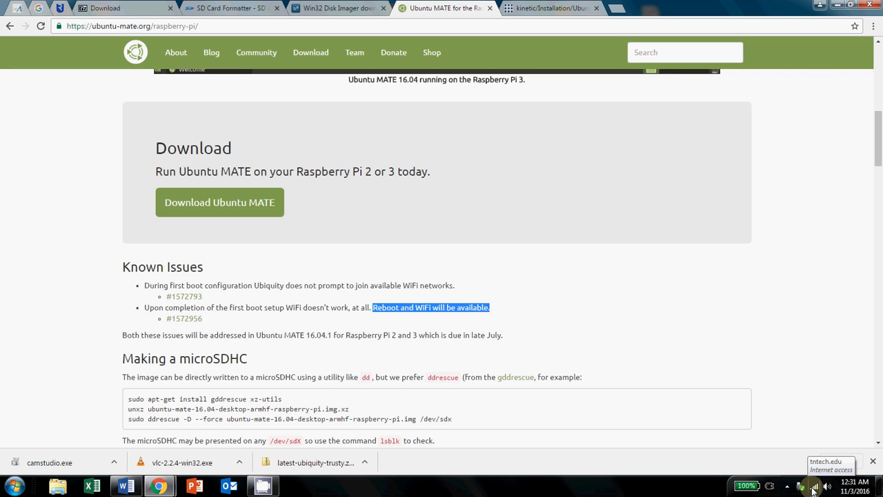
{"action": "left_click", "coordinate": [813, 487]}
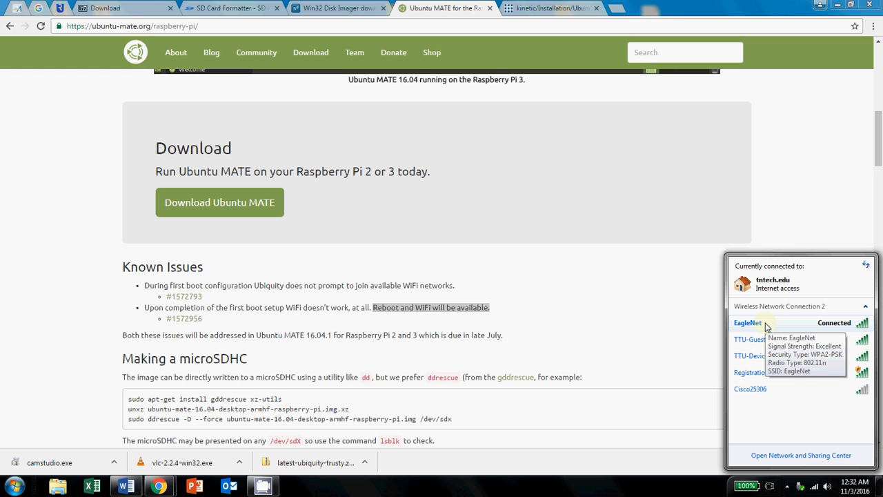
{"action": "left_click", "coordinate": [586, 296]}
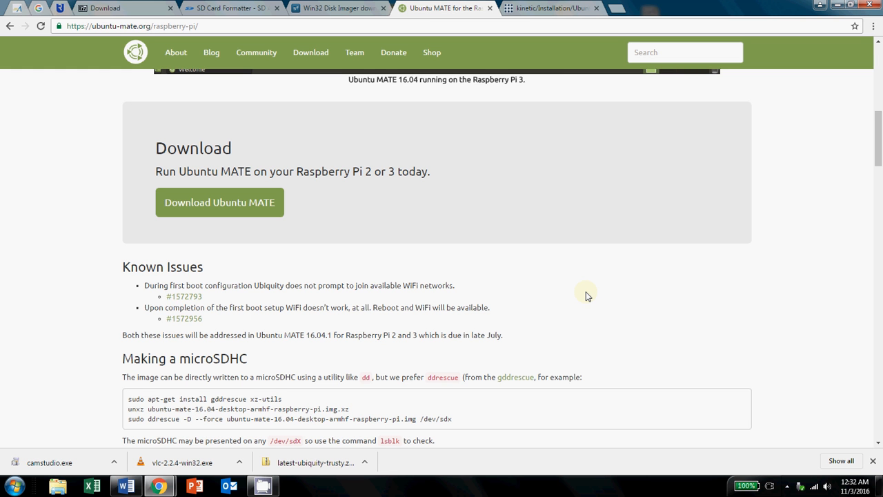
{"action": "mouse_move", "coordinate": [424, 282]}
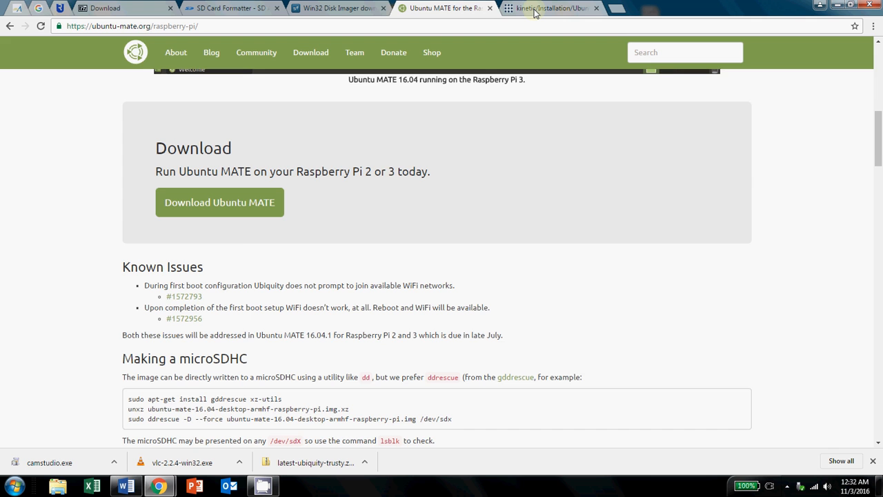
Step: Highlight armhf in the Kinetic platform table and scroll toward the Installation section
{"action": "left_click", "coordinate": [550, 8]}
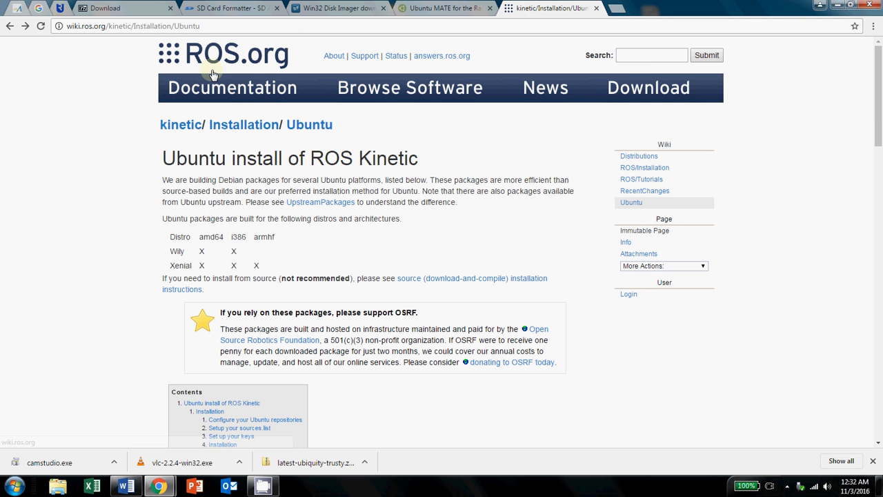
{"action": "mouse_move", "coordinate": [252, 69]}
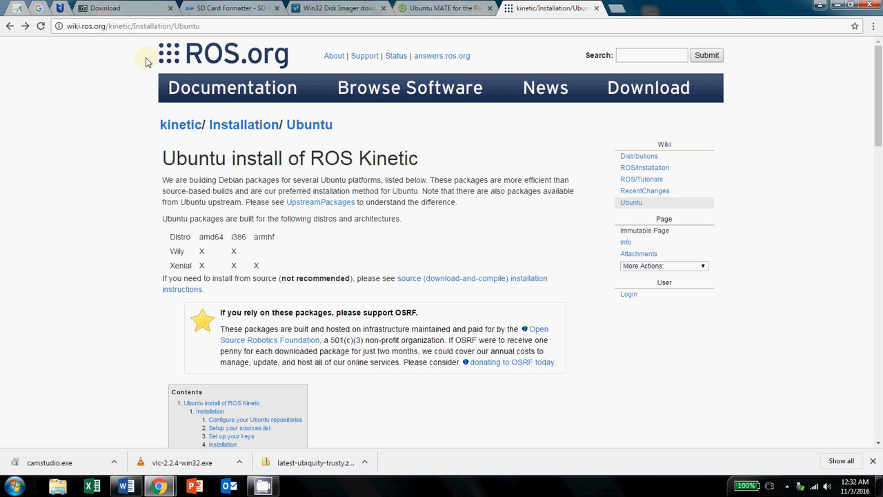
{"action": "mouse_move", "coordinate": [872, 117]}
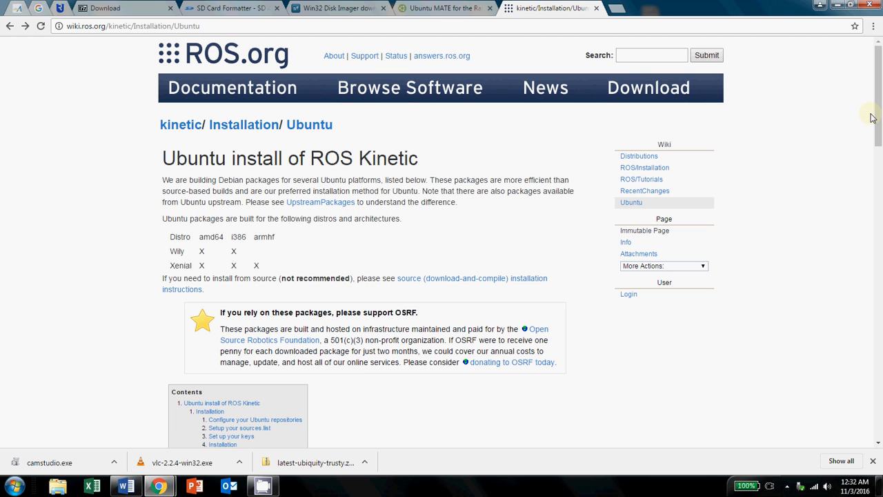
{"action": "scroll", "scroll_direction": "down", "scroll_amount": 3}
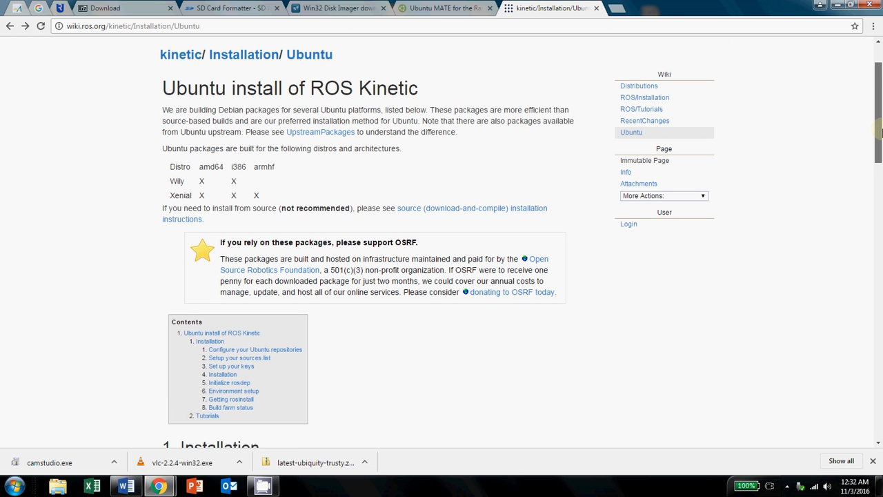
{"action": "scroll", "scroll_direction": "up", "scroll_amount": 3}
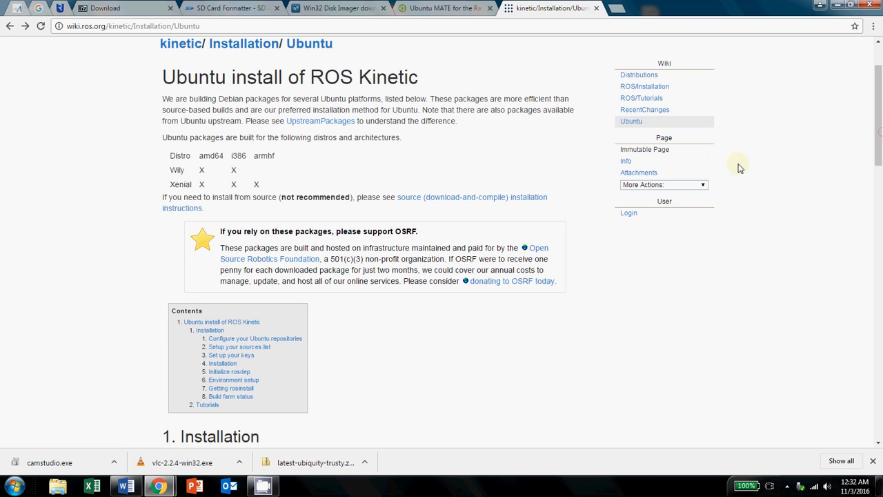
{"action": "mouse_move", "coordinate": [269, 159]}
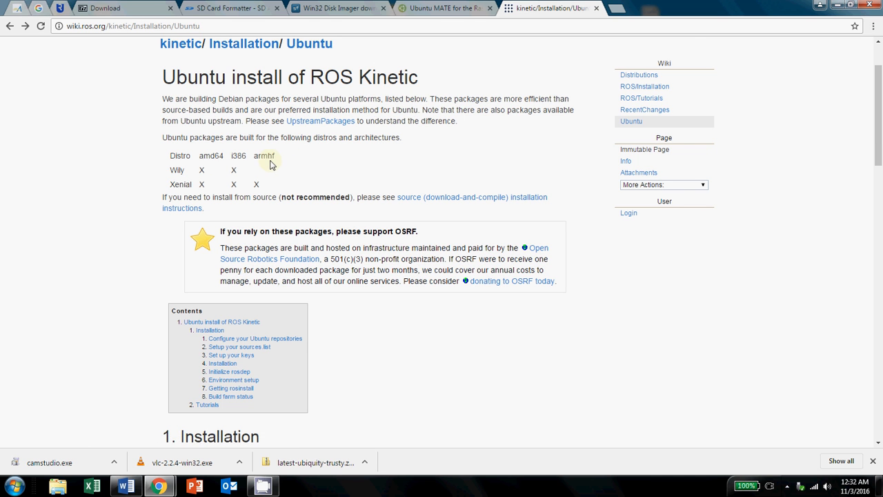
{"action": "mouse_move", "coordinate": [385, 77]}
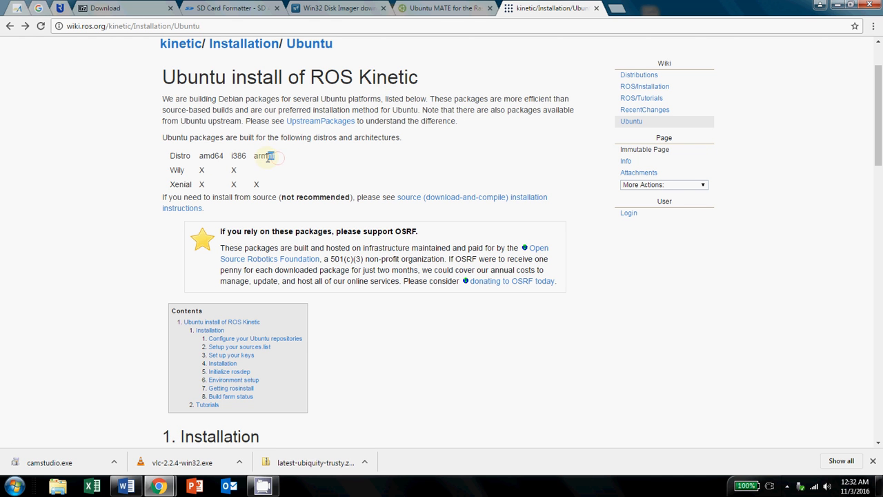
{"action": "double_click", "coordinate": [263, 155]}
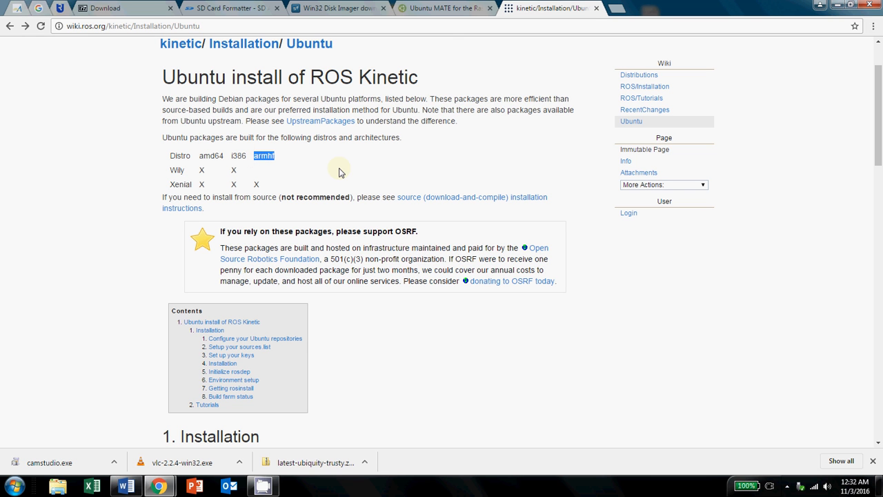
{"action": "mouse_move", "coordinate": [877, 121]}
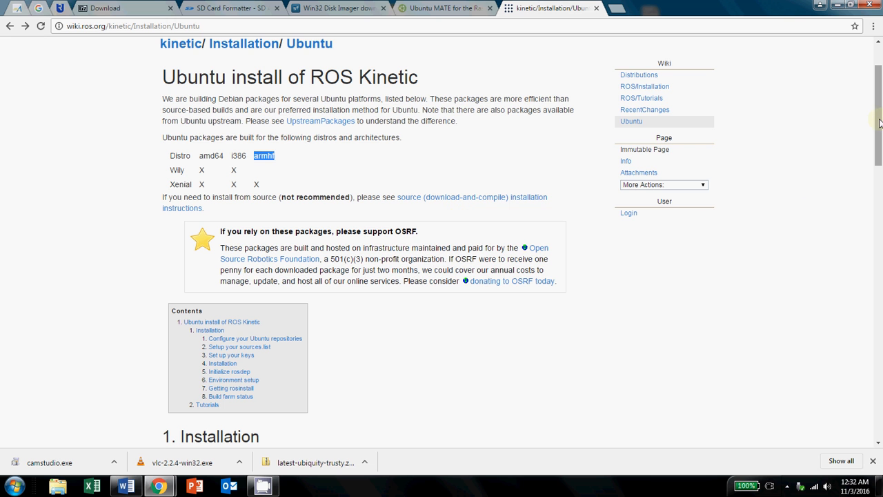
{"action": "scroll", "scroll_direction": "down", "scroll_amount": 3}
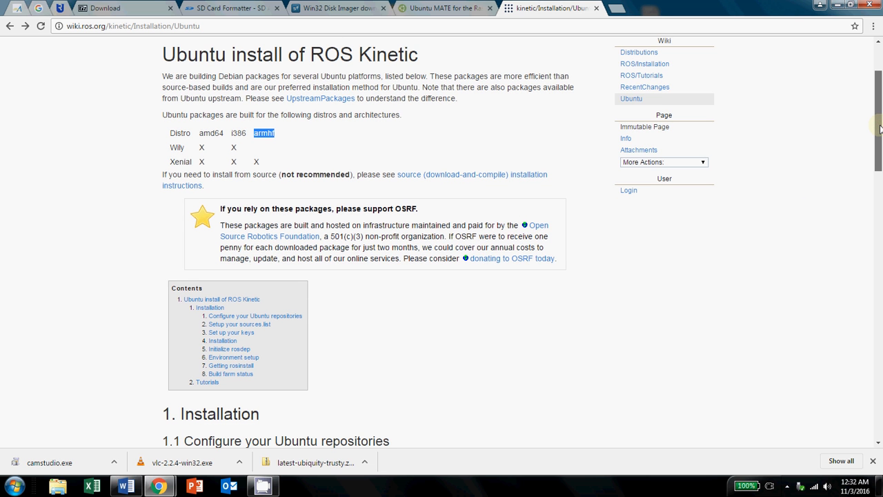
{"action": "scroll", "scroll_direction": "down", "scroll_amount": 3}
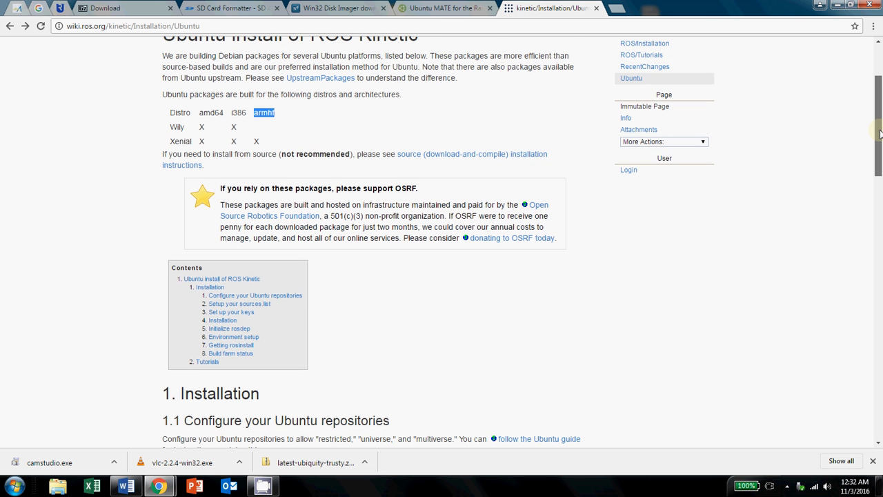
{"action": "scroll", "scroll_direction": "down", "scroll_amount": 3}
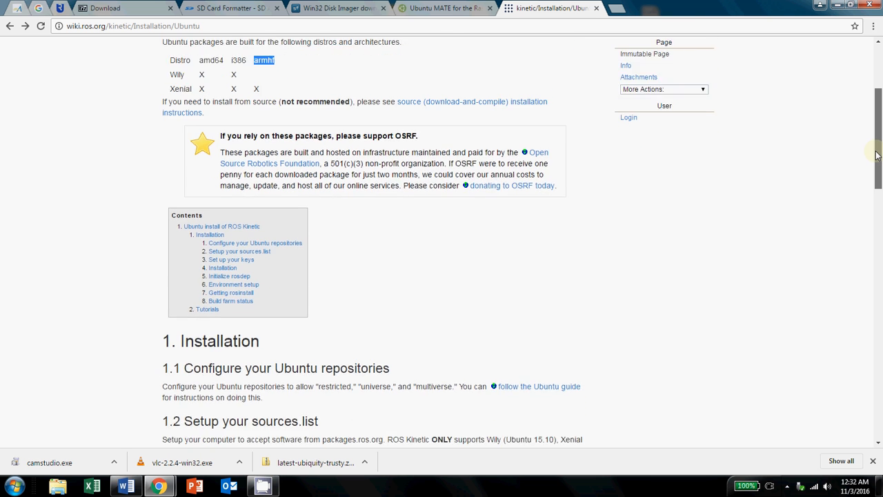
Step: Highlight the sources.list setup command, then mark 'apt' in sudo apt-get update
{"action": "scroll", "scroll_direction": "down", "scroll_amount": 3}
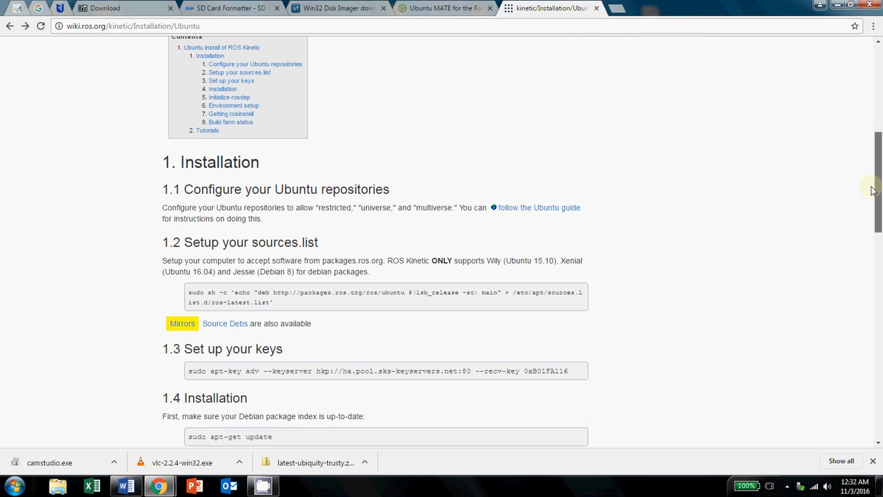
{"action": "scroll", "scroll_direction": "down", "scroll_amount": 3}
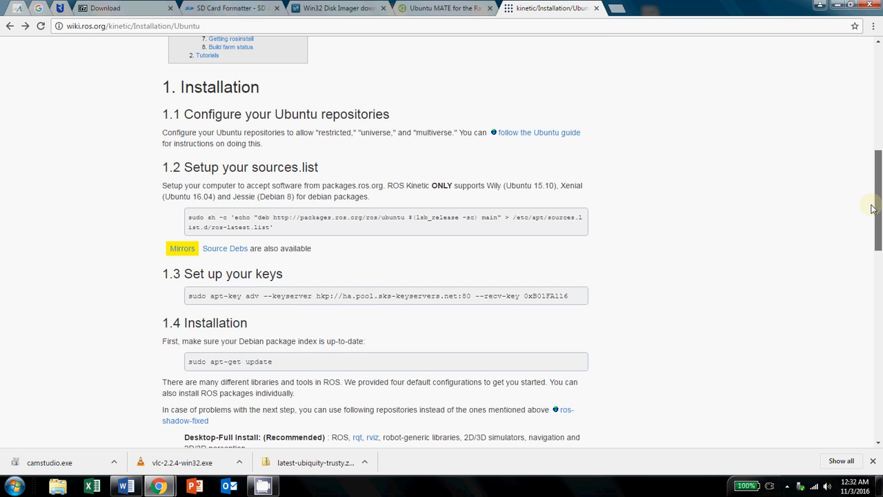
{"action": "scroll", "scroll_direction": "down", "scroll_amount": 3}
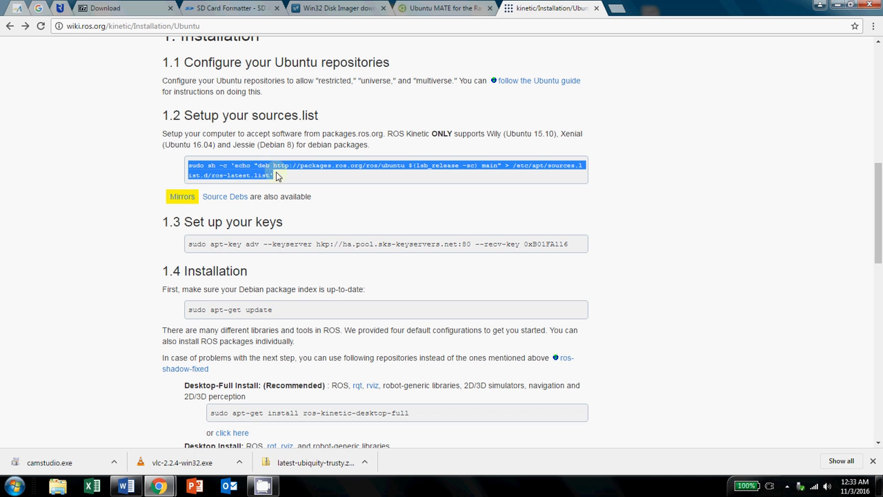
{"action": "mouse_move", "coordinate": [293, 191]}
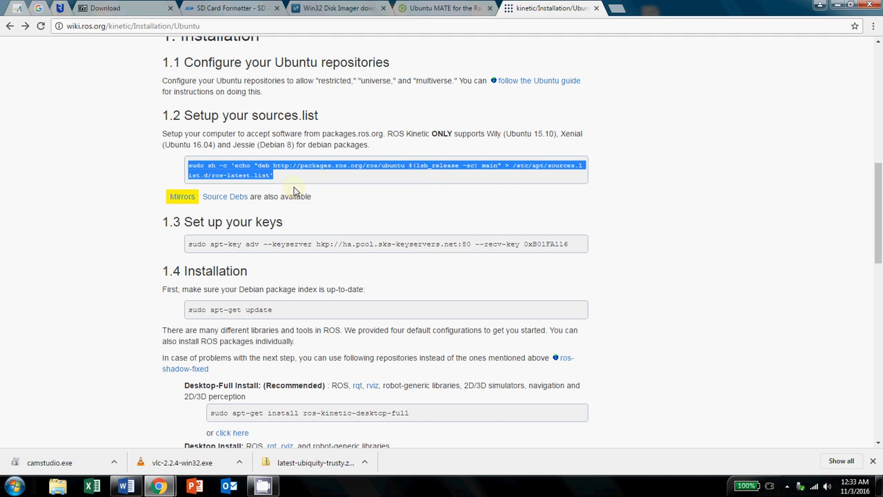
{"action": "triple_click", "coordinate": [384, 244]}
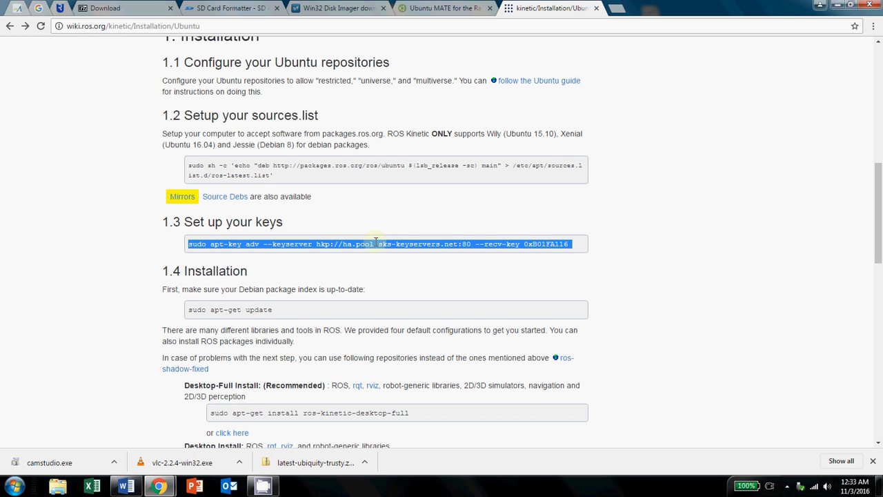
{"action": "mouse_move", "coordinate": [331, 248]}
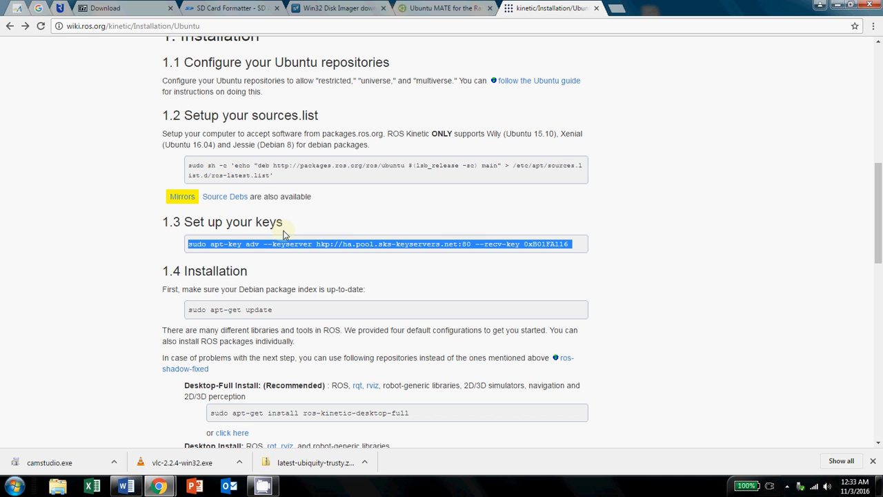
{"action": "mouse_move", "coordinate": [353, 261]}
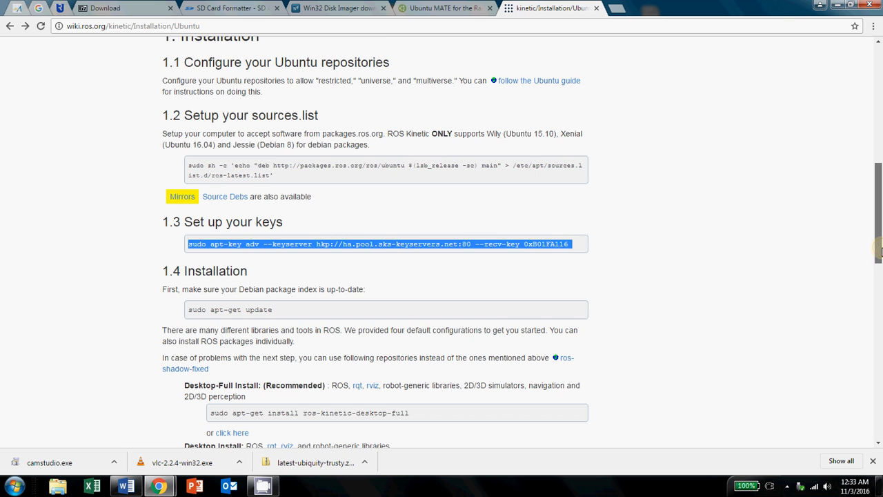
{"action": "scroll", "scroll_direction": "down", "scroll_amount": 3}
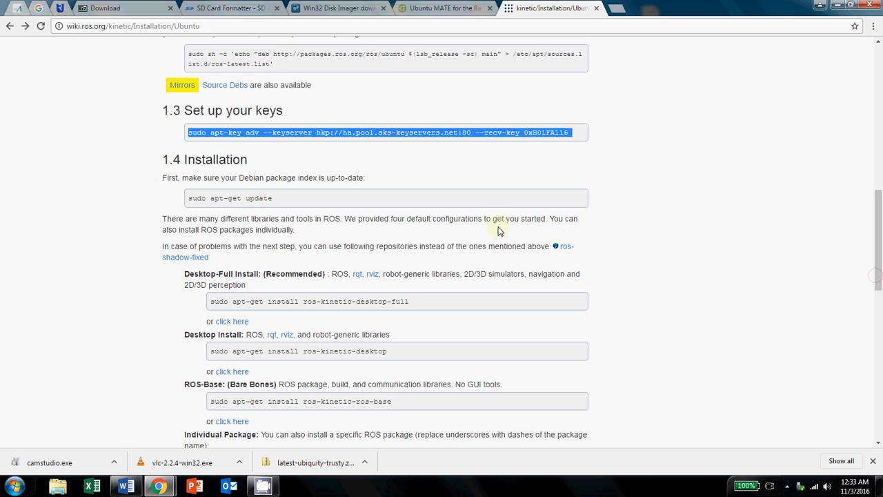
{"action": "double_click", "coordinate": [215, 198]}
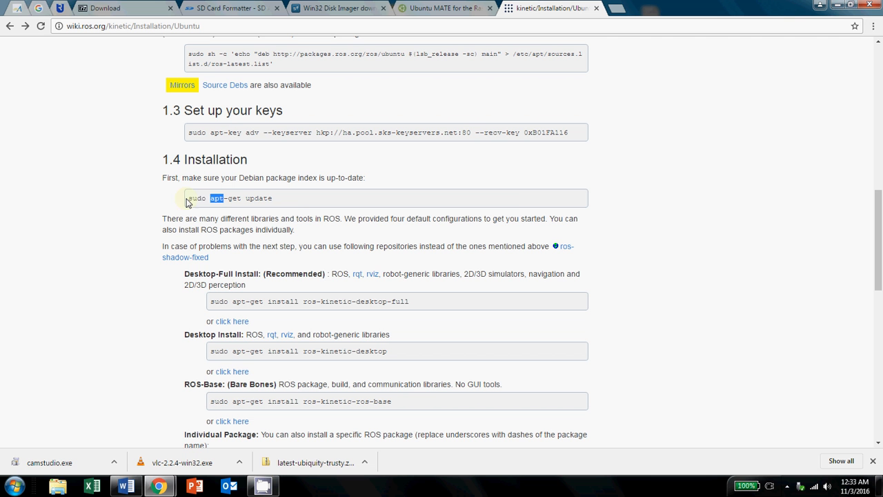
{"action": "mouse_move", "coordinate": [754, 233]}
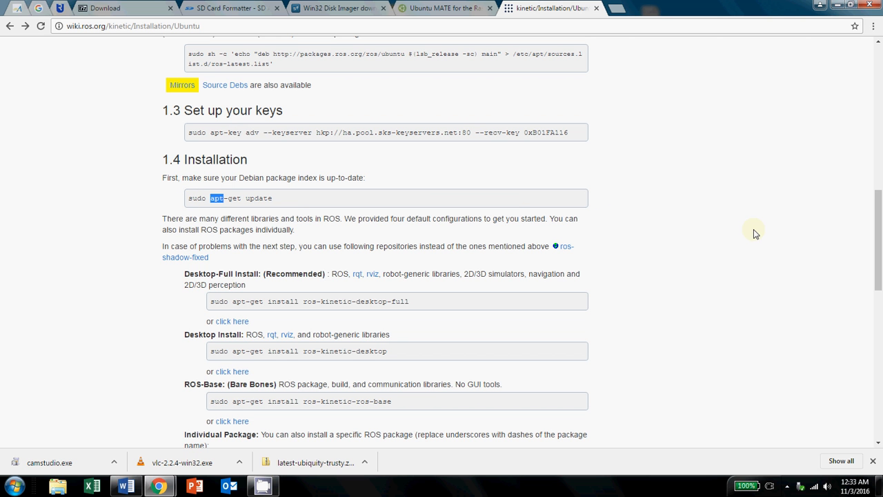
Step: Scroll past the ros-kinetic-desktop install command down to sections 1.5 rosdep and 1.6 Environment setup
{"action": "scroll", "scroll_direction": "down", "scroll_amount": 3}
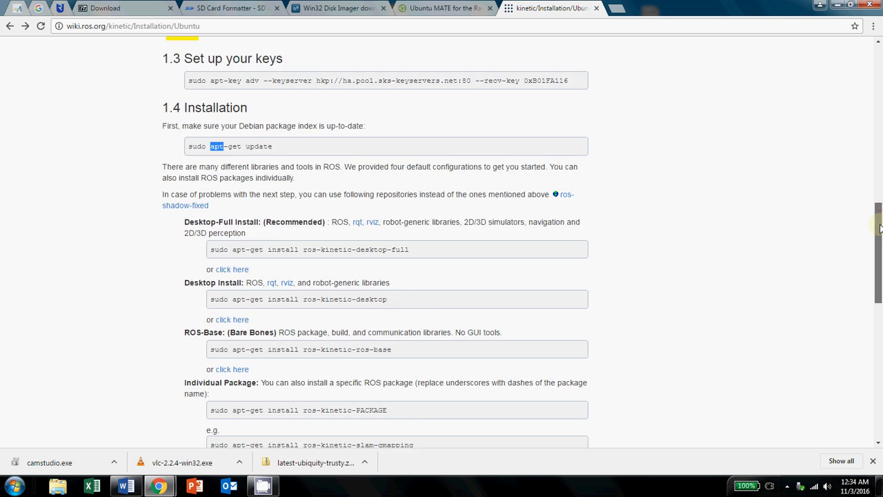
{"action": "scroll", "scroll_direction": "down", "scroll_amount": 3}
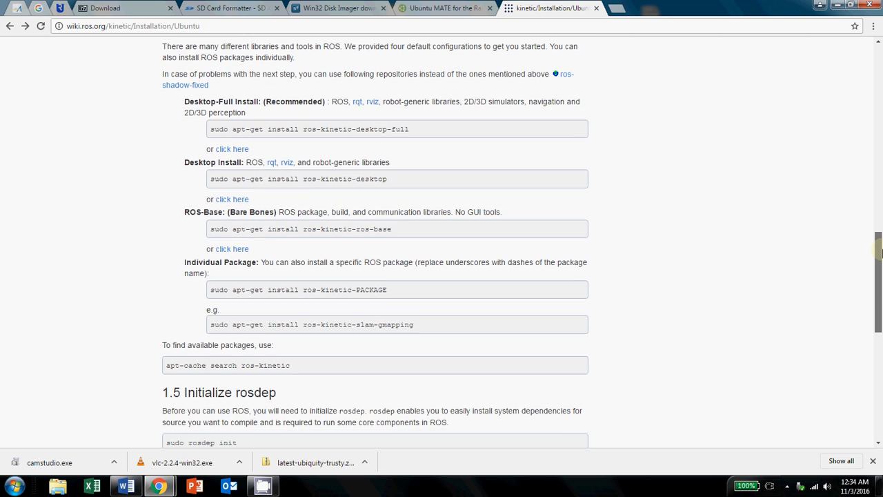
{"action": "mouse_move", "coordinate": [193, 129]}
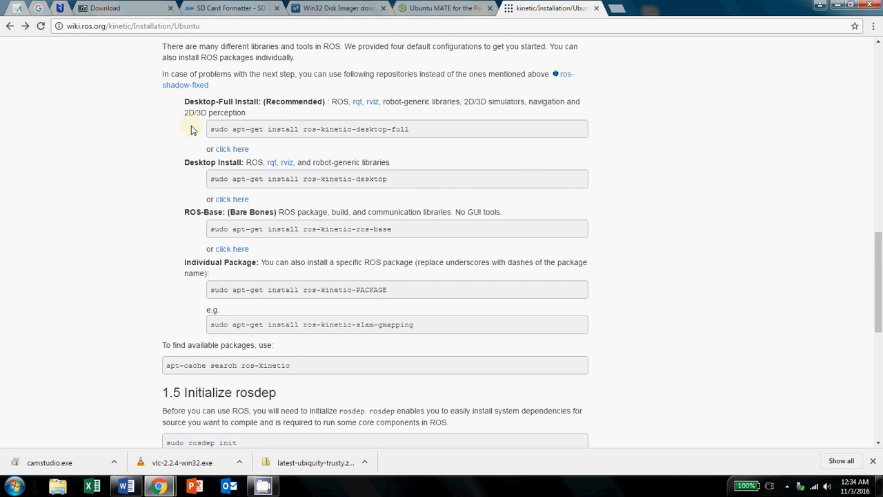
{"action": "mouse_move", "coordinate": [229, 345]}
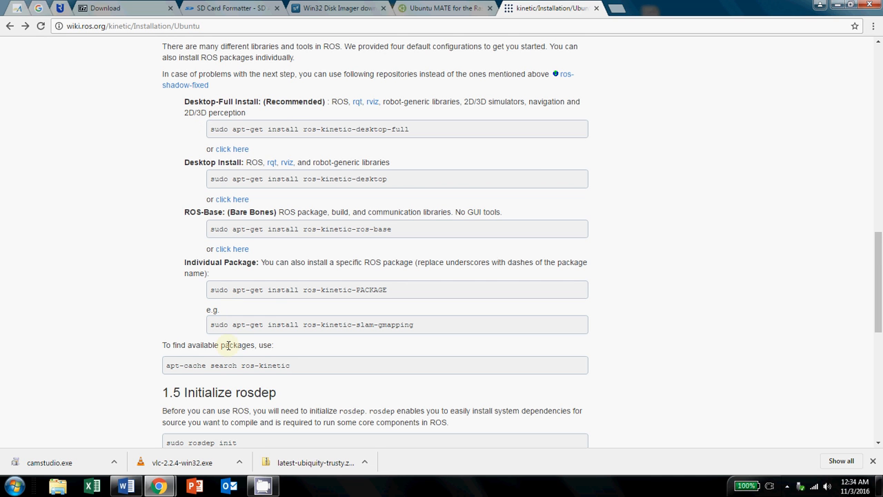
{"action": "mouse_move", "coordinate": [220, 179]}
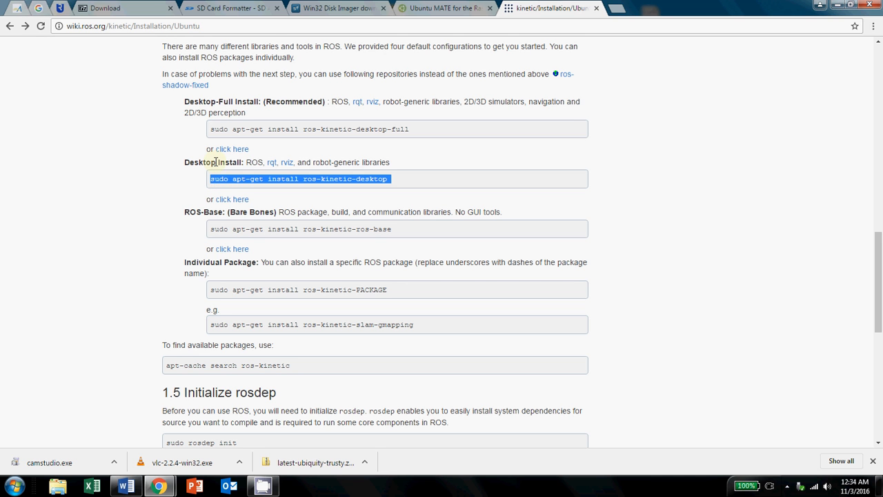
{"action": "mouse_move", "coordinate": [236, 102]}
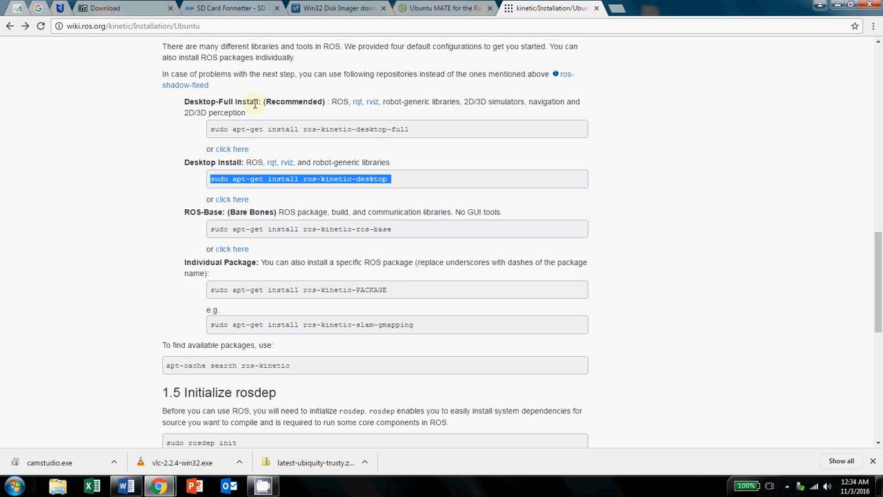
{"action": "mouse_move", "coordinate": [194, 161]}
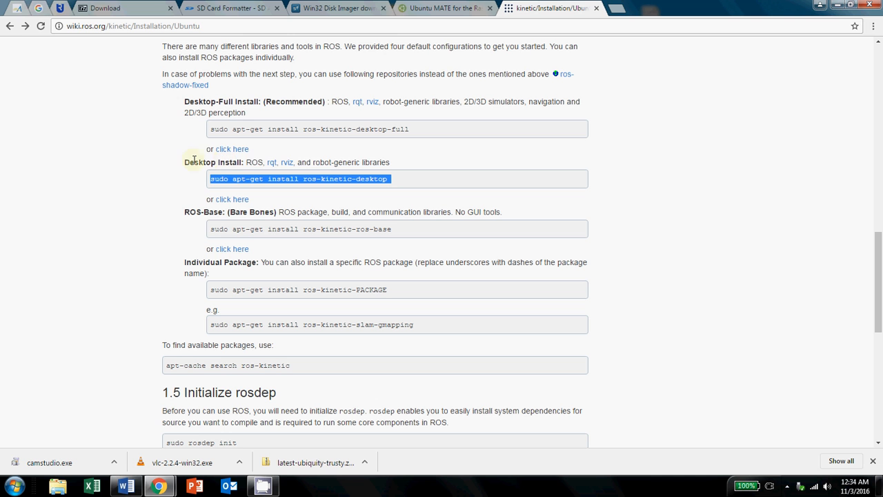
{"action": "mouse_move", "coordinate": [239, 164]}
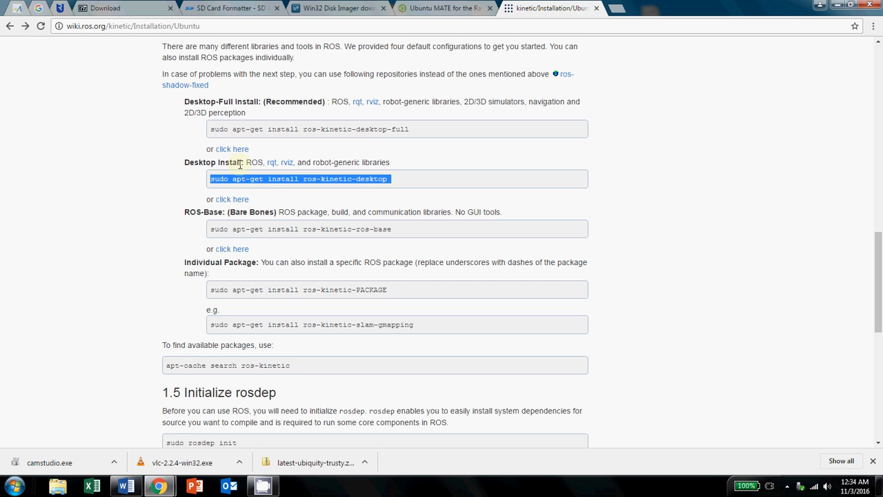
{"action": "mouse_move", "coordinate": [272, 162]}
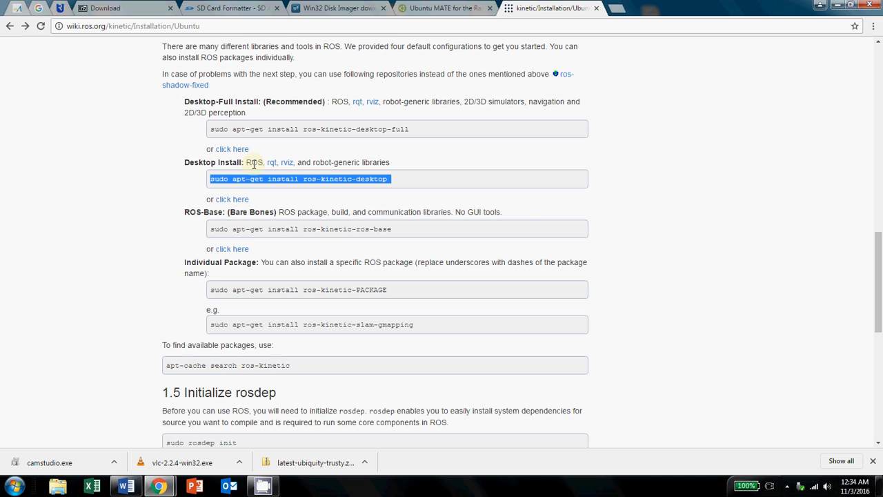
{"action": "mouse_move", "coordinate": [245, 215]}
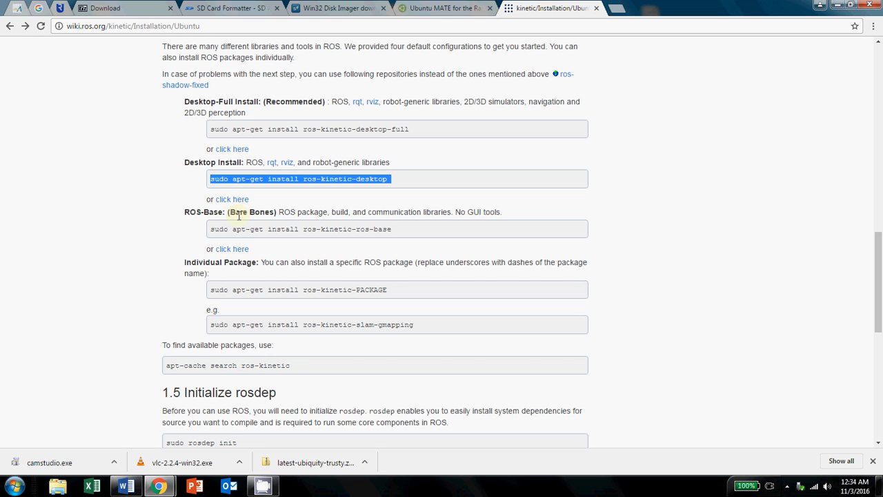
{"action": "mouse_move", "coordinate": [210, 182]}
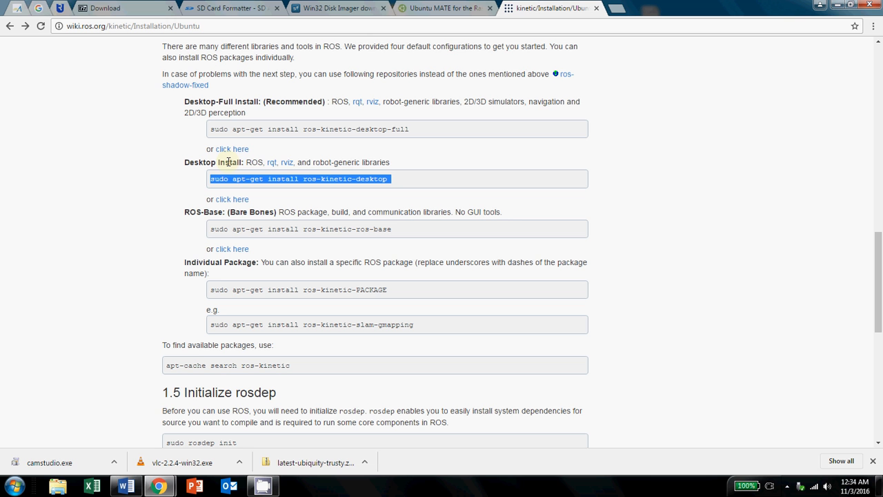
{"action": "mouse_move", "coordinate": [827, 188]}
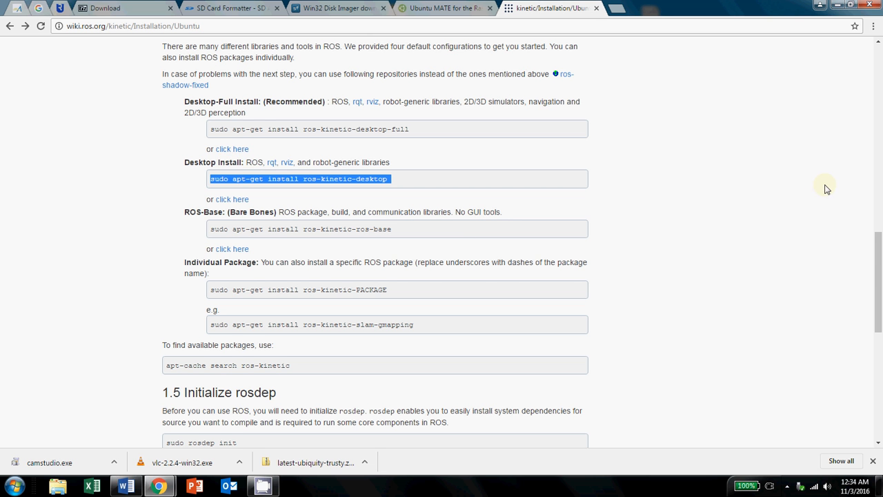
{"action": "scroll", "scroll_direction": "down", "scroll_amount": 3}
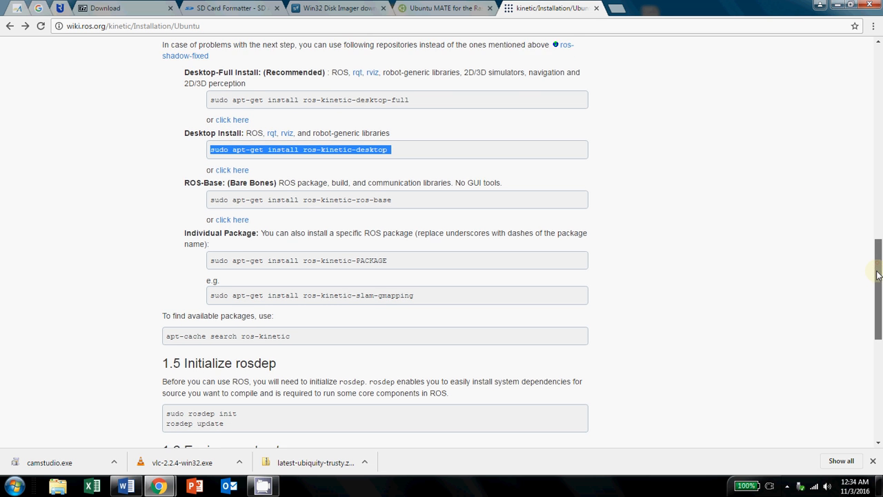
{"action": "scroll", "scroll_direction": "down", "scroll_amount": 3}
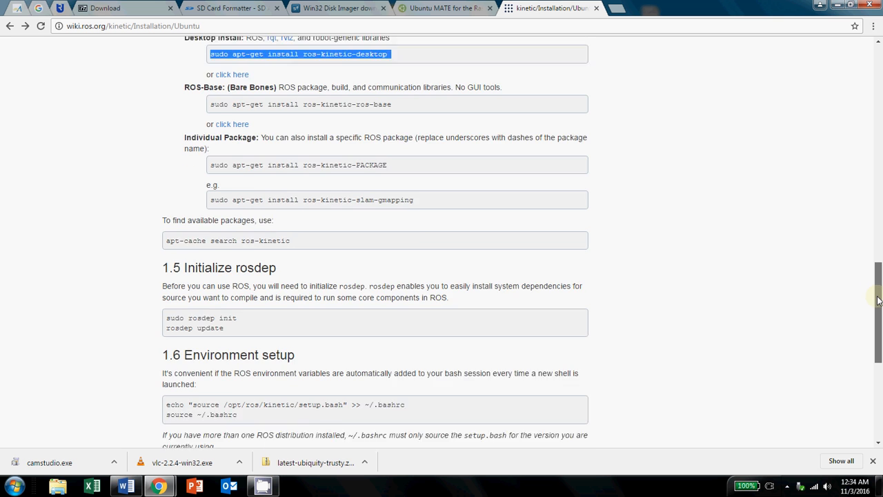
Step: Highlight the 'rosdep update' command and scroll to the page bottom with rosinstall and Tutorials
{"action": "scroll", "scroll_direction": "down", "scroll_amount": 3}
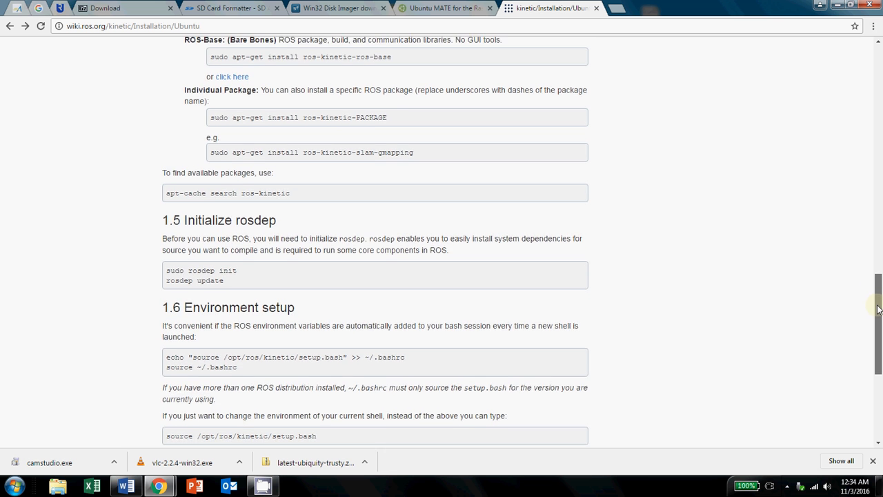
{"action": "scroll", "scroll_direction": "down", "scroll_amount": 3}
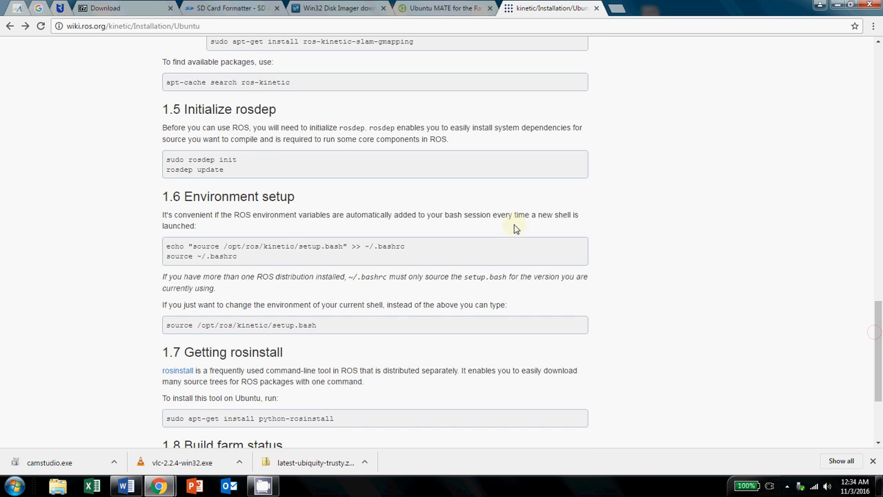
{"action": "mouse_move", "coordinate": [233, 158]}
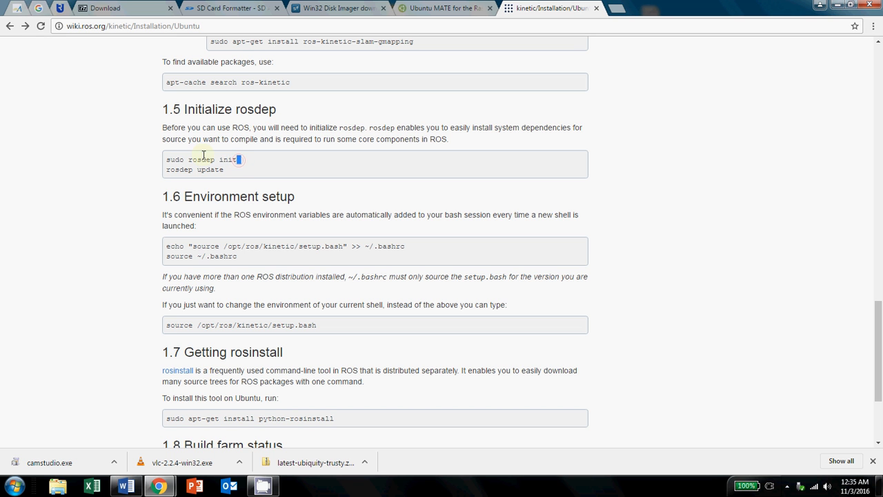
{"action": "triple_click", "coordinate": [203, 159]}
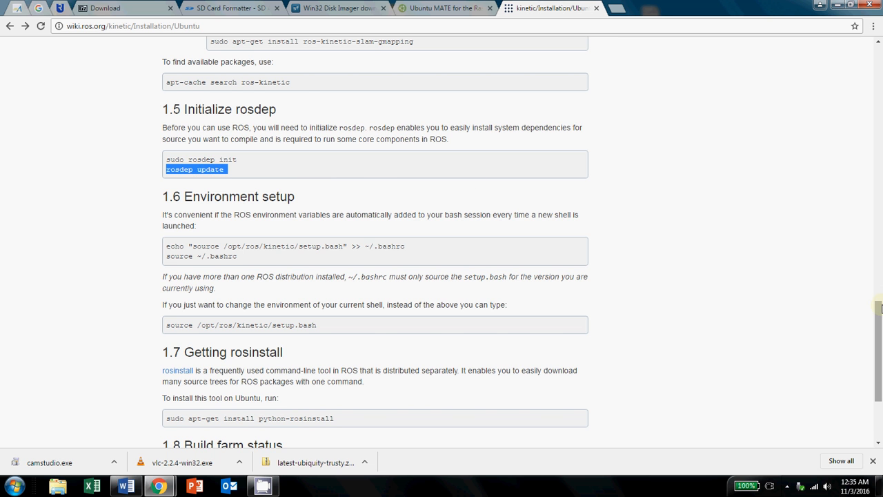
{"action": "scroll", "scroll_direction": "down", "scroll_amount": 3}
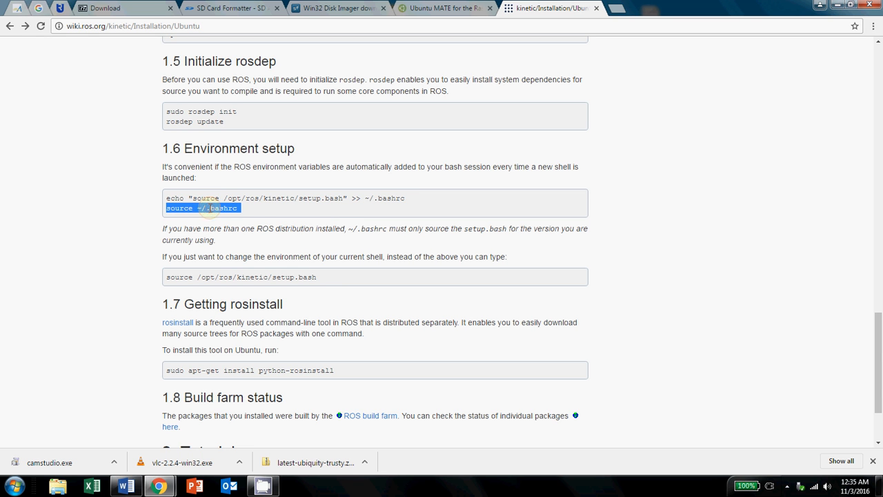
{"action": "mouse_move", "coordinate": [333, 252]}
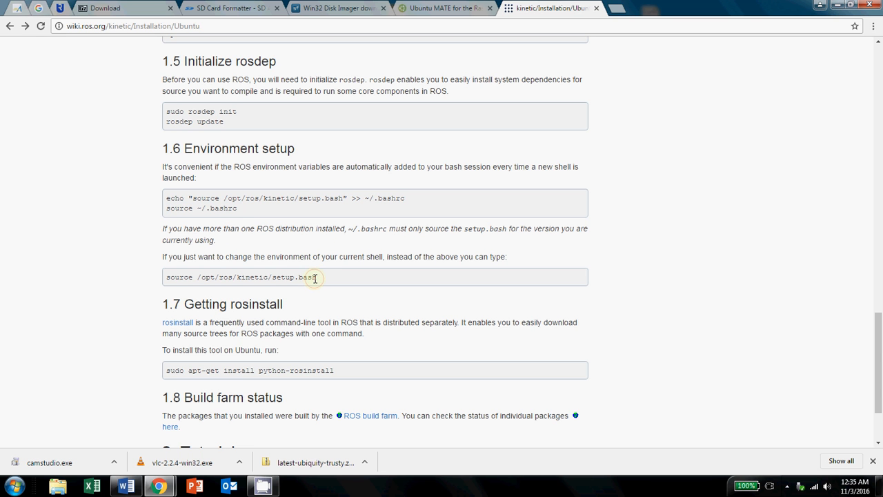
{"action": "mouse_move", "coordinate": [529, 283]}
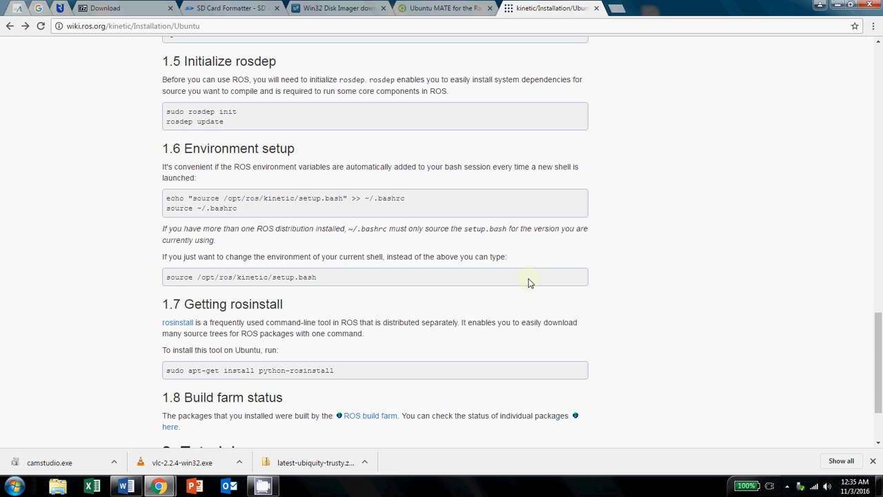
{"action": "scroll", "scroll_direction": "down", "scroll_amount": 3}
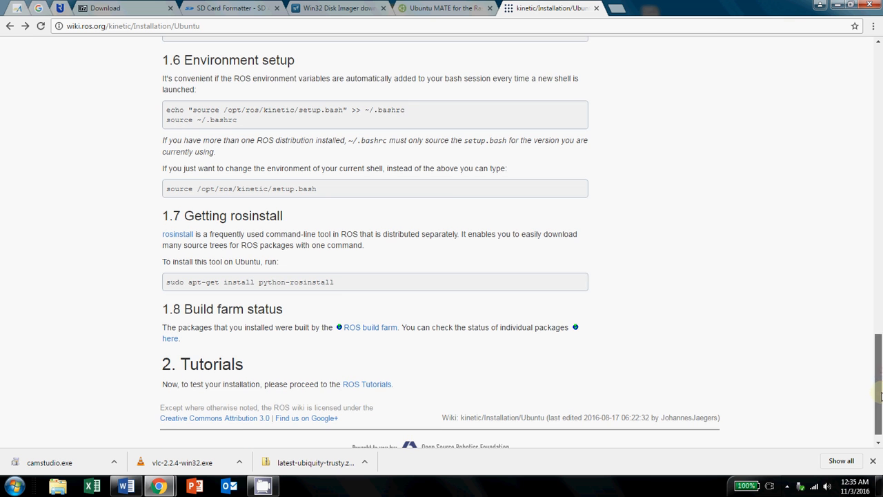
{"action": "mouse_move", "coordinate": [385, 264]}
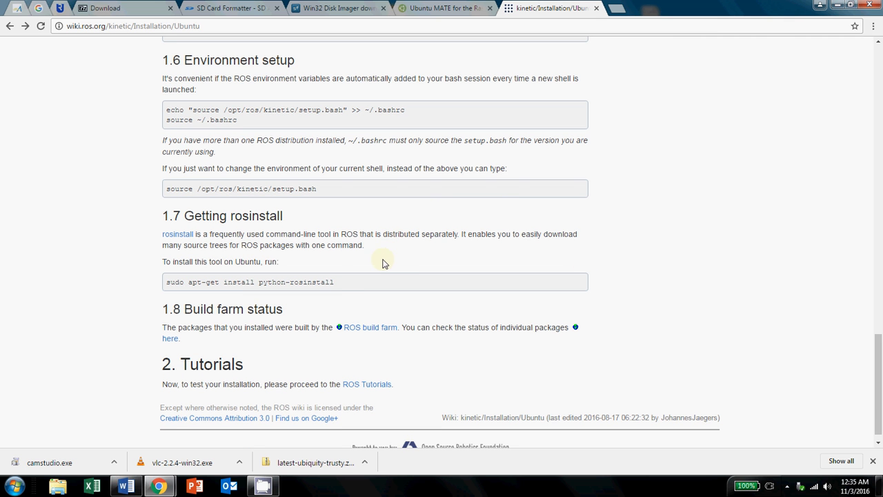
Step: Select the python-rosinstall install command and follow the 'ROS Tutorials' link
{"action": "double_click", "coordinate": [222, 309]}
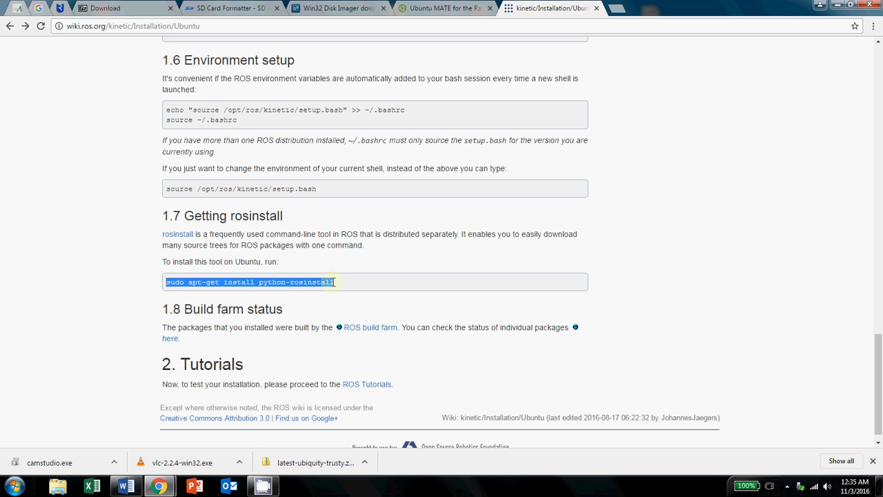
{"action": "mouse_move", "coordinate": [366, 384]}
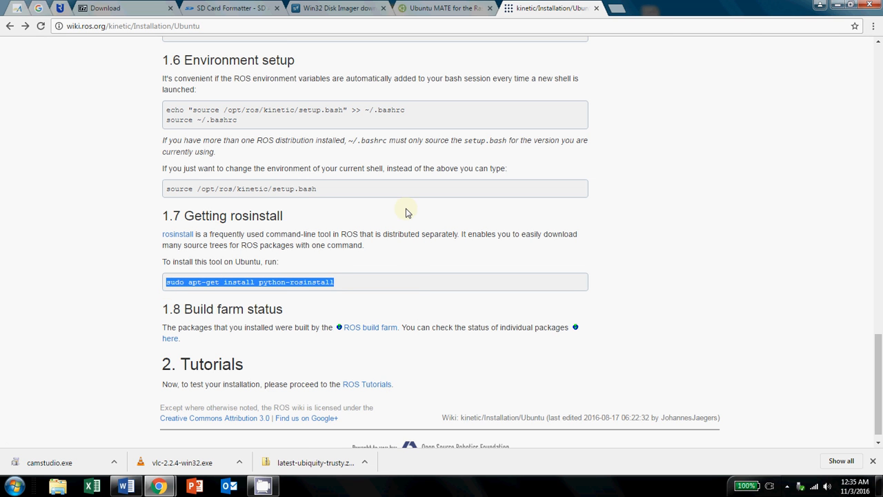
{"action": "mouse_move", "coordinate": [463, 305]}
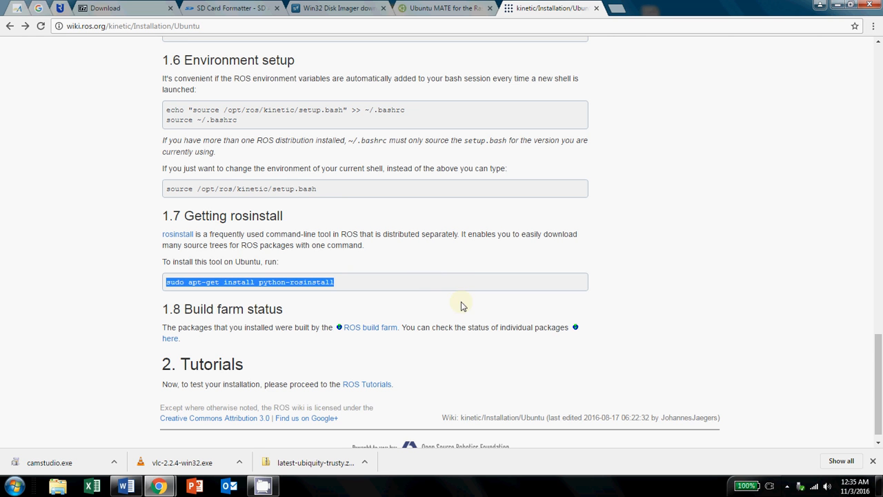
{"action": "mouse_move", "coordinate": [386, 397]}
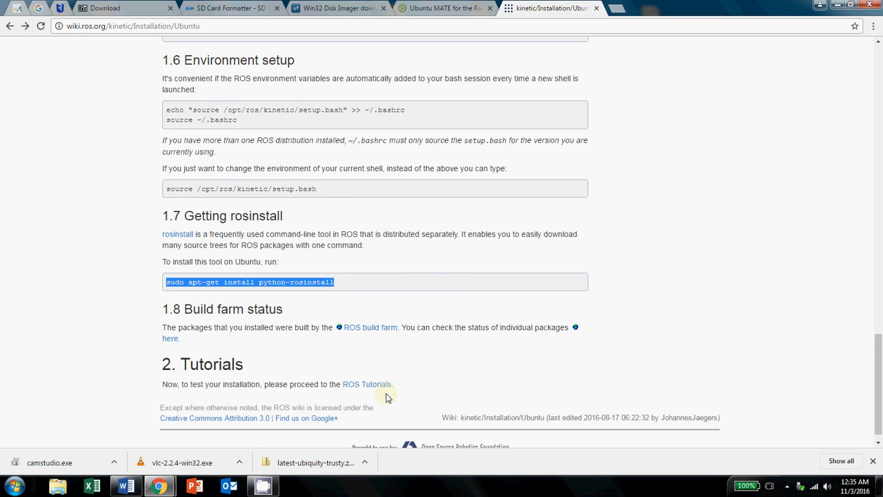
{"action": "mouse_move", "coordinate": [367, 384]}
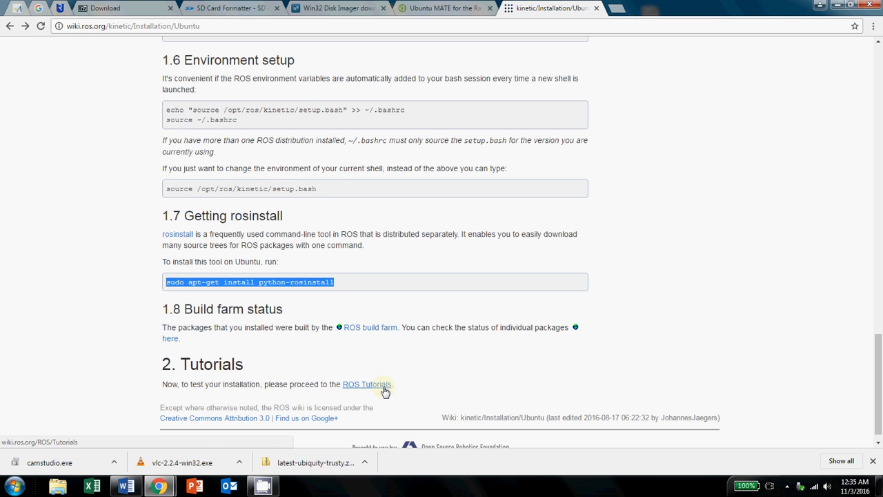
{"action": "left_click", "coordinate": [367, 385]}
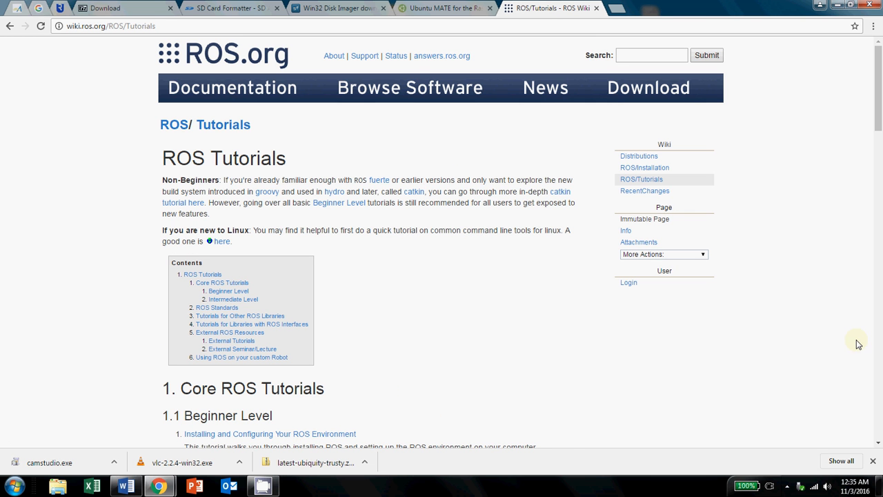
Step: Open 'Installing and Configuring Your ROS Environment' and scroll to section 3, Create a ROS Workspace
{"action": "scroll", "scroll_direction": "down", "scroll_amount": 3}
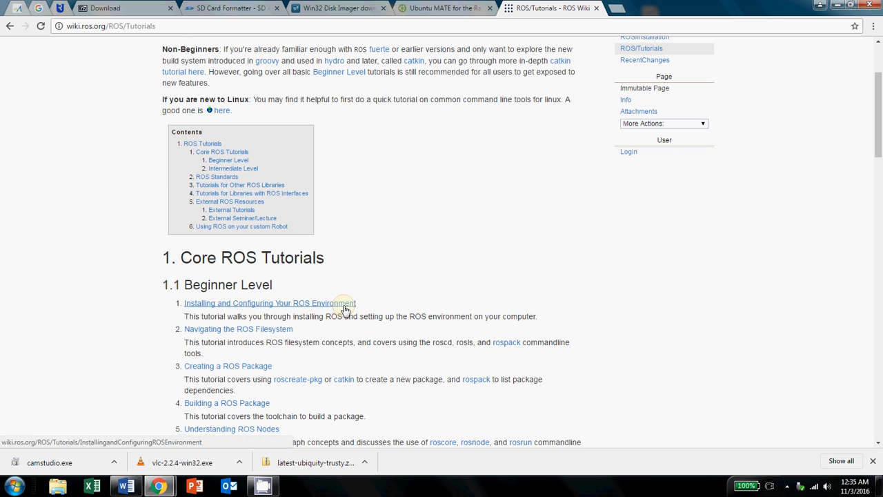
{"action": "left_click", "coordinate": [270, 303]}
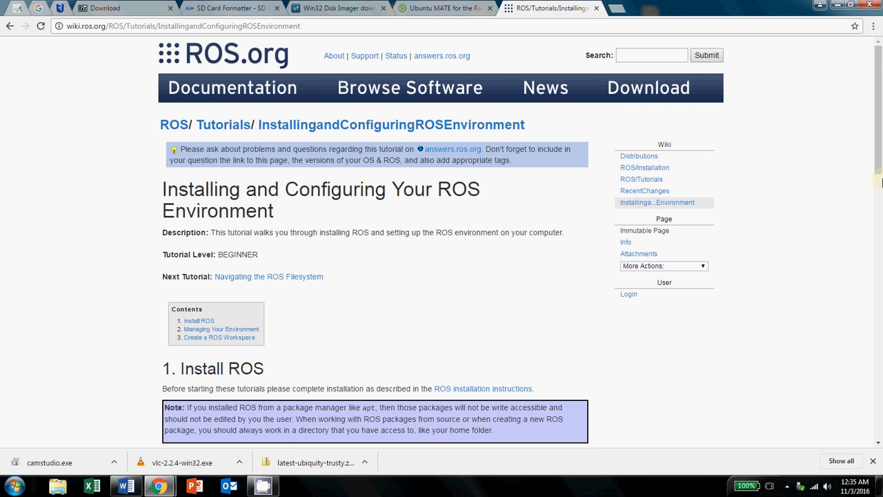
{"action": "scroll", "scroll_direction": "down", "scroll_amount": 3}
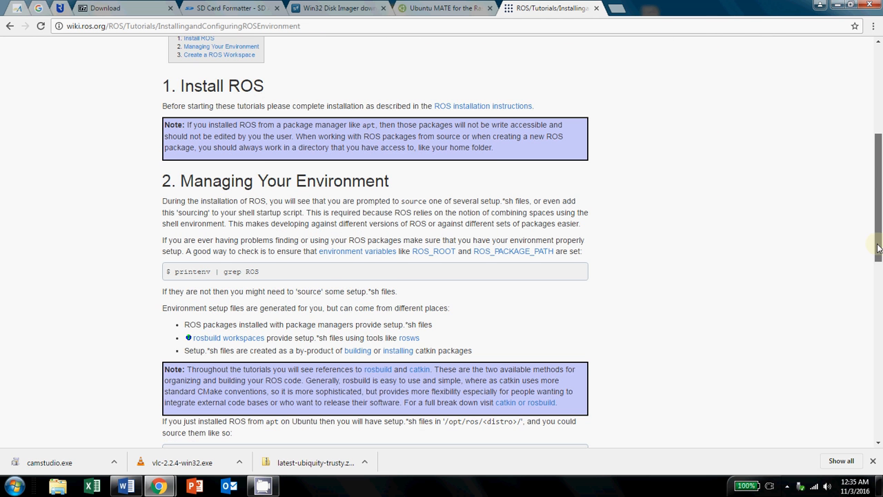
{"action": "scroll", "scroll_direction": "down", "scroll_amount": 3}
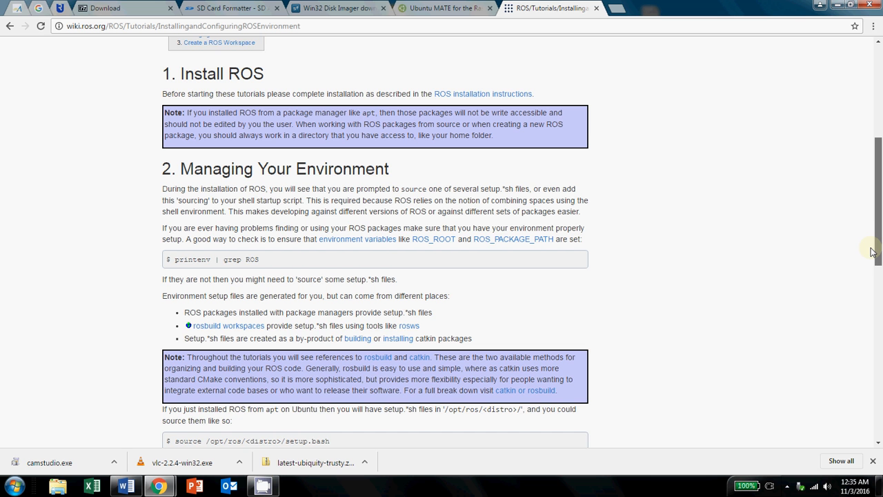
{"action": "scroll", "scroll_direction": "down", "scroll_amount": 3}
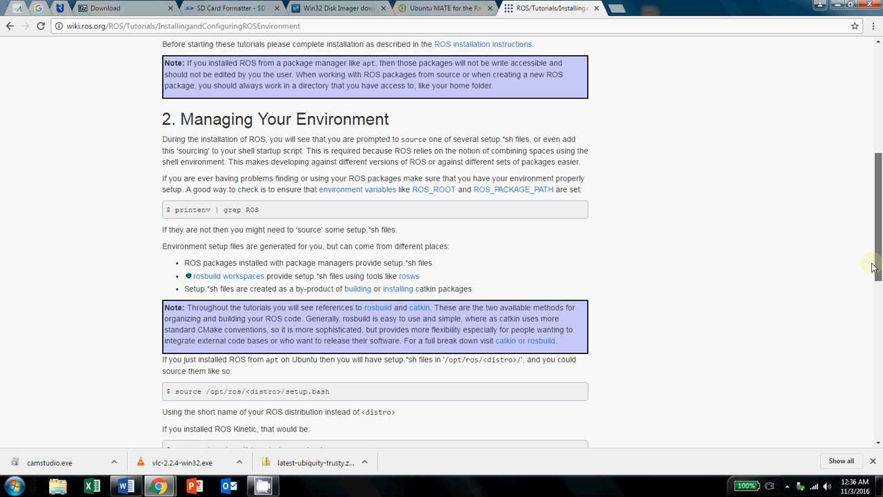
{"action": "scroll", "scroll_direction": "down", "scroll_amount": 3}
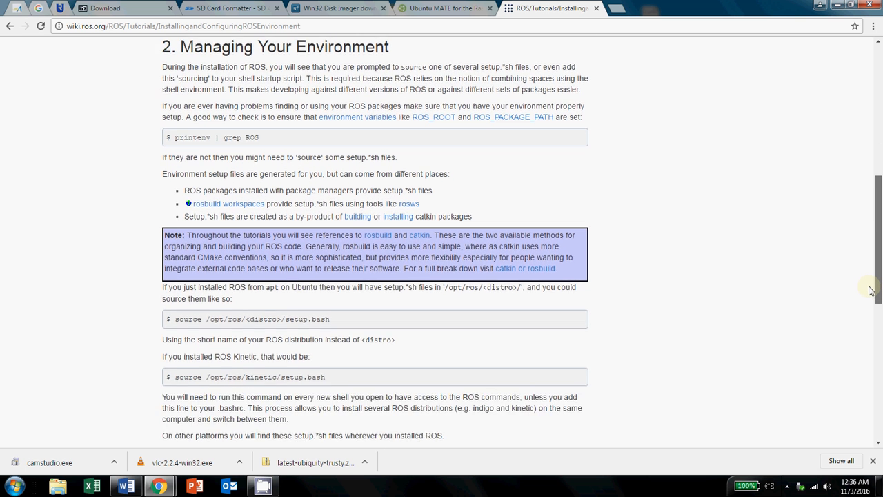
{"action": "scroll", "scroll_direction": "down", "scroll_amount": 3}
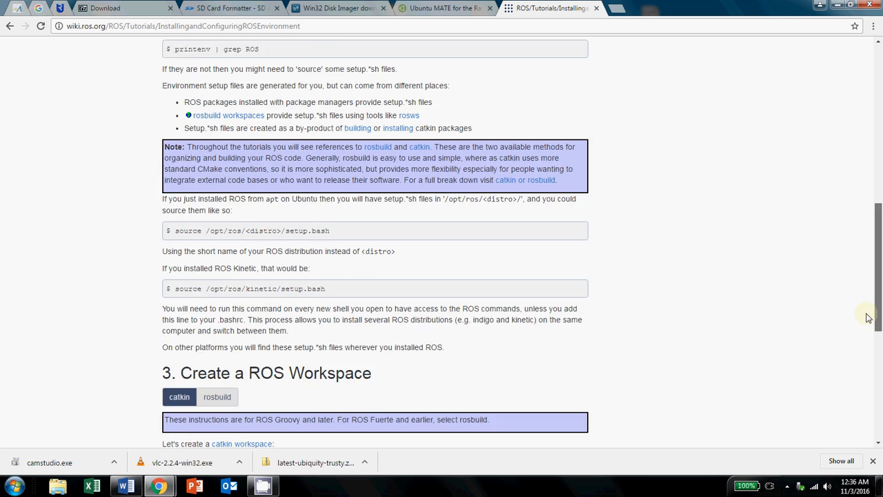
{"action": "scroll", "scroll_direction": "down", "scroll_amount": 3}
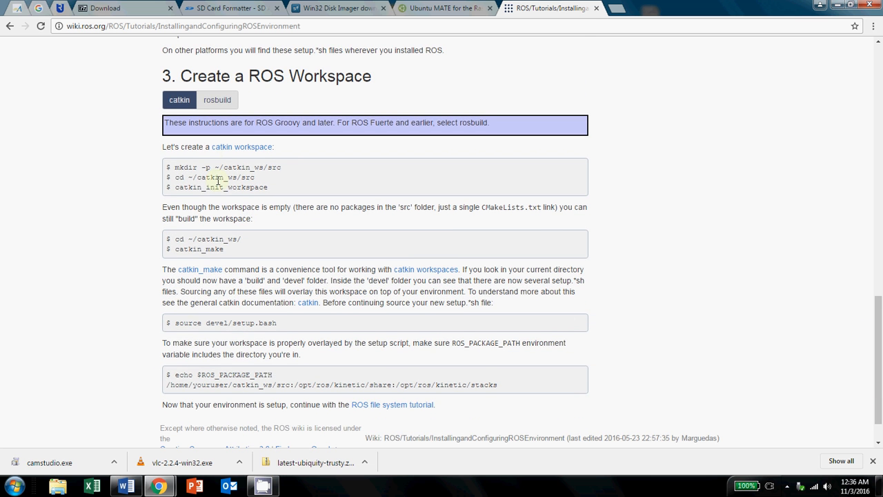
{"action": "mouse_move", "coordinate": [285, 177]}
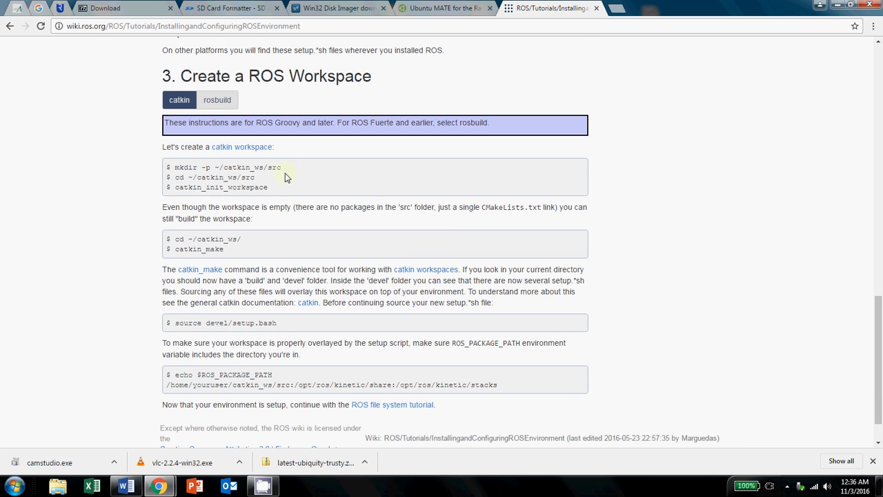
{"action": "mouse_move", "coordinate": [207, 167]}
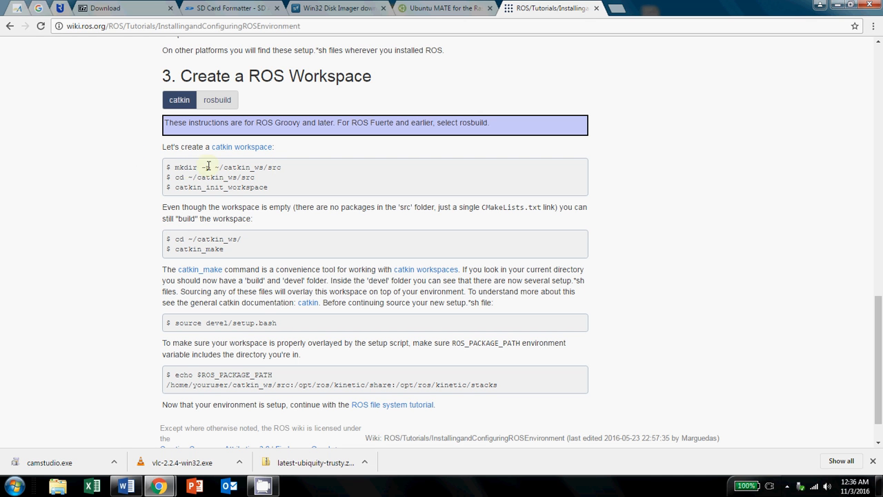
{"action": "mouse_move", "coordinate": [279, 170]}
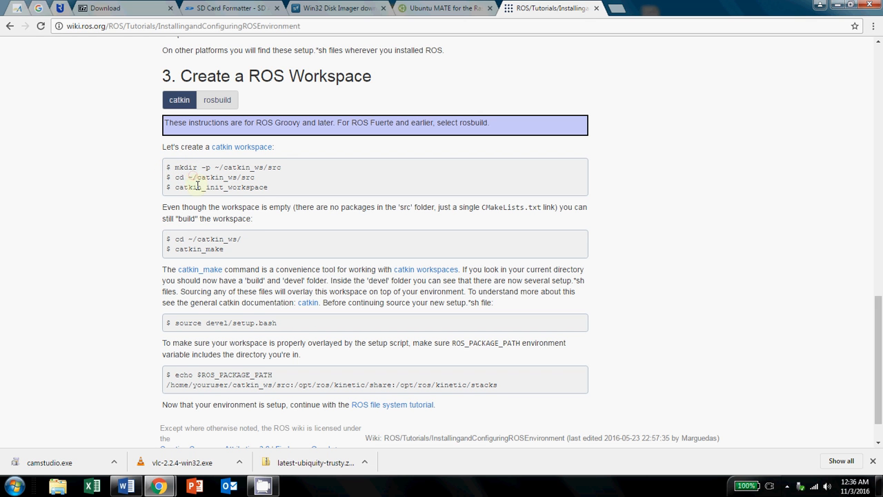
{"action": "mouse_move", "coordinate": [229, 165]}
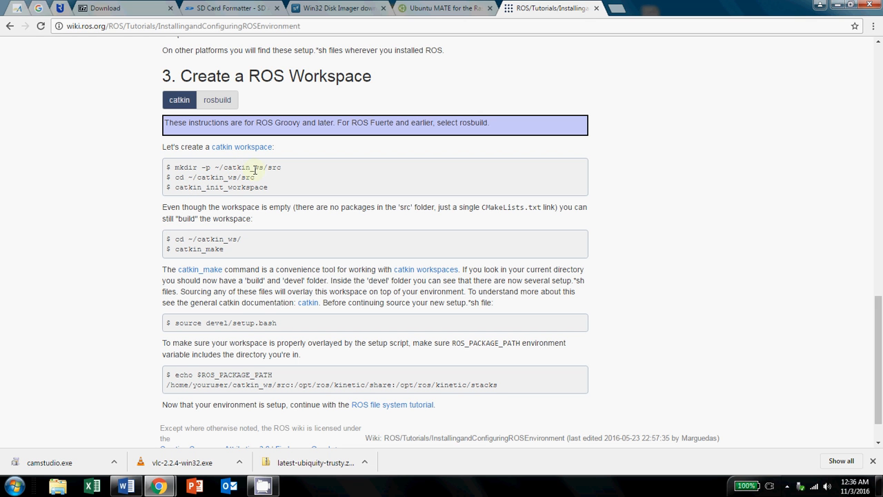
Step: Highlight catkin_ws in the mkdir line and scroll down through the catkin_make commands
{"action": "double_click", "coordinate": [242, 167]}
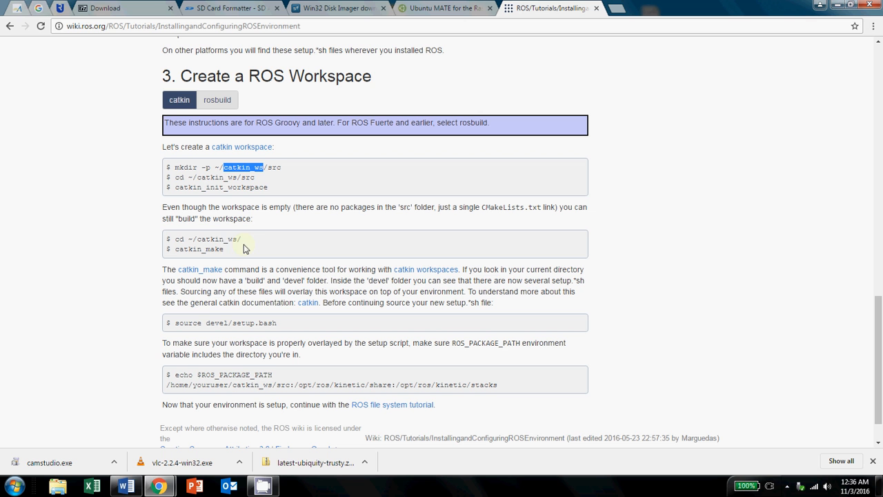
{"action": "mouse_move", "coordinate": [245, 182]}
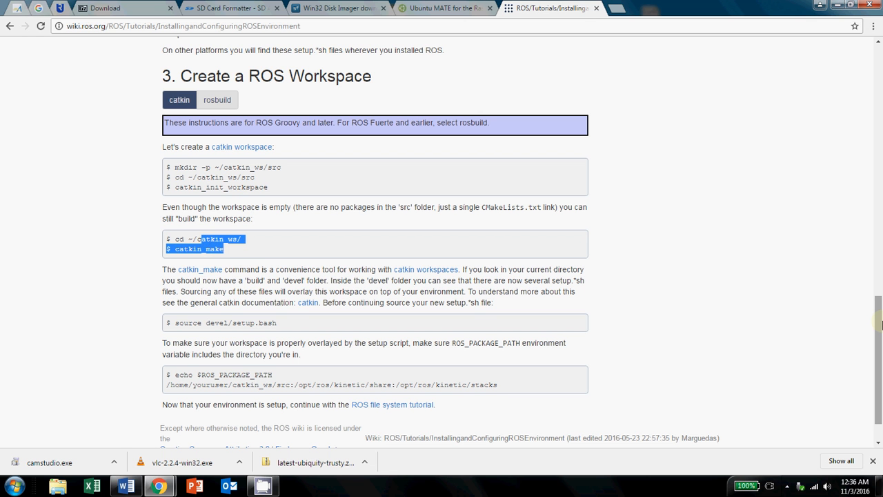
{"action": "scroll", "scroll_direction": "down", "scroll_amount": 3}
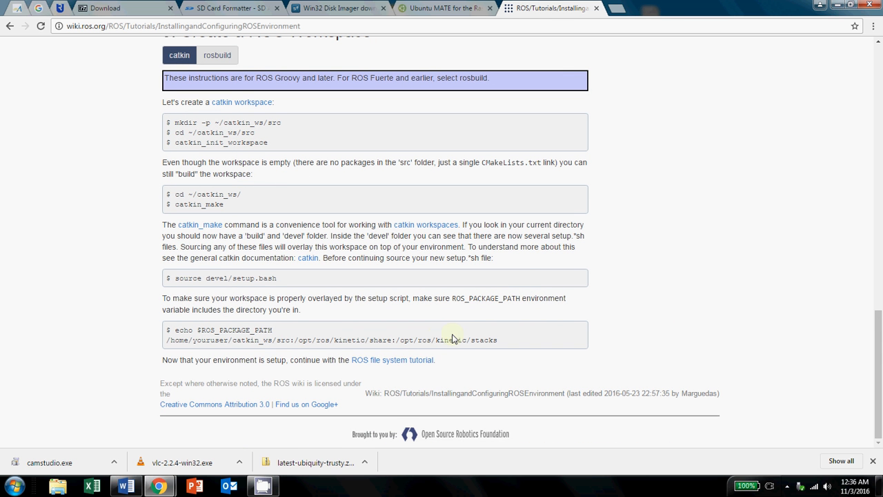
{"action": "mouse_move", "coordinate": [269, 329]}
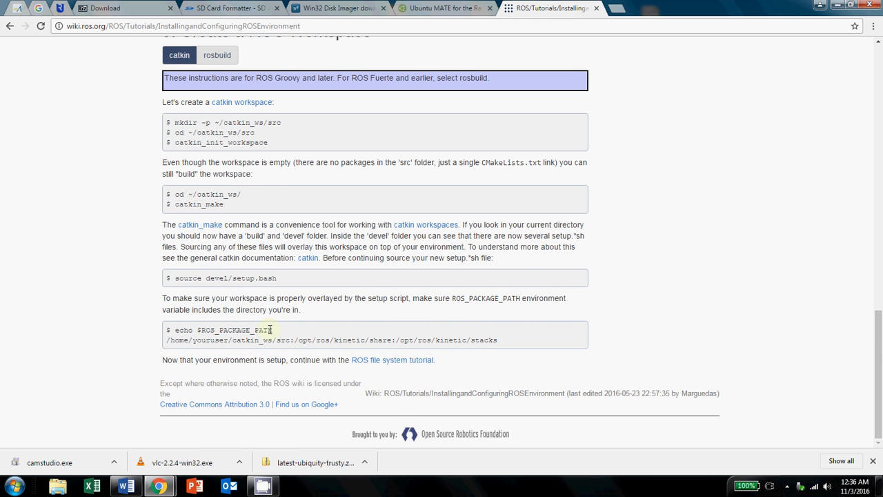
Step: Highlight 'echo $ROS_PACKAGE_PATH' and reveal the hidden system tray icons
{"action": "double_click", "coordinate": [220, 330]}
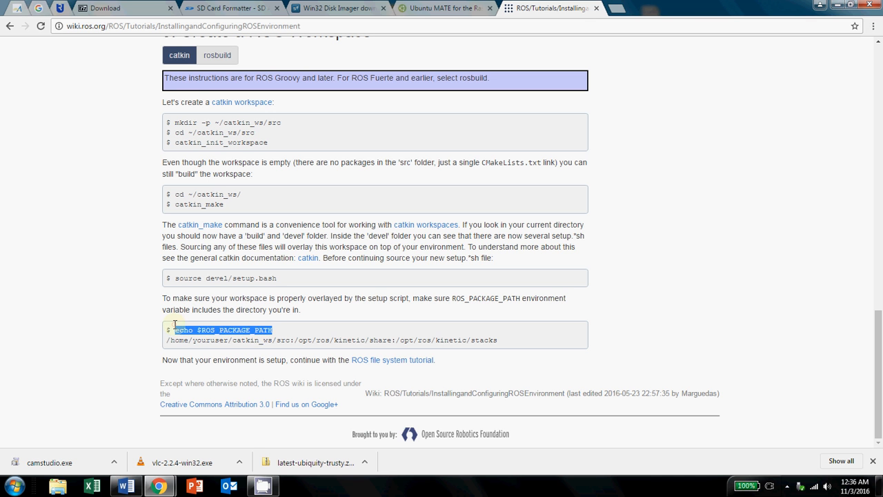
{"action": "mouse_move", "coordinate": [295, 343]}
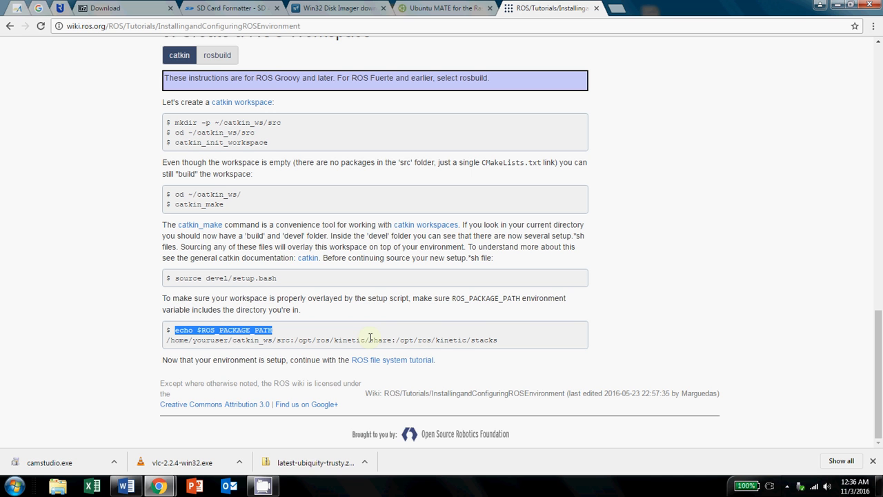
{"action": "mouse_move", "coordinate": [395, 337]}
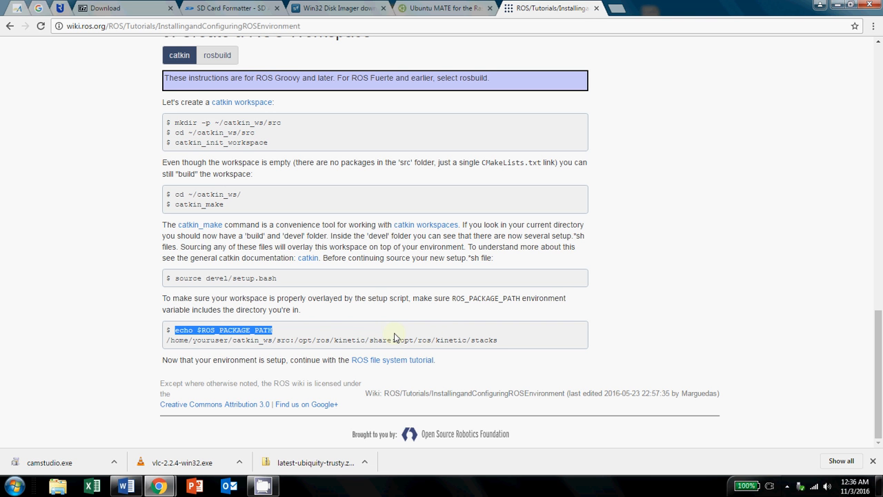
{"action": "mouse_move", "coordinate": [445, 335]}
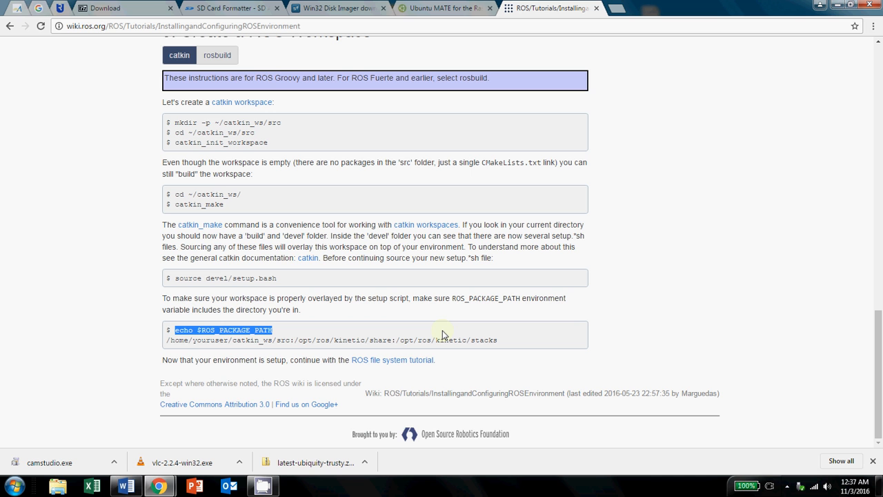
{"action": "mouse_move", "coordinate": [655, 227]}
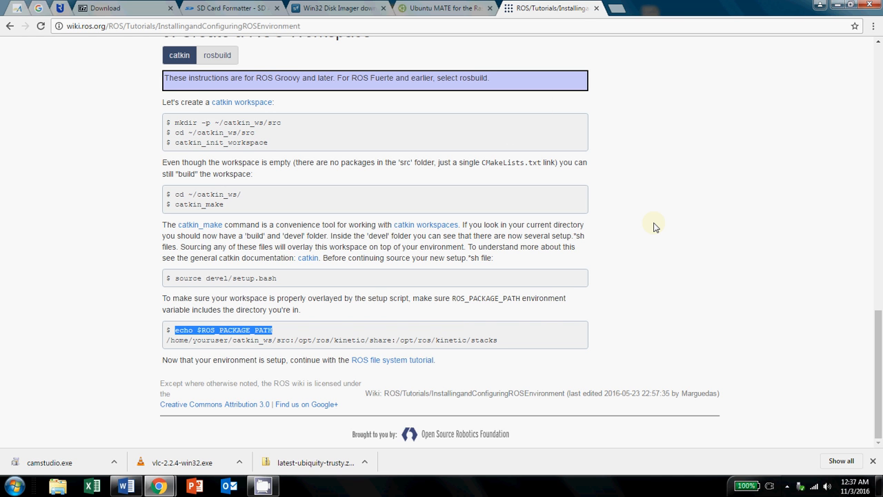
{"action": "mouse_move", "coordinate": [657, 281]}
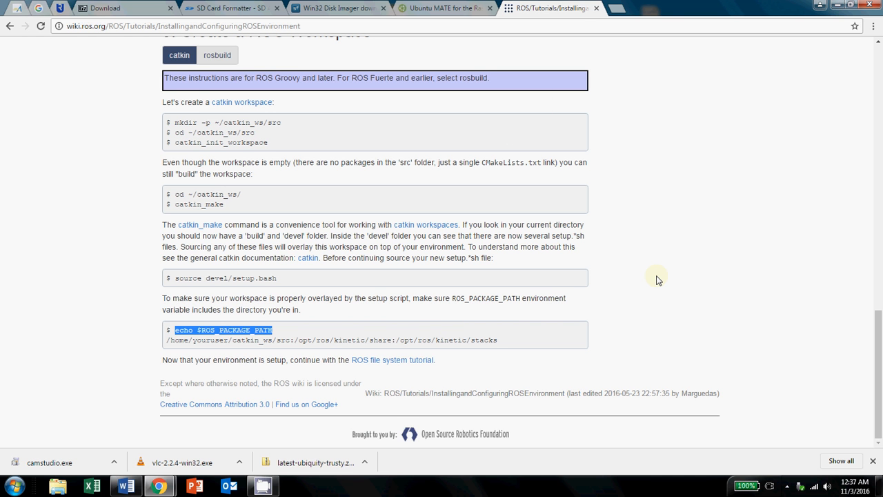
{"action": "mouse_move", "coordinate": [685, 350]}
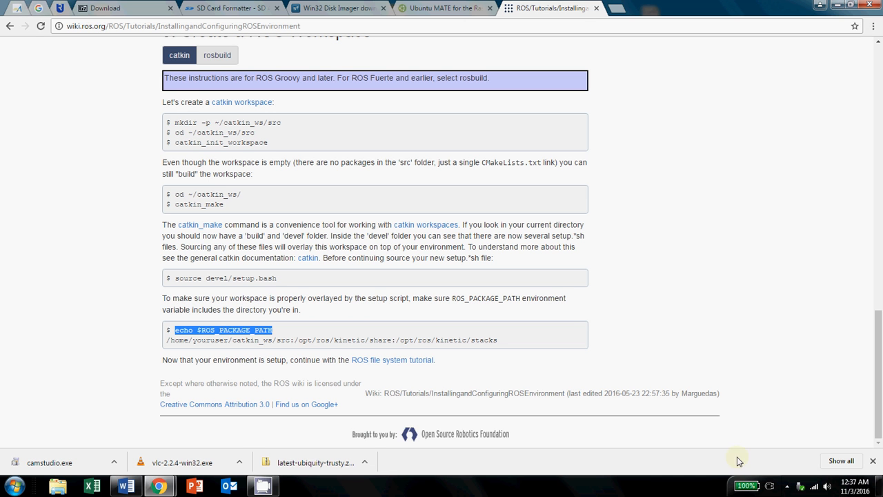
{"action": "mouse_move", "coordinate": [802, 486]}
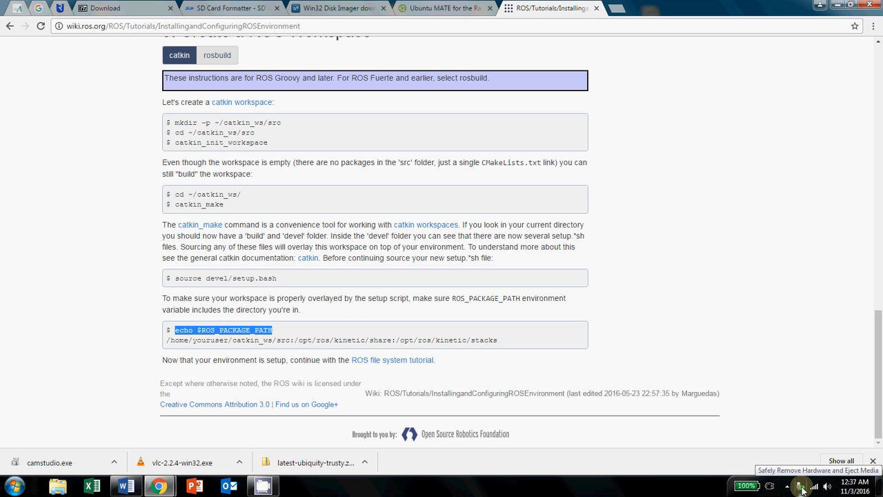
{"action": "left_click", "coordinate": [800, 485]}
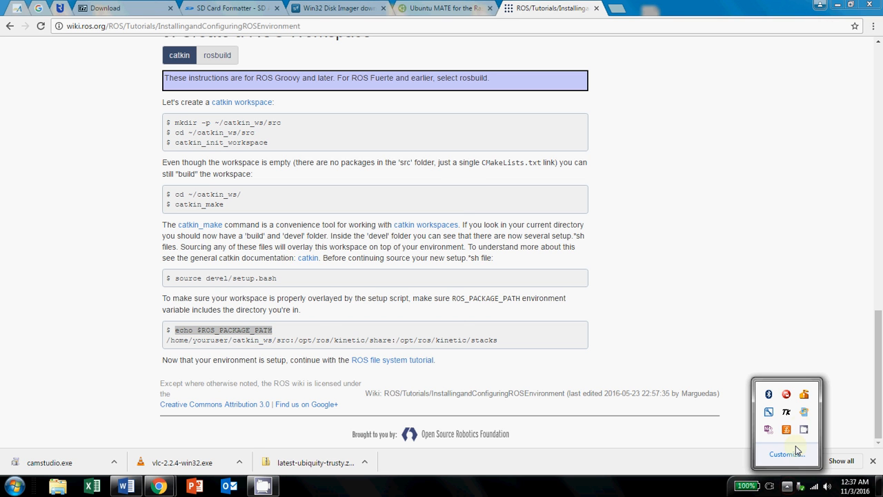